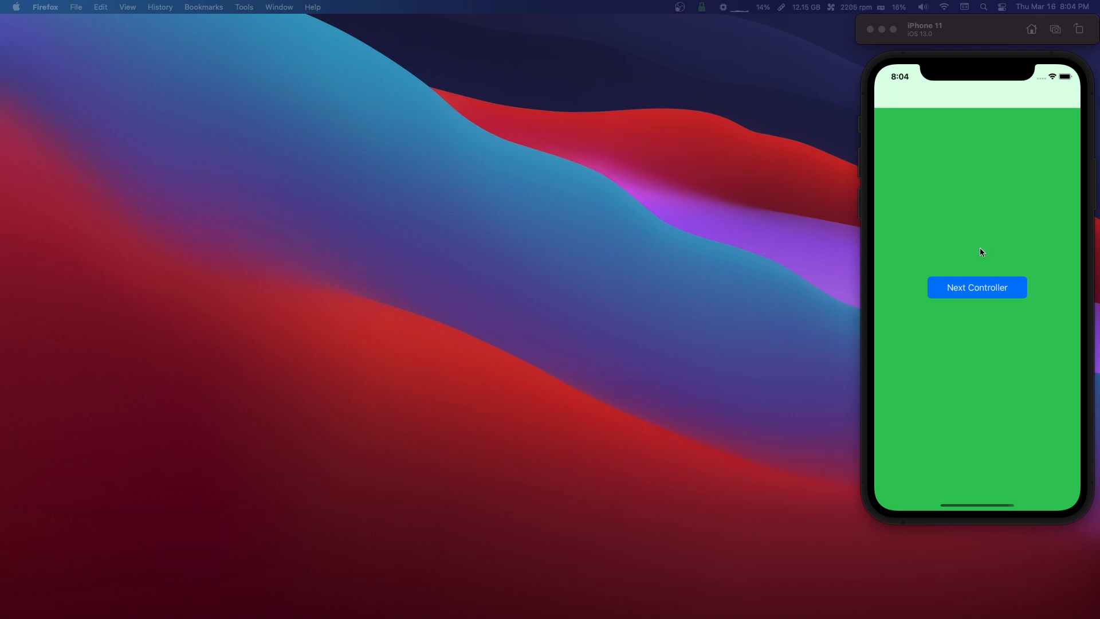
{"action": "mouse_move", "coordinate": [963, 197]}
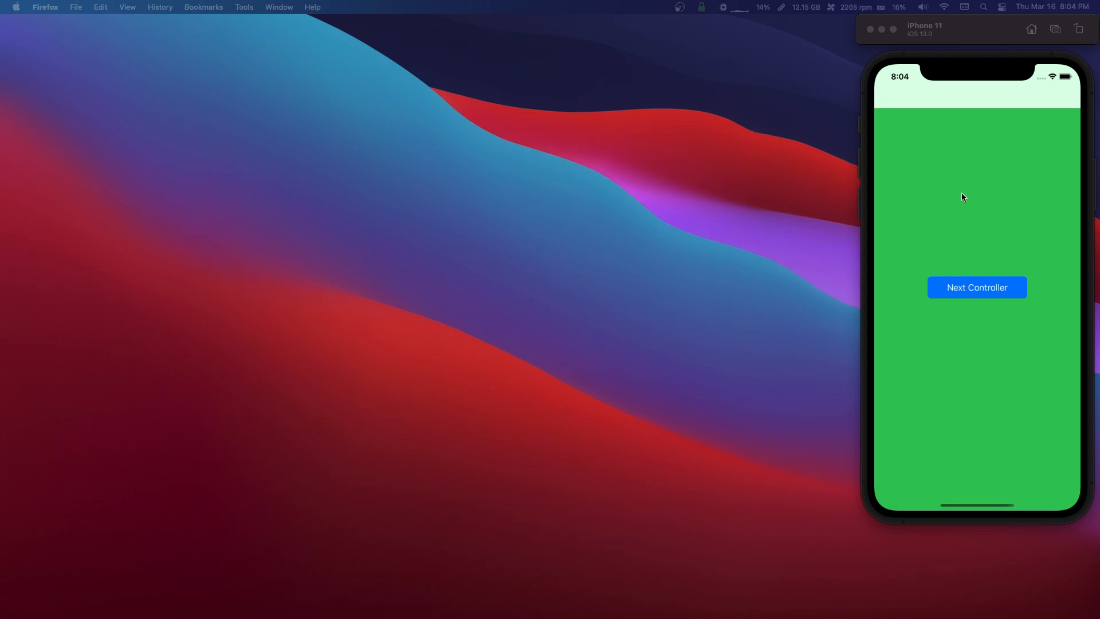
{"action": "mouse_move", "coordinate": [963, 216]}
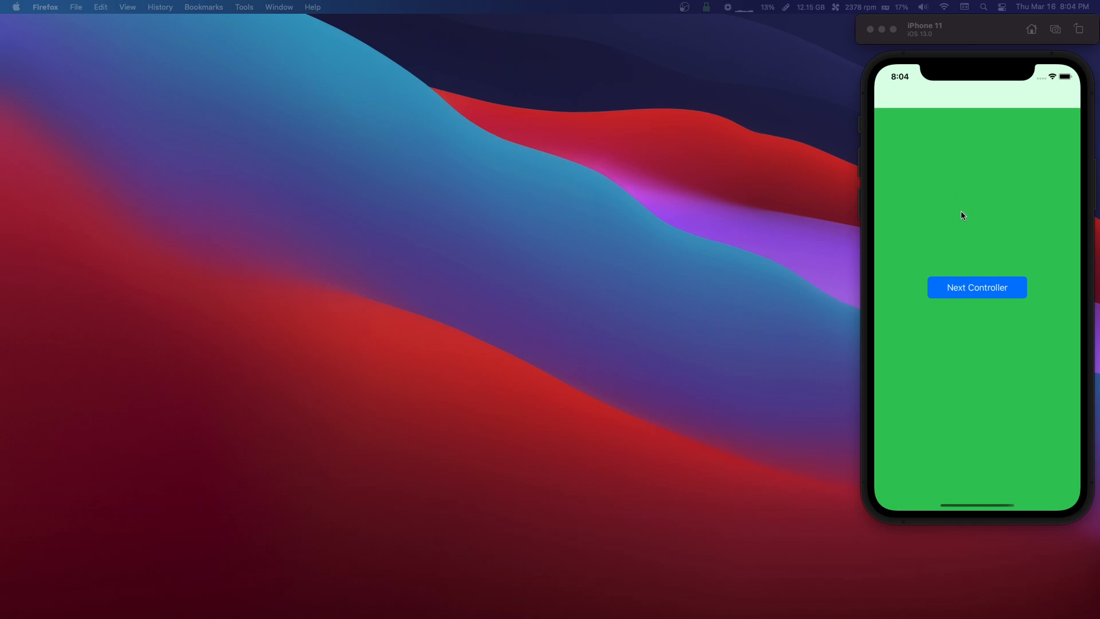
{"action": "mouse_move", "coordinate": [979, 232]}
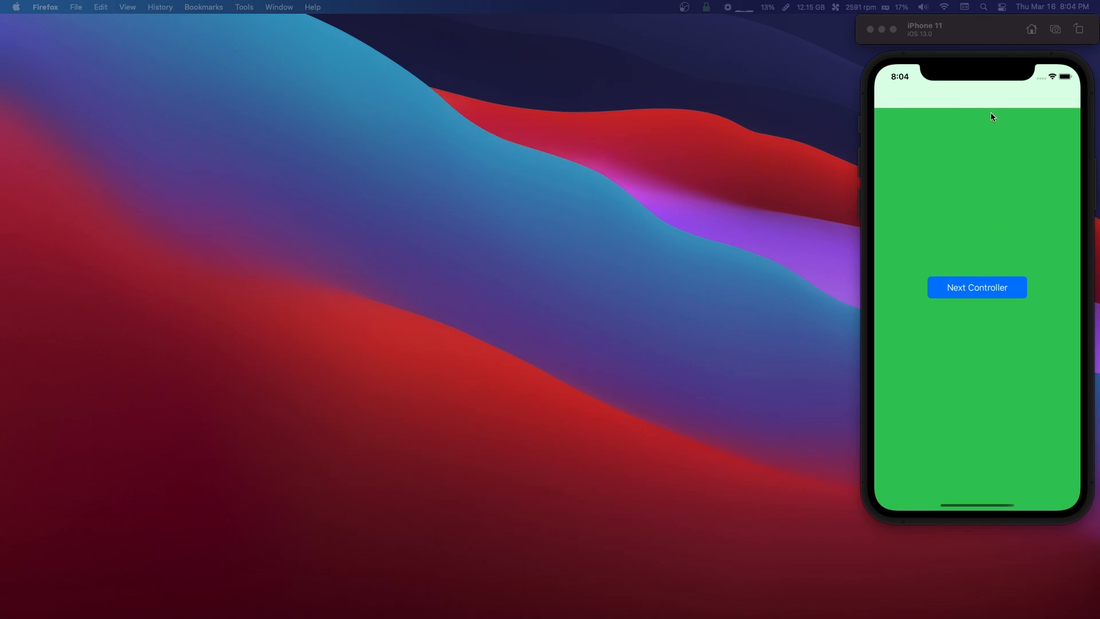
{"action": "mouse_move", "coordinate": [975, 287]}
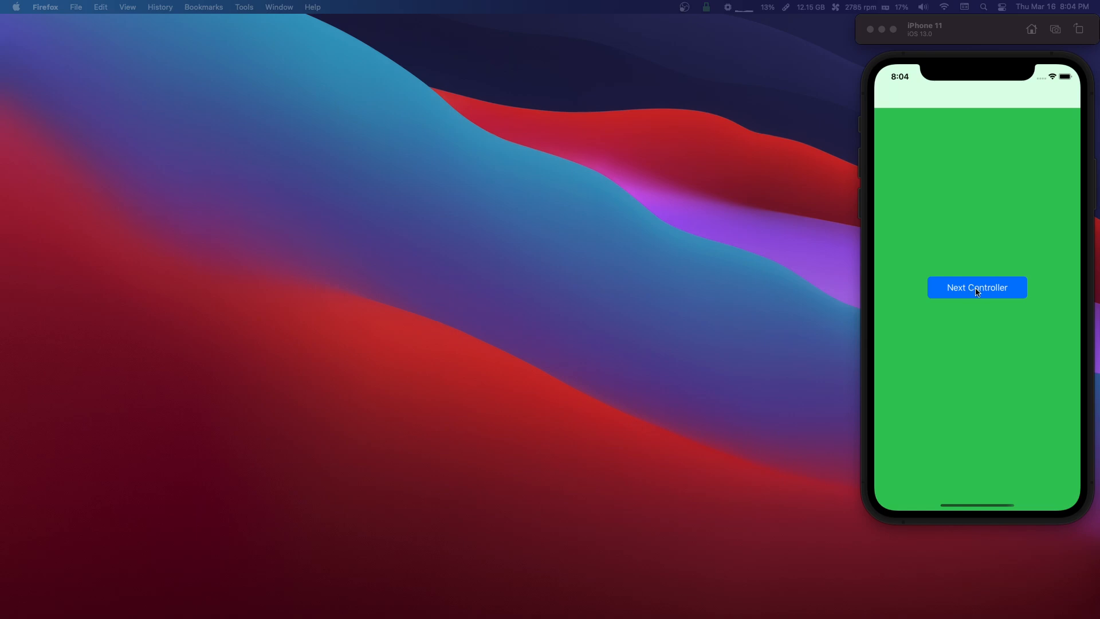
- Choose the basic iOS App template for a new Xcode project
{"action": "left_click", "coordinate": [976, 287]}
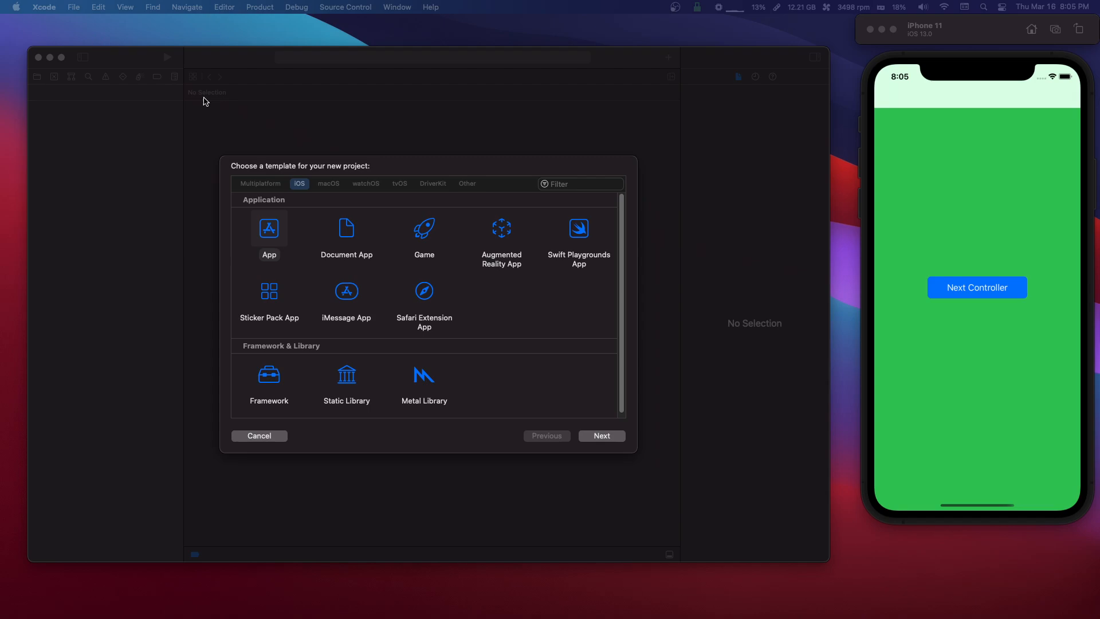
{"action": "left_click", "coordinate": [73, 7]}
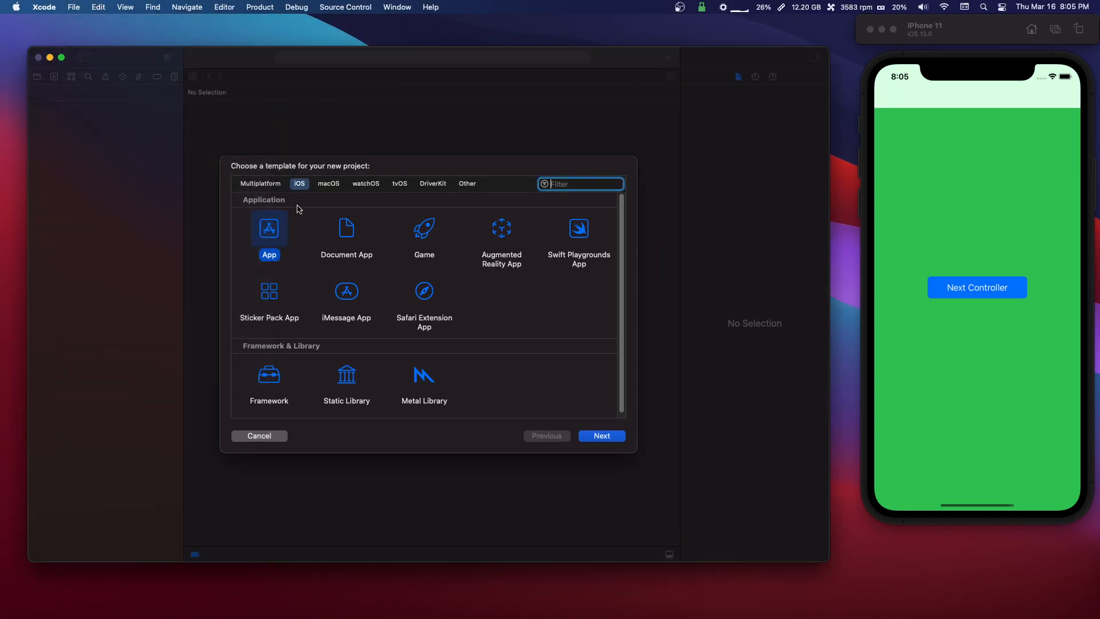
{"action": "left_click", "coordinate": [601, 435]}
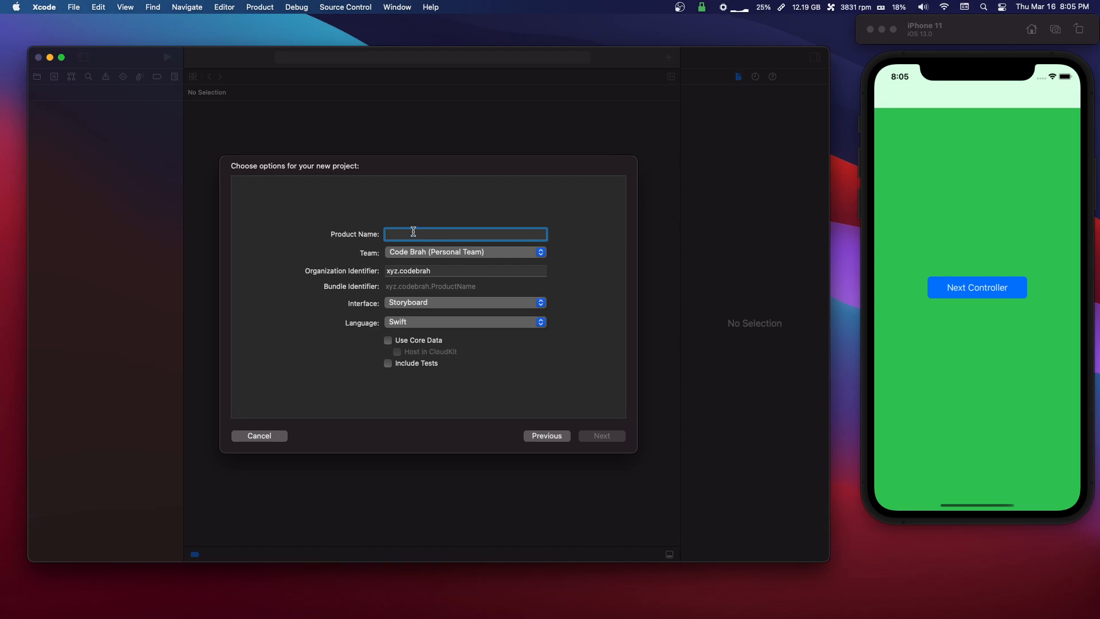
- Name the project ButtonViewController, keep Swift as the language, and continue to saving
{"action": "type", "text": "Ni"}
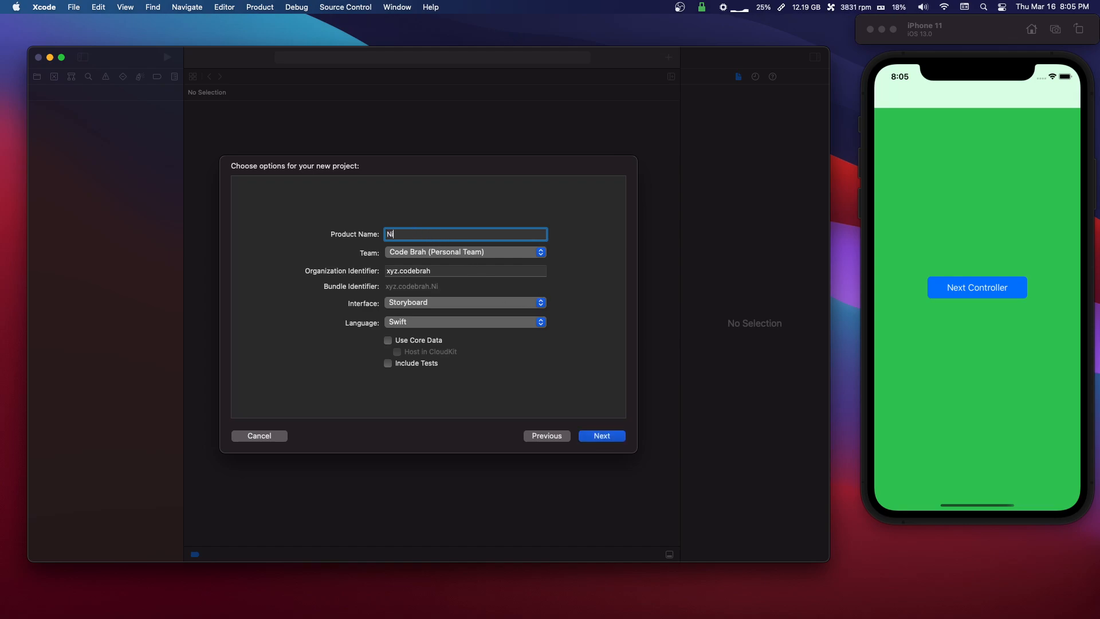
{"action": "type", "text": "buttonViewController"}
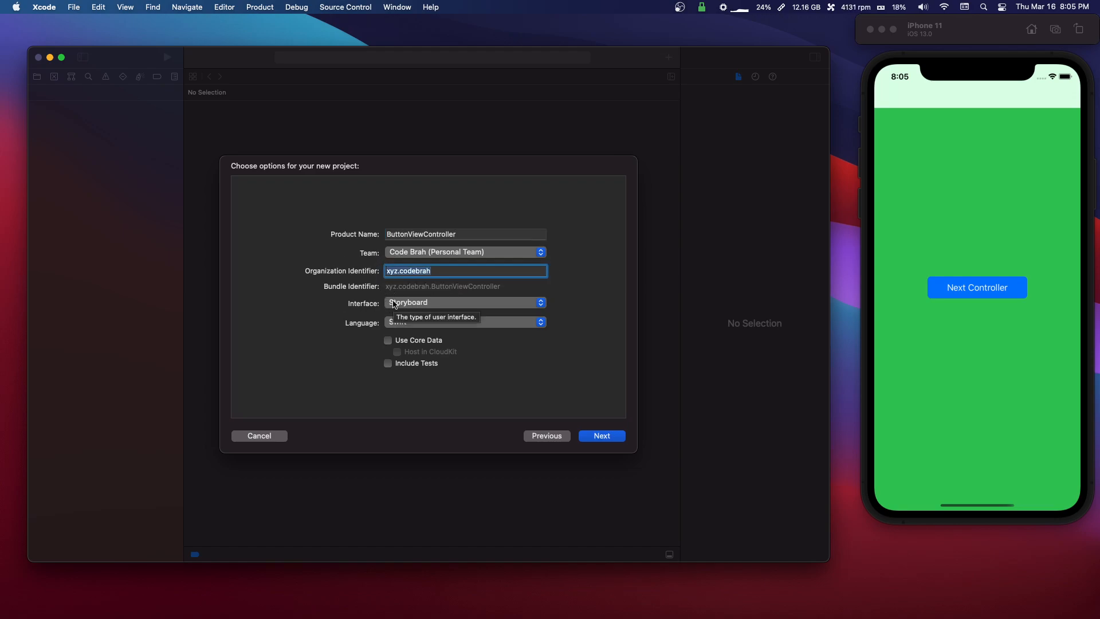
{"action": "left_click", "coordinate": [465, 322]}
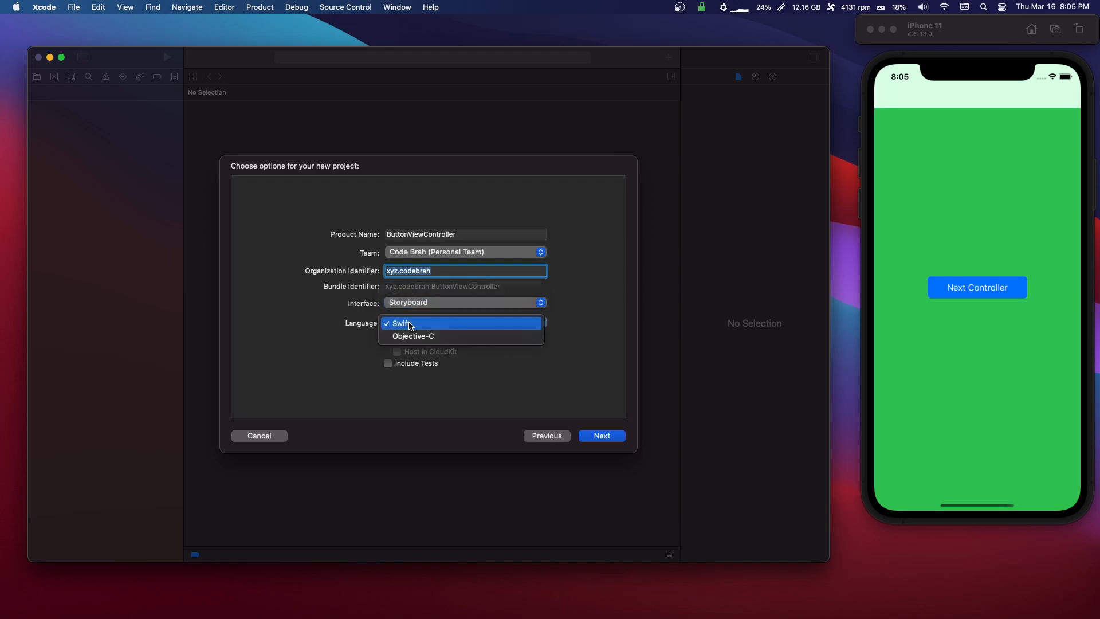
{"action": "left_click", "coordinate": [400, 323]}
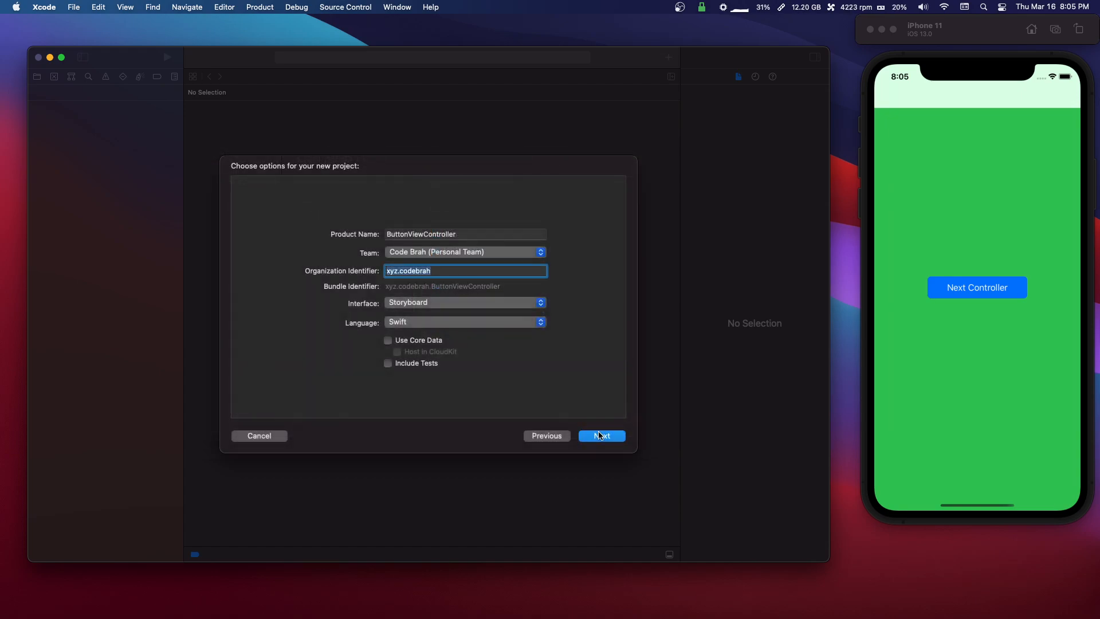
{"action": "left_click", "coordinate": [601, 435]}
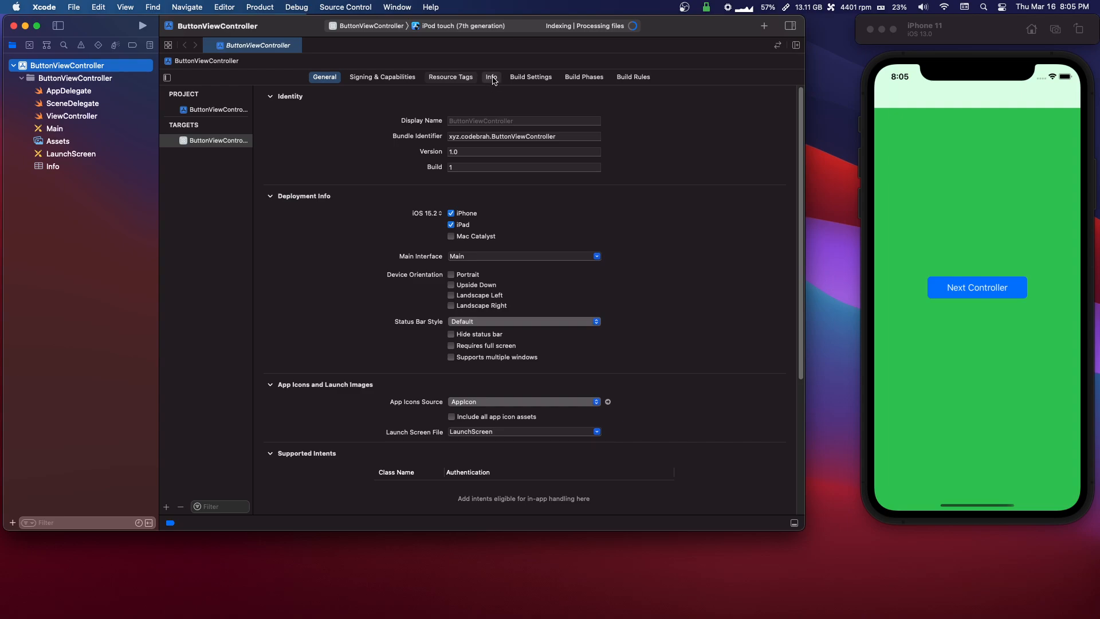
- Delete 'Main storyboard file base name' and expand Application Scene Manifest > Scene Configuration > Item 0
{"action": "left_click", "coordinate": [491, 76]}
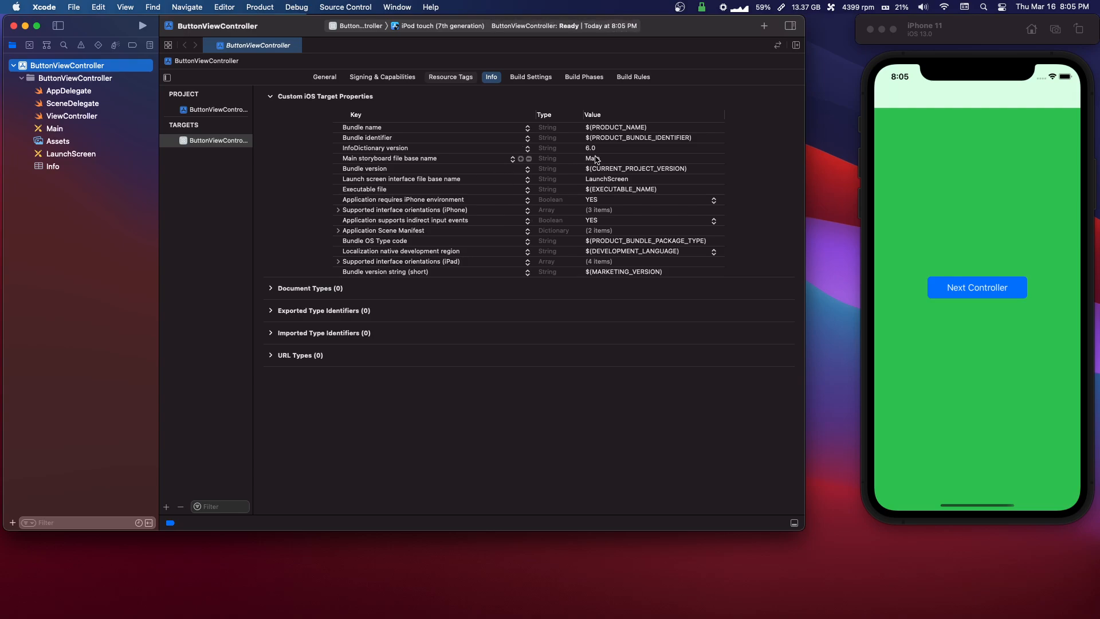
{"action": "left_click", "coordinate": [421, 158]}
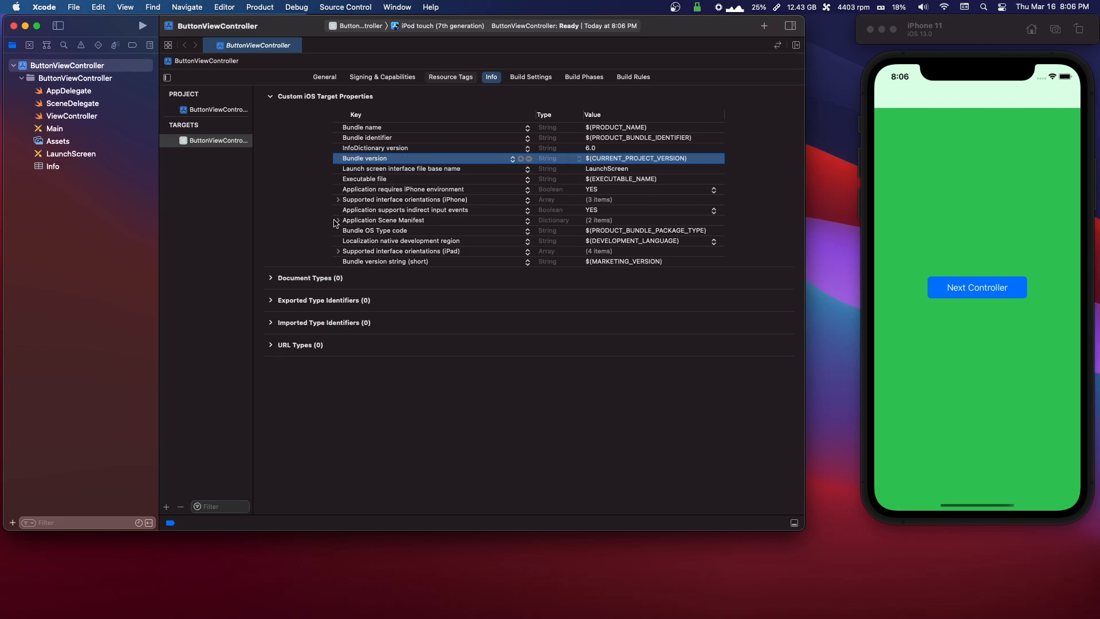
{"action": "left_click", "coordinate": [384, 219]}
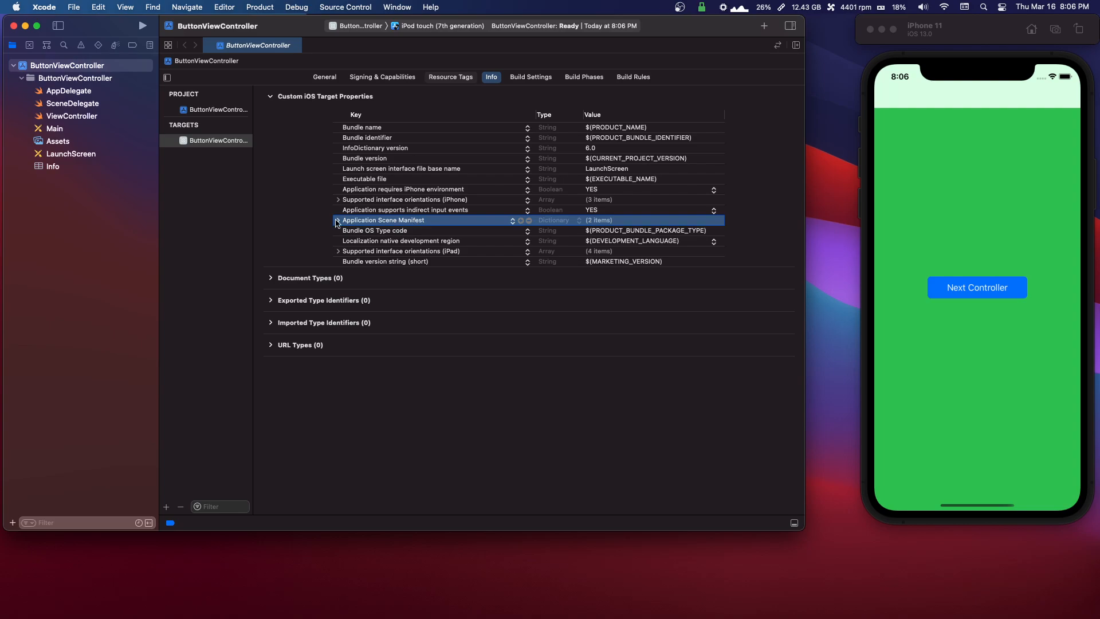
{"action": "left_click", "coordinate": [338, 220]}
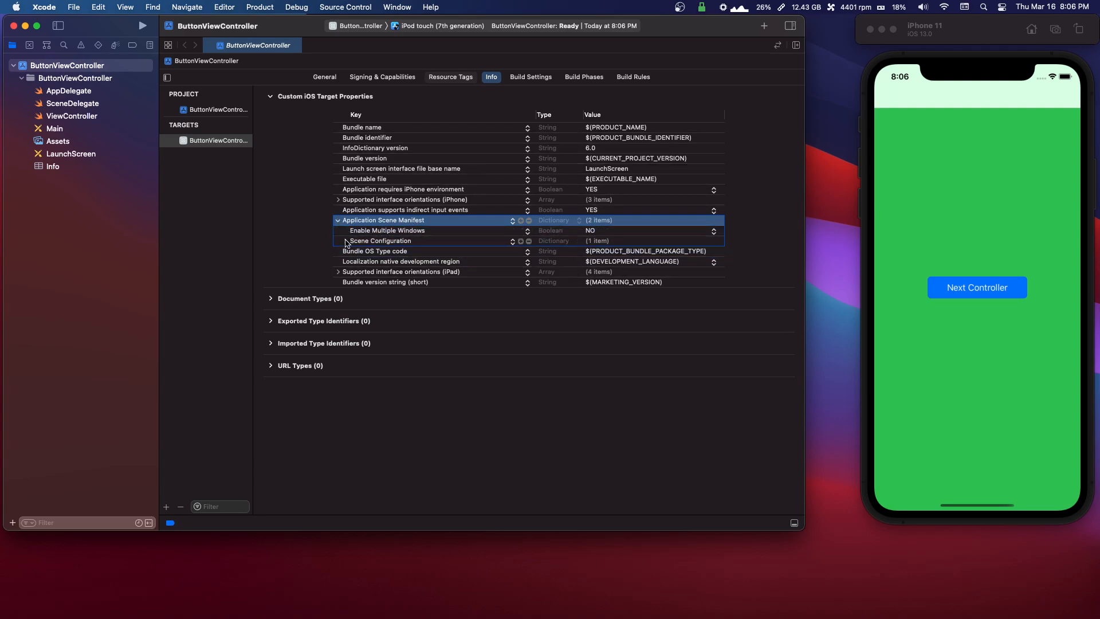
{"action": "left_click", "coordinate": [345, 241]}
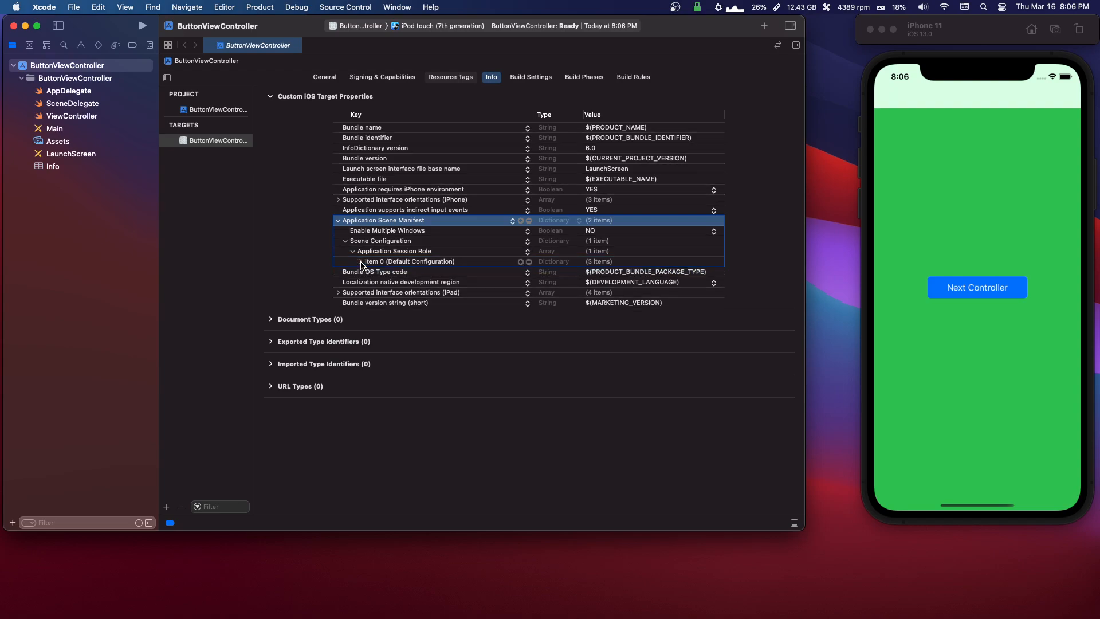
{"action": "left_click", "coordinate": [360, 261]}
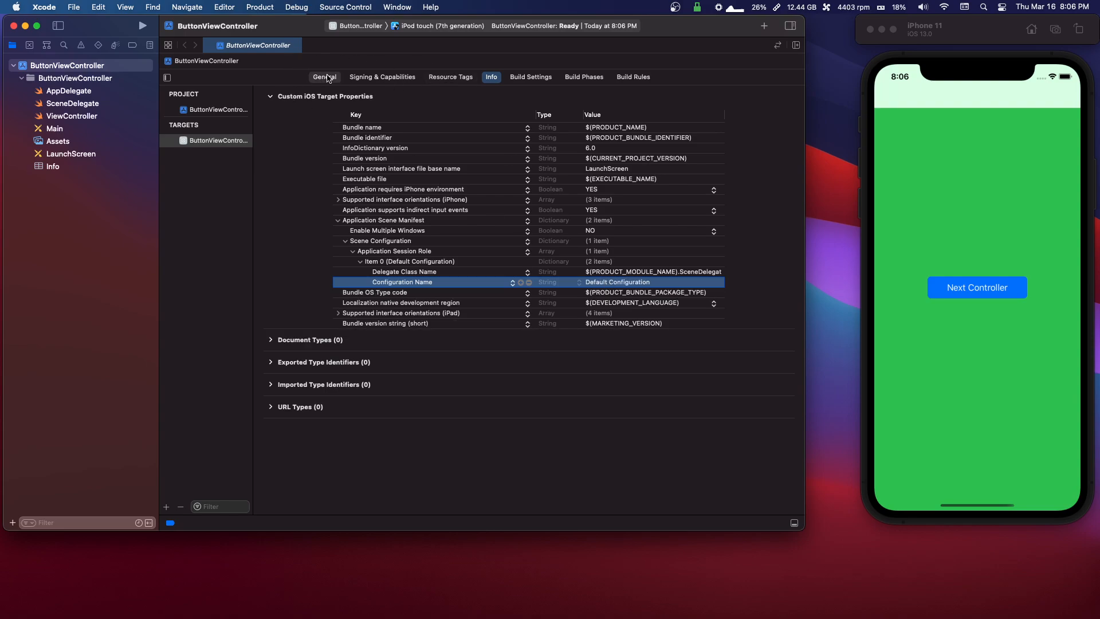
- Set the target's minimum iOS to 13.0 and the project's iOS Deployment Target to 13
{"action": "left_click", "coordinate": [324, 76]}
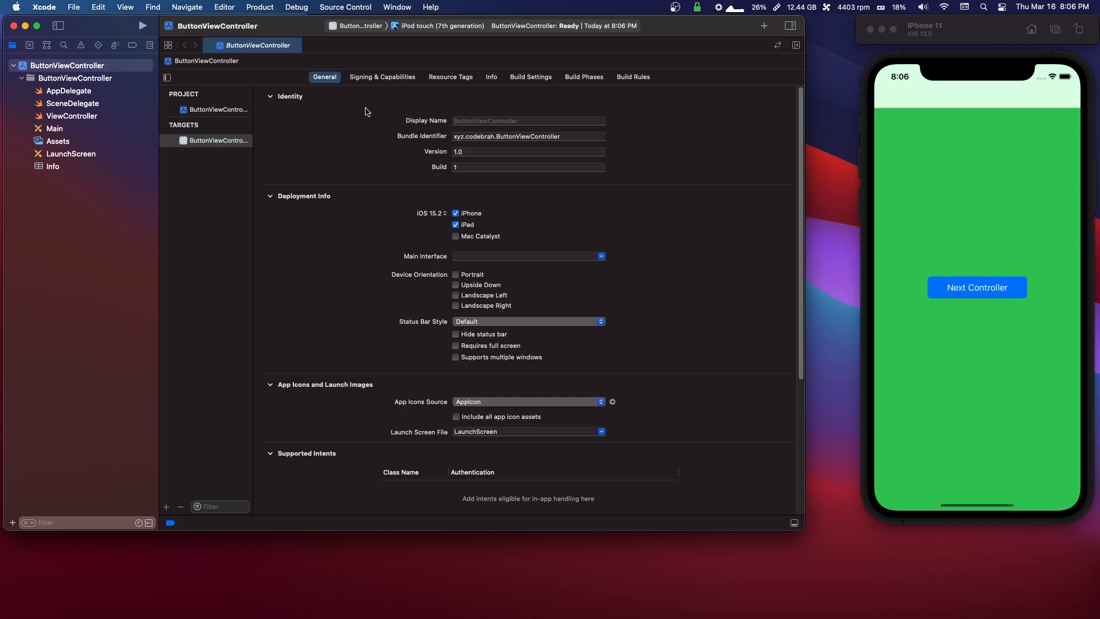
{"action": "left_click", "coordinate": [432, 213]}
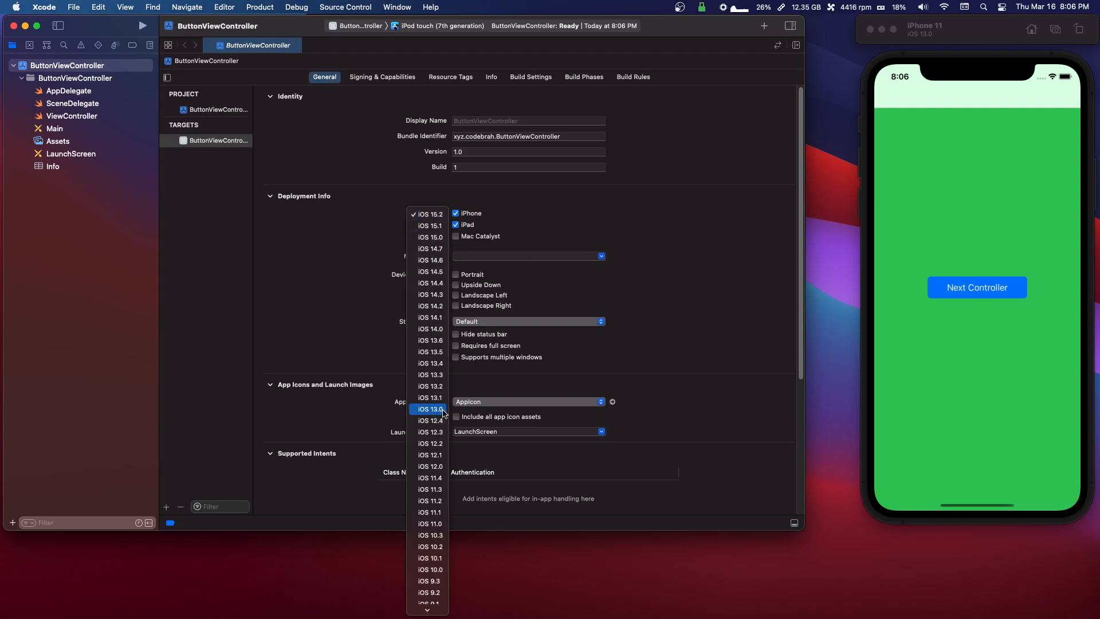
{"action": "left_click", "coordinate": [433, 409]}
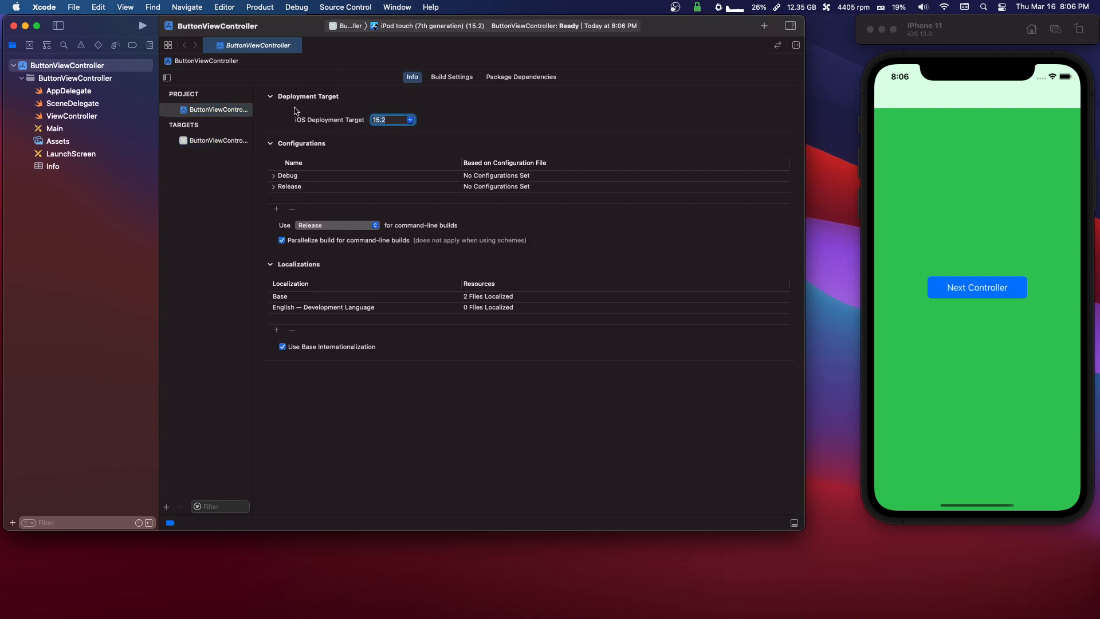
{"action": "type", "text": "13"}
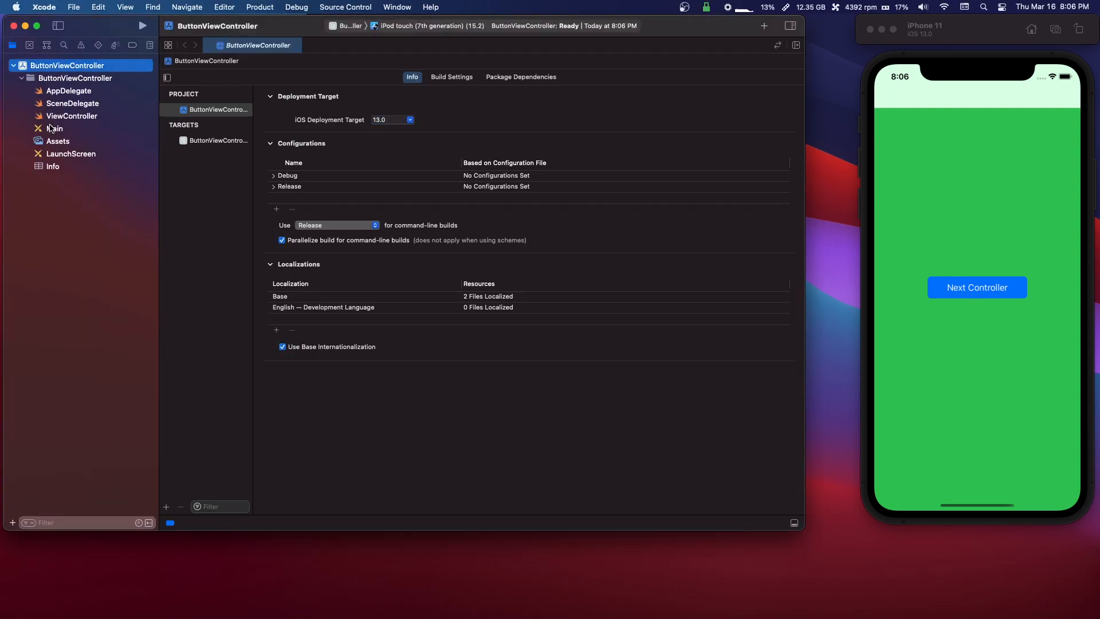
- Delete Main.storyboard and group AppDelegate, SceneDelegate and Assets under 'Supporting'
{"action": "right_click", "coordinate": [54, 129]}
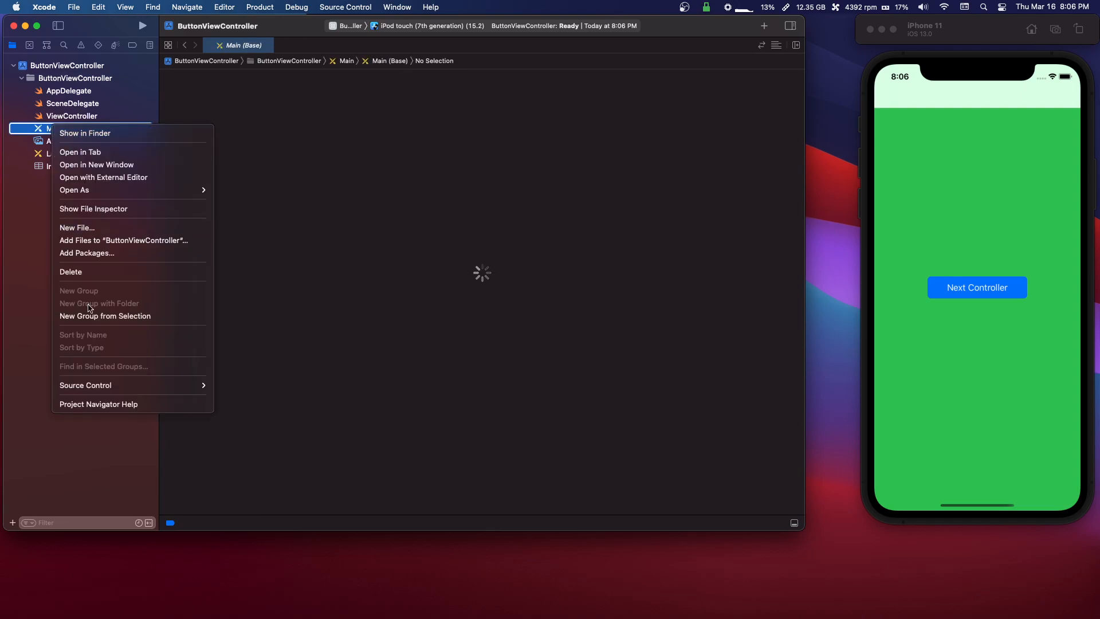
{"action": "left_click", "coordinate": [70, 271]}
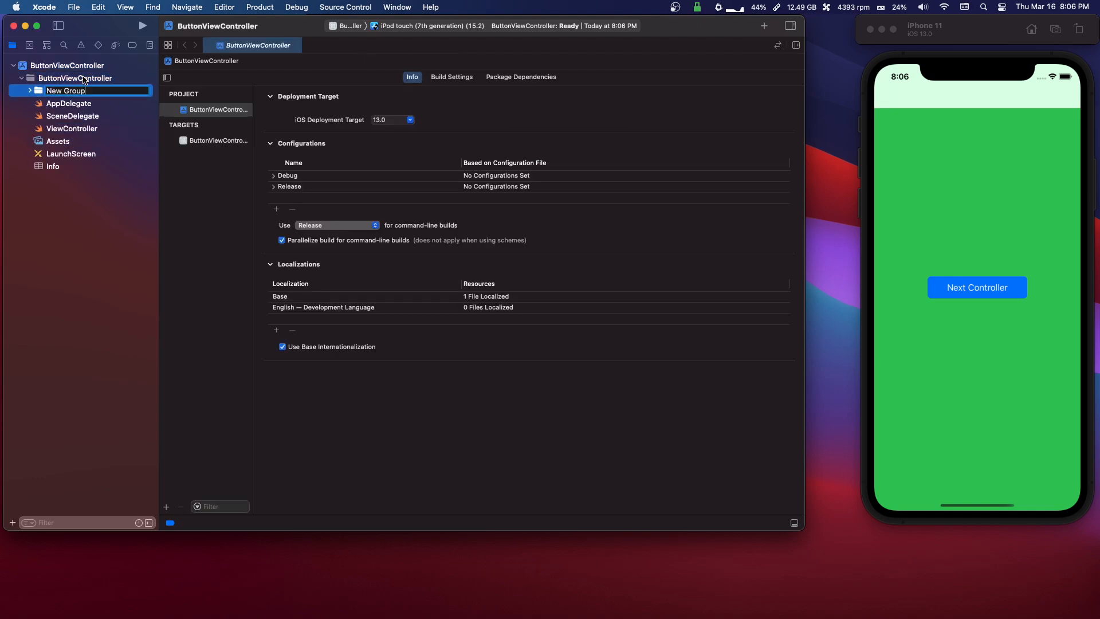
{"action": "type", "text": "Supporting"}
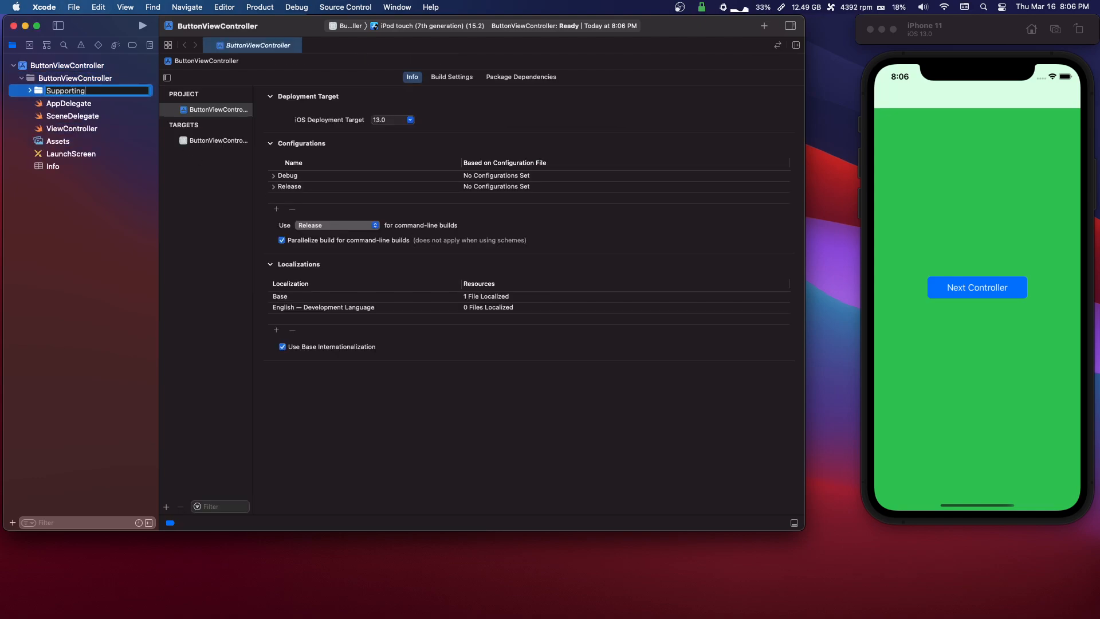
{"action": "left_click", "coordinate": [69, 104]}
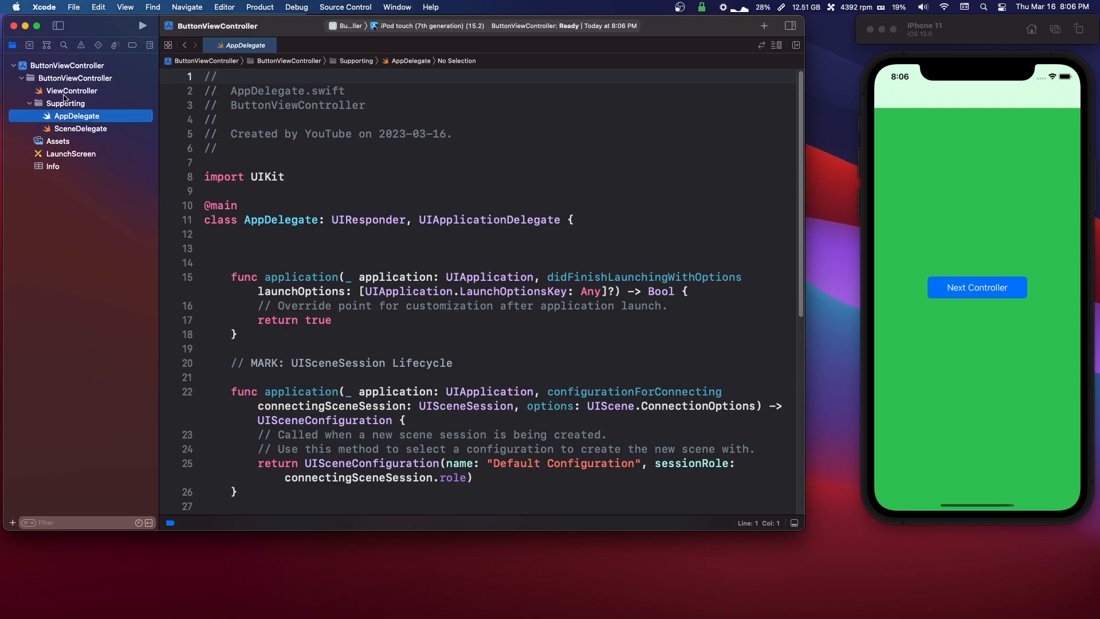
{"action": "left_click", "coordinate": [56, 141]}
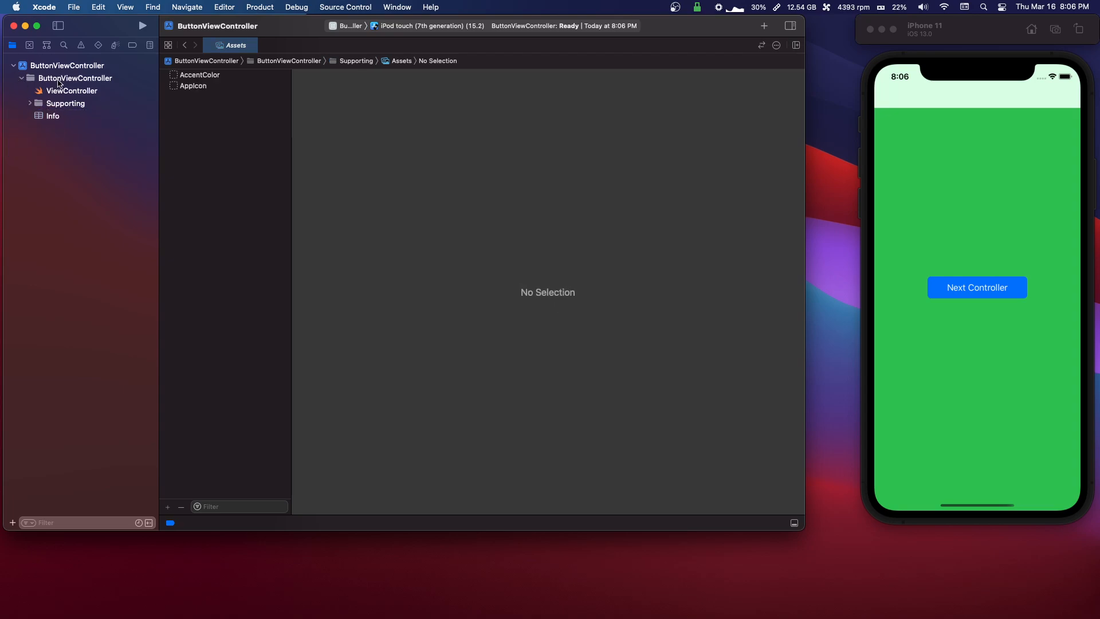
{"action": "left_click", "coordinate": [71, 91]}
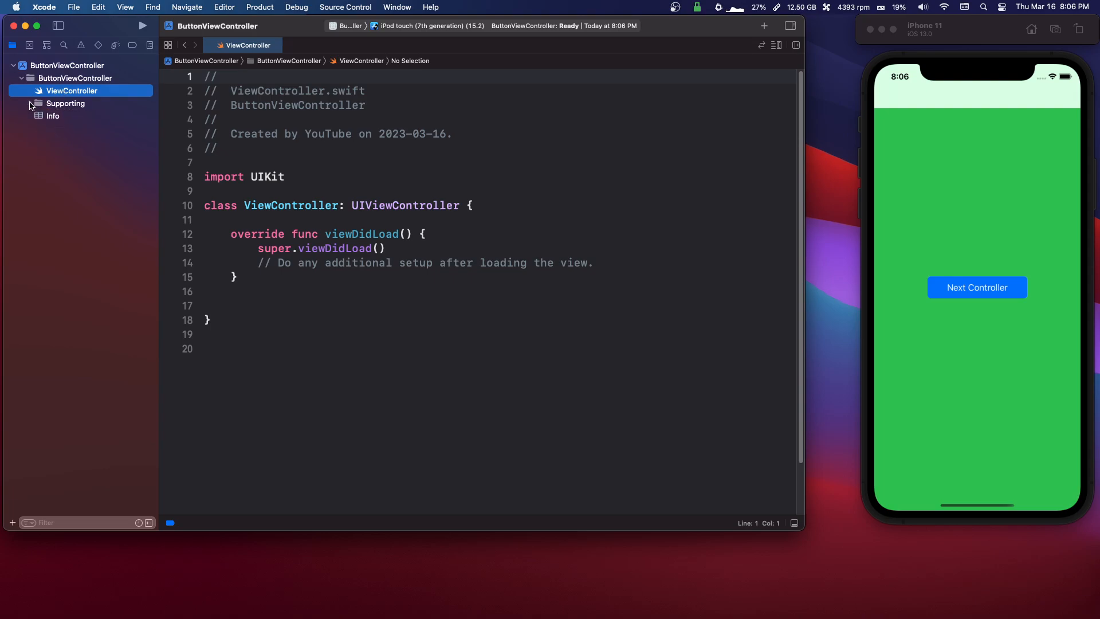
- In SceneDelegate, build a UIWindow with ViewController() as root and make it key and visible
{"action": "left_click", "coordinate": [81, 129]}
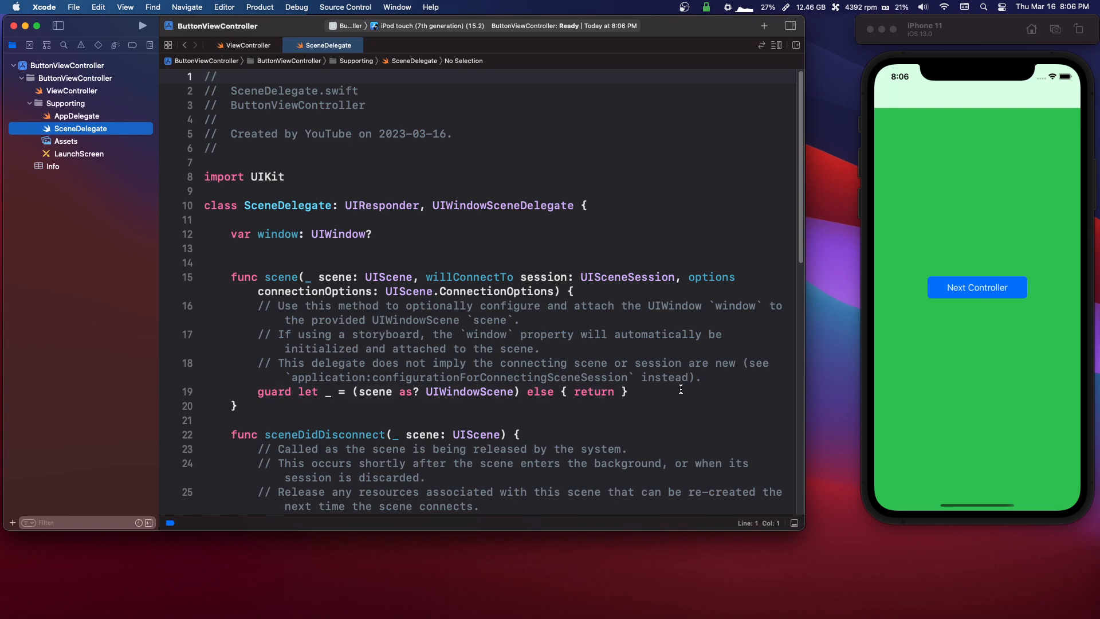
{"action": "type", "text": "Sce"}
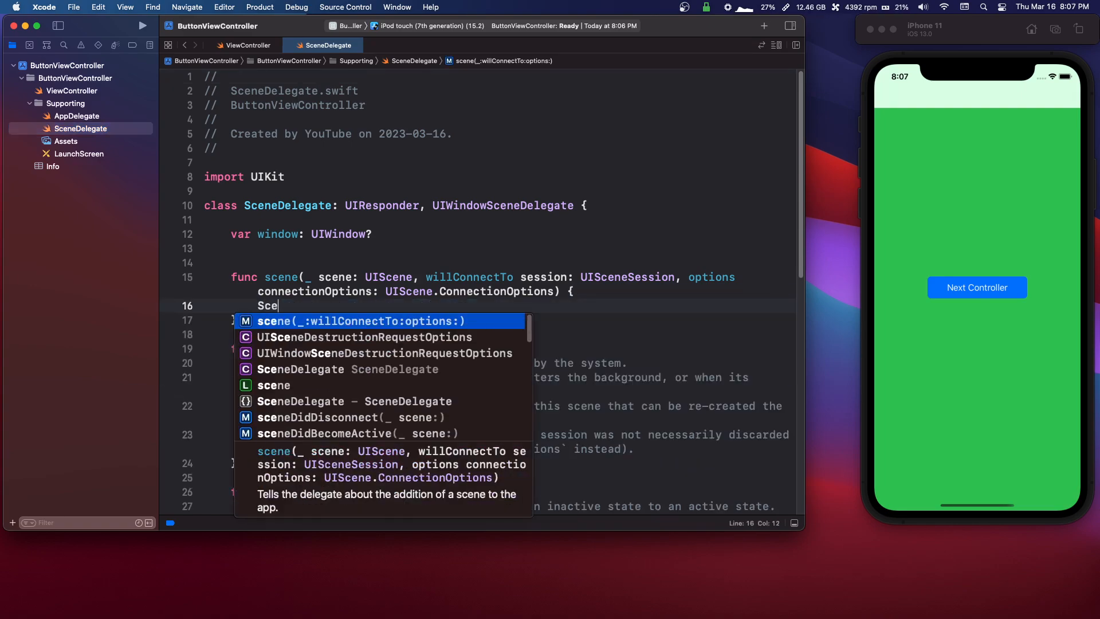
{"action": "type", "text": "n"}
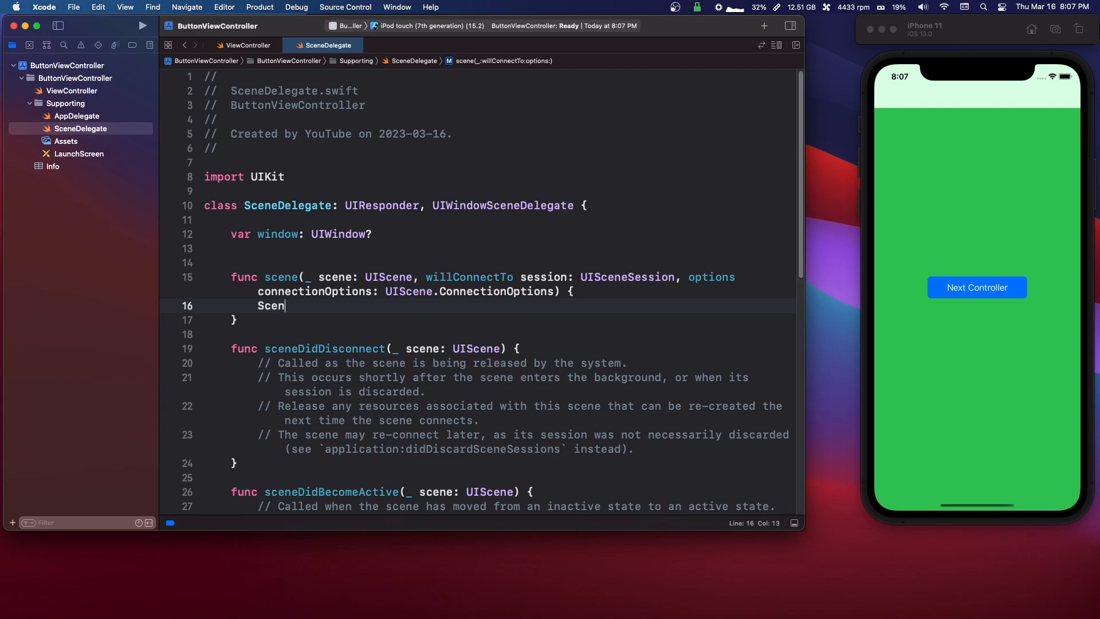
{"action": "type", "text": "eDel"}
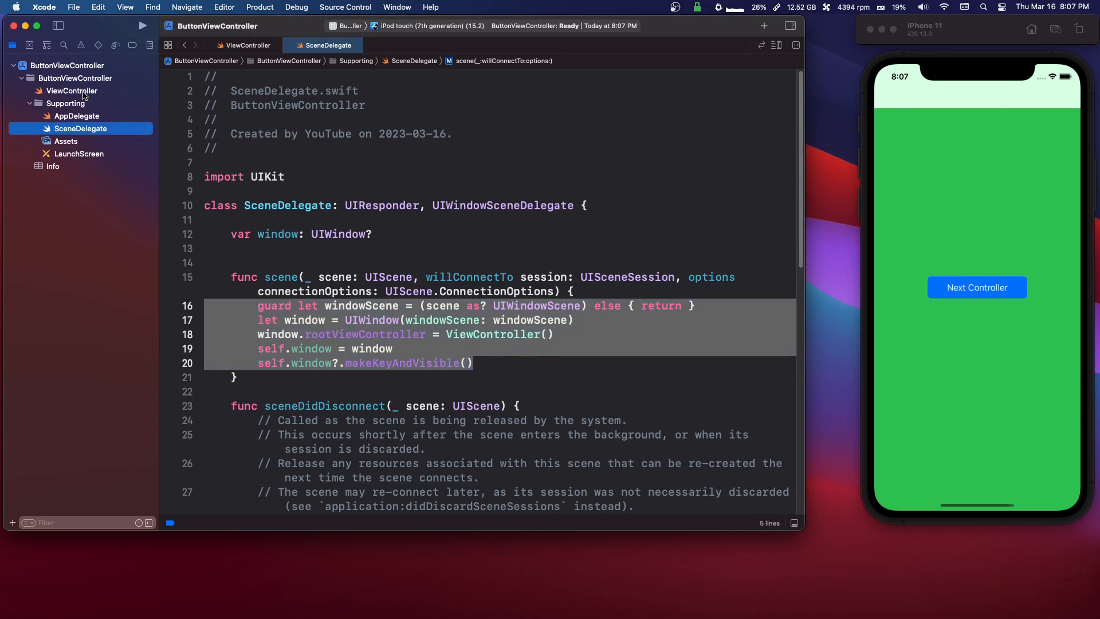
- Add self.view.backgroundColor = .systemGreen to ViewController's viewDidLoad
{"action": "left_click", "coordinate": [71, 91]}
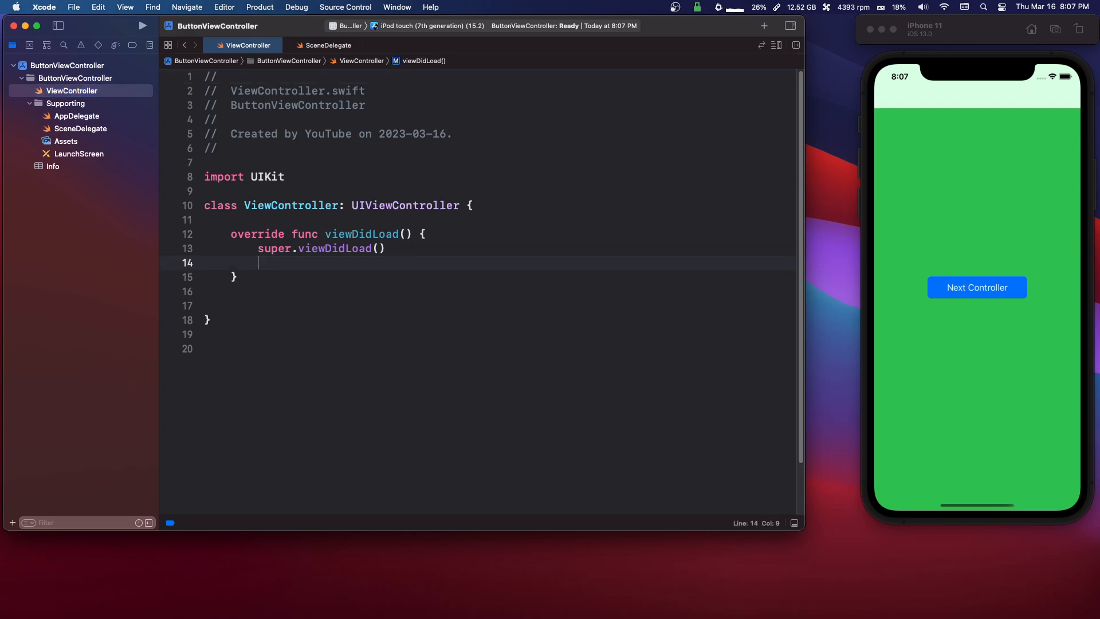
{"action": "type", "text": "self.back"}
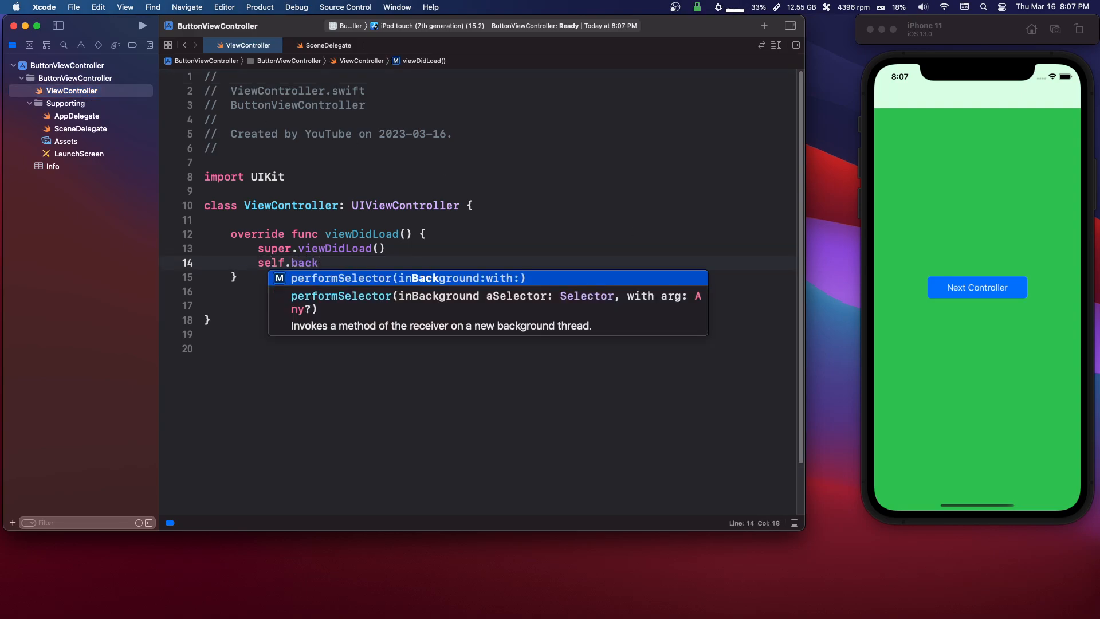
{"action": "type", "text": "view.b"}
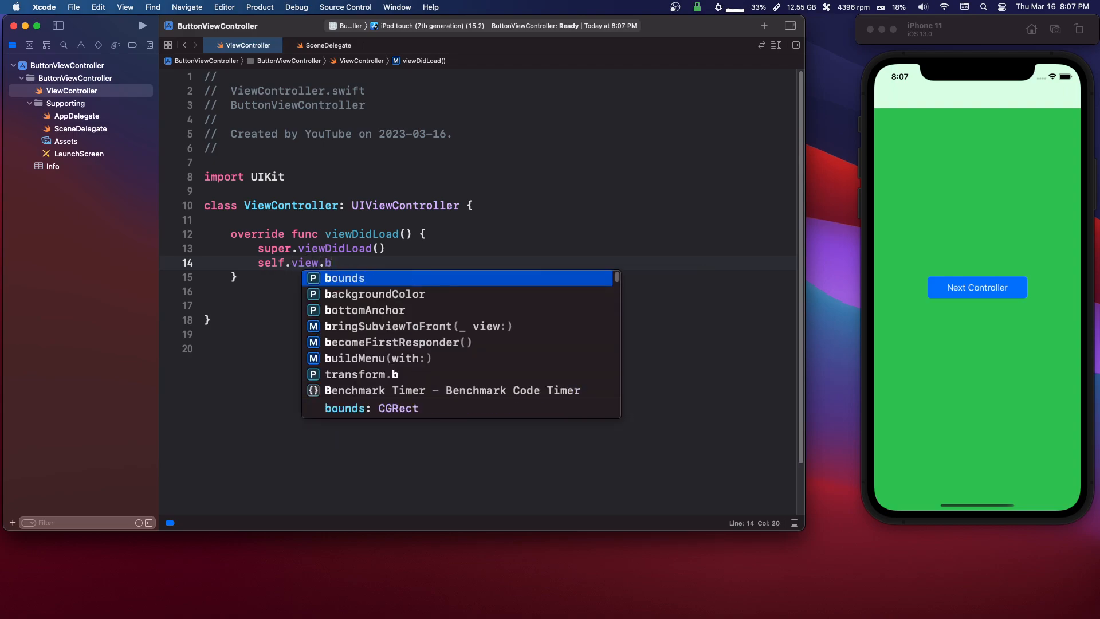
{"action": "type", "text": "ackgroundColor = .s"}
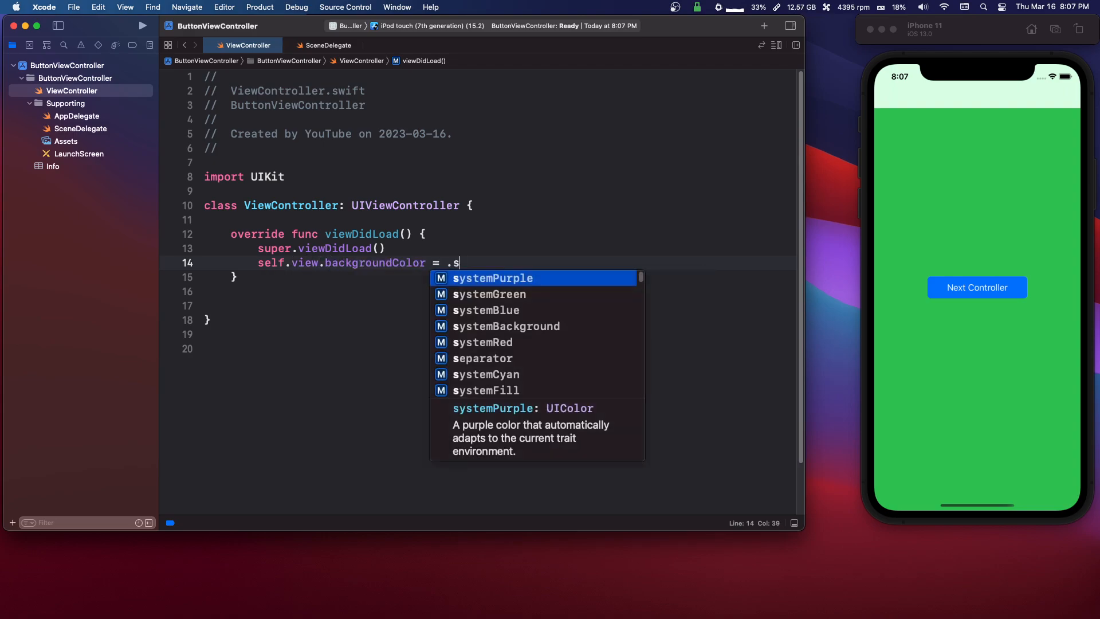
{"action": "type", "text": "ystem"}
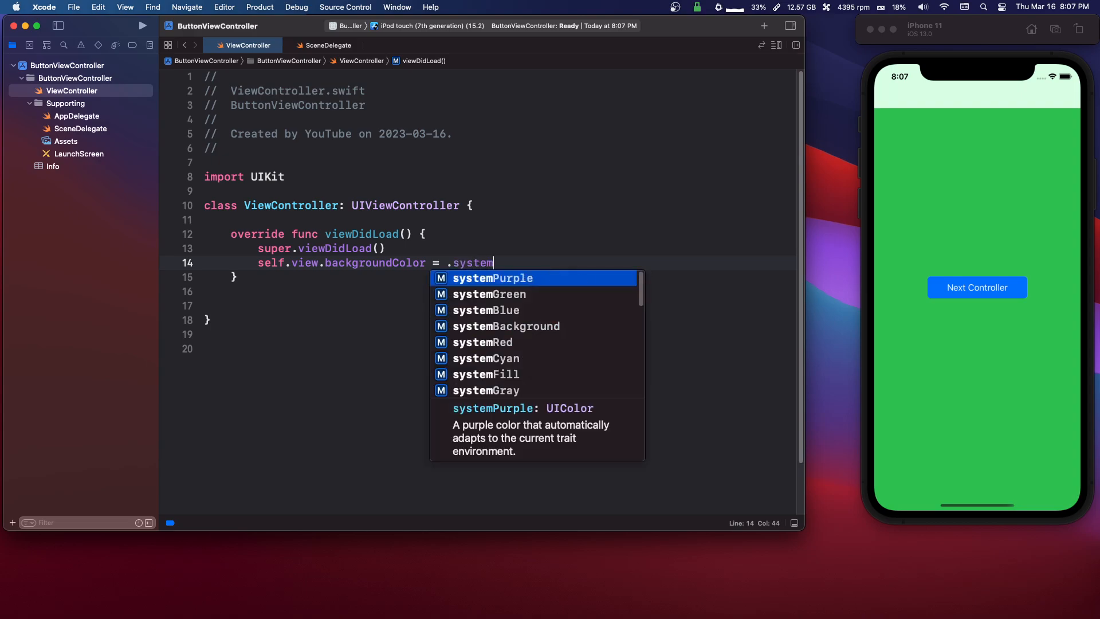
{"action": "type", "text": "Green"}
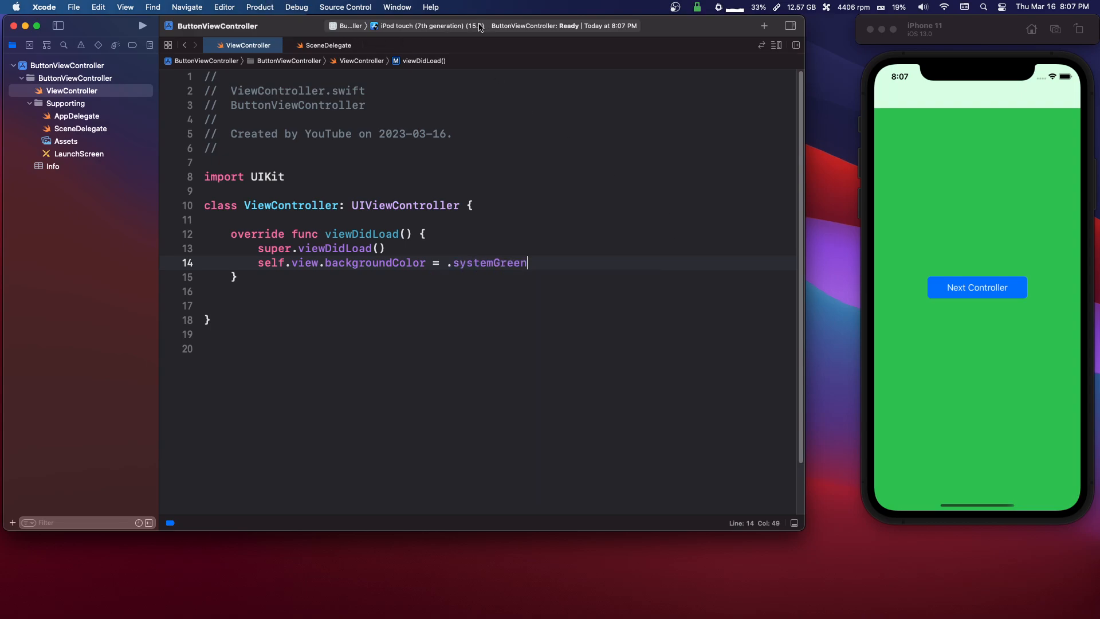
- Run the app on the iPhone 11 (13.0) simulator
{"action": "left_click", "coordinate": [421, 26]}
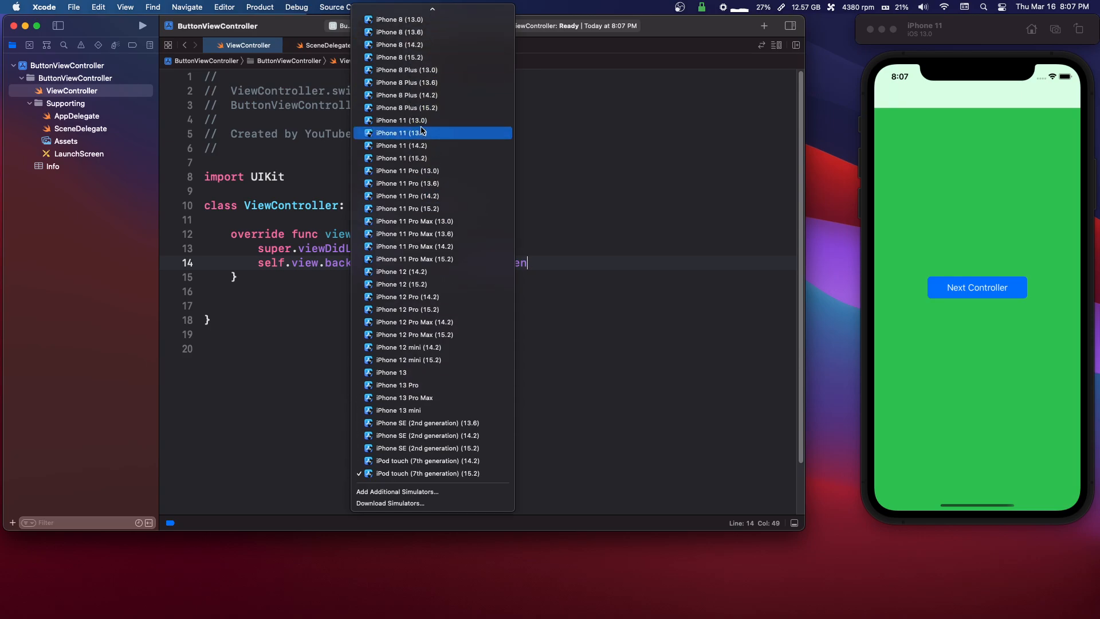
{"action": "left_click", "coordinate": [401, 120]}
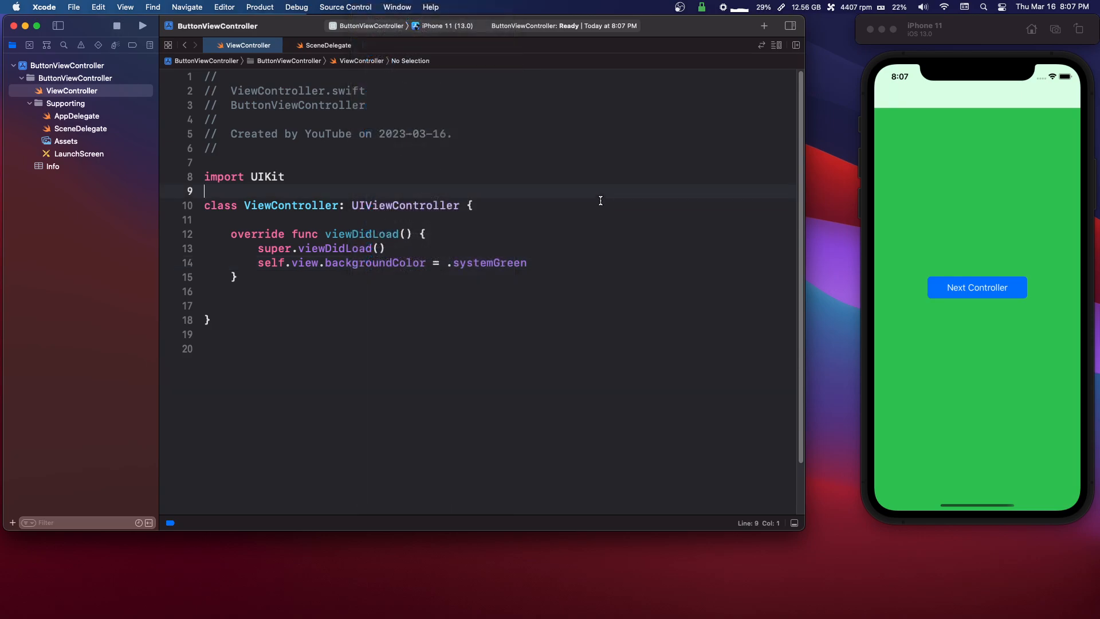
{"action": "left_click", "coordinate": [142, 26]}
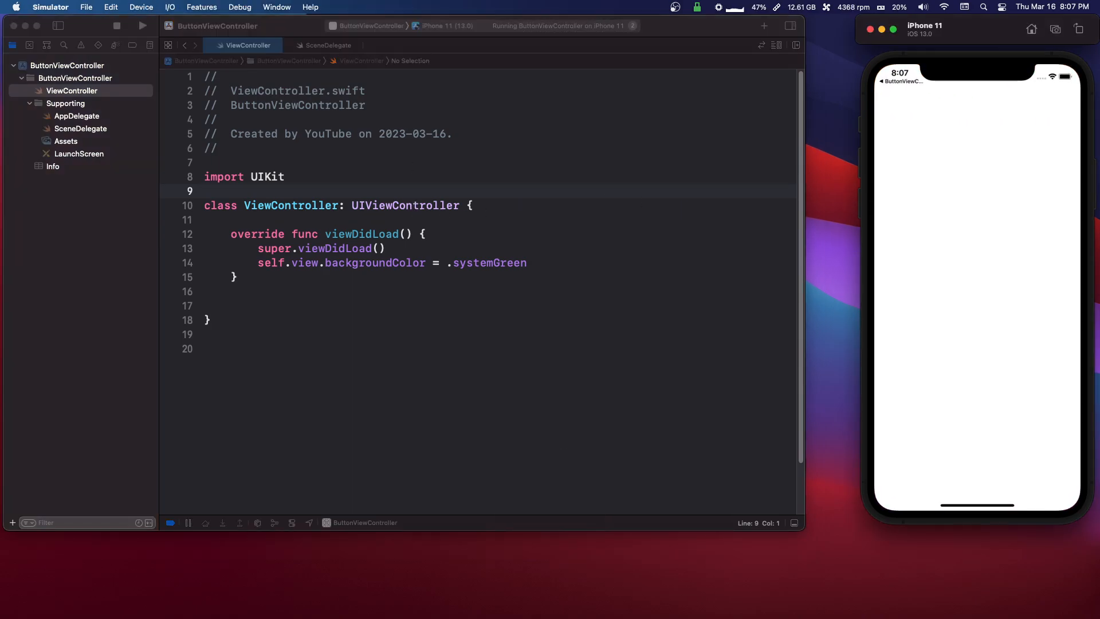
{"action": "left_click", "coordinate": [141, 26]}
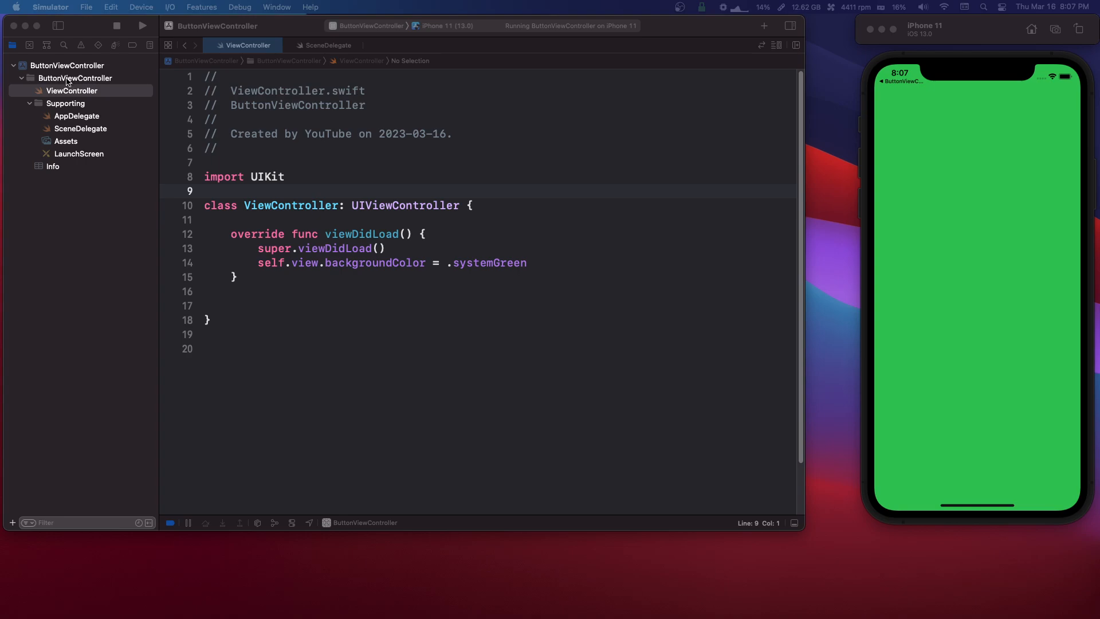
- Create SecondViewController as a UIViewController subclass with background .systemPurple, then close its tab
{"action": "right_click", "coordinate": [75, 78]}
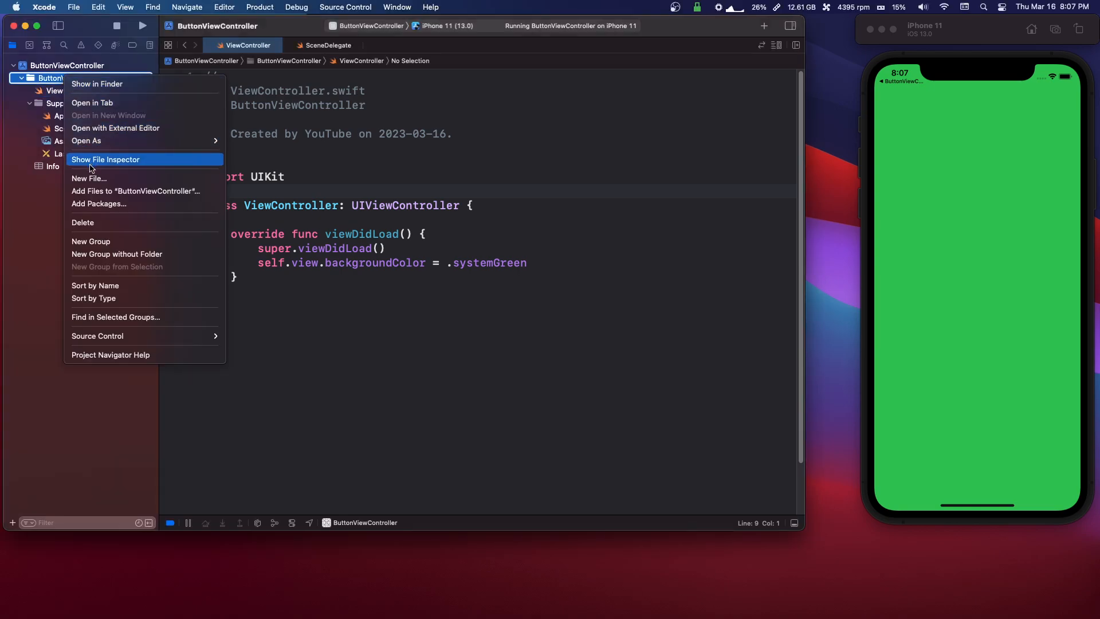
{"action": "left_click", "coordinate": [90, 178]}
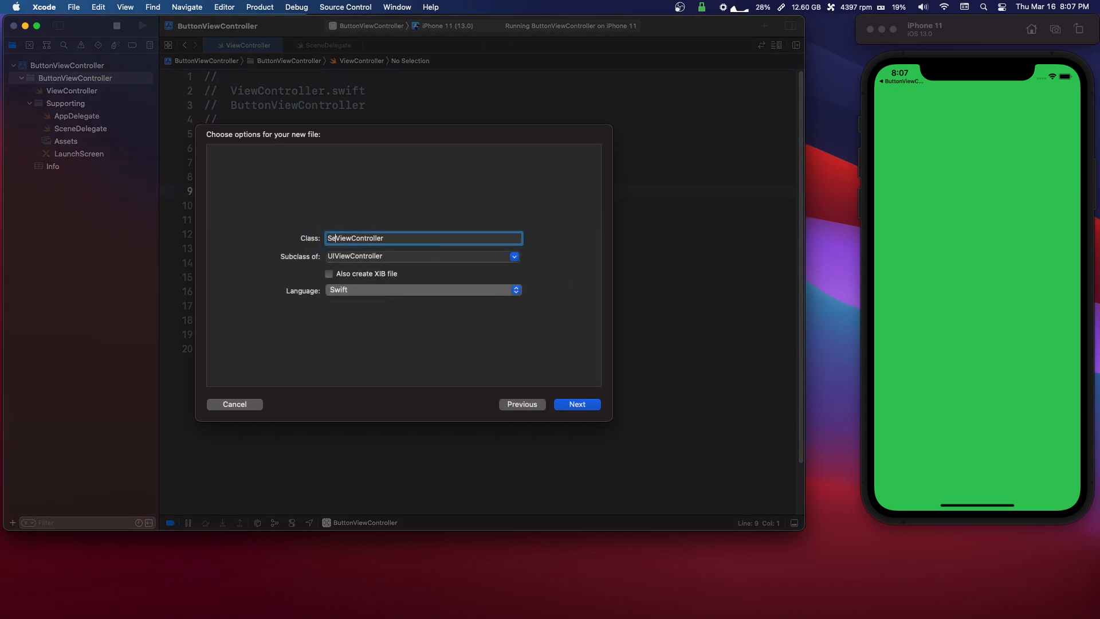
{"action": "left_click", "coordinate": [577, 404]}
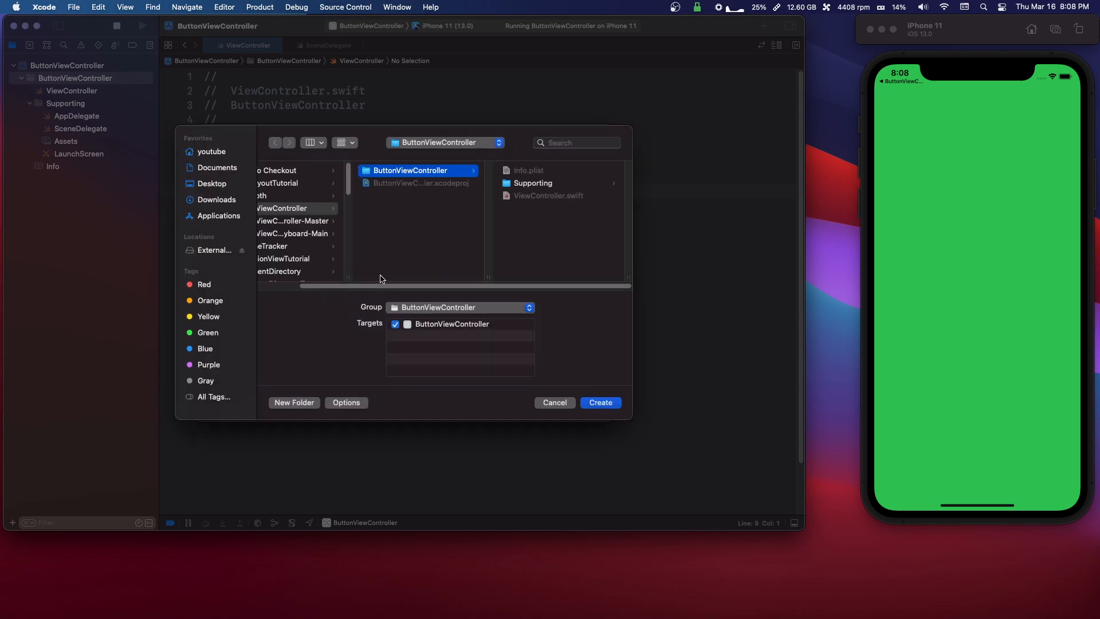
{"action": "left_click", "coordinate": [600, 402]}
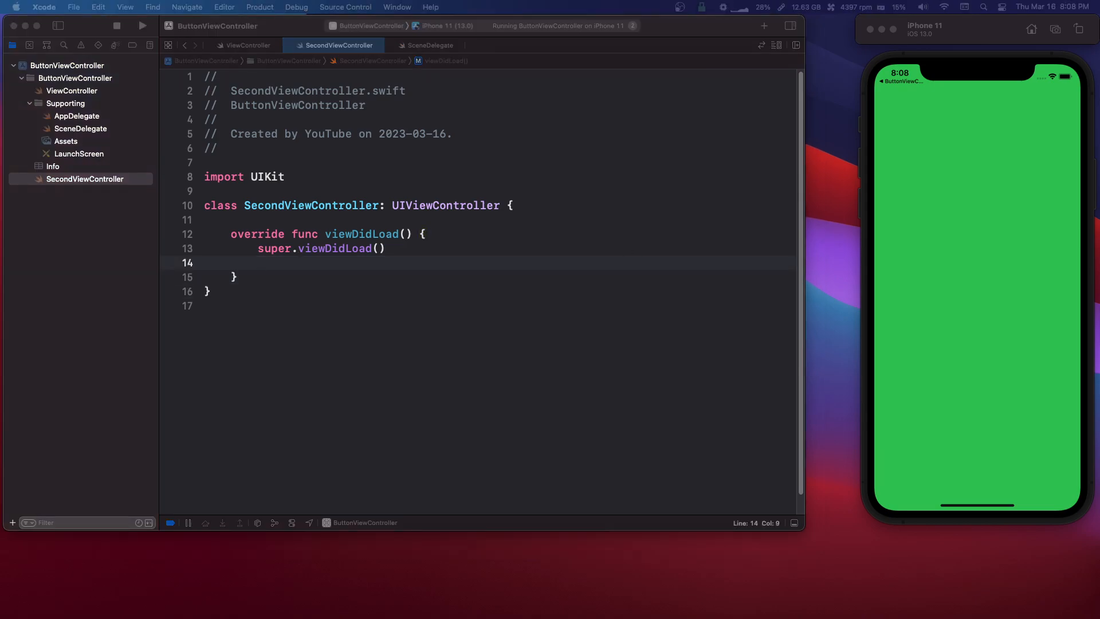
{"action": "type", "text": "self.view.backgroundColor = .systemPurple"}
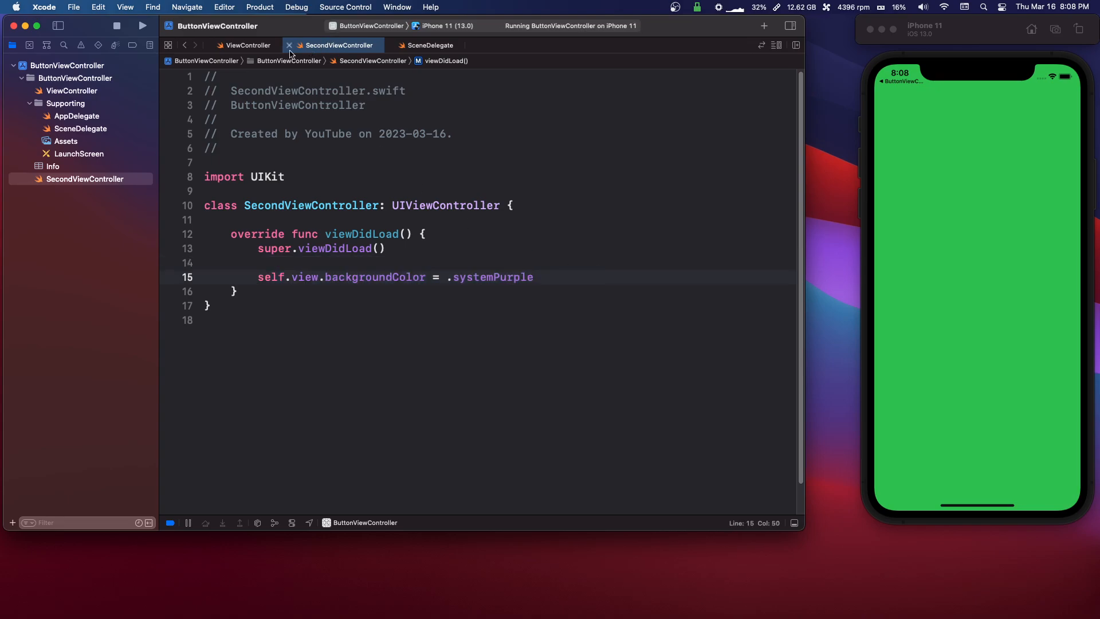
{"action": "left_click", "coordinate": [247, 44]}
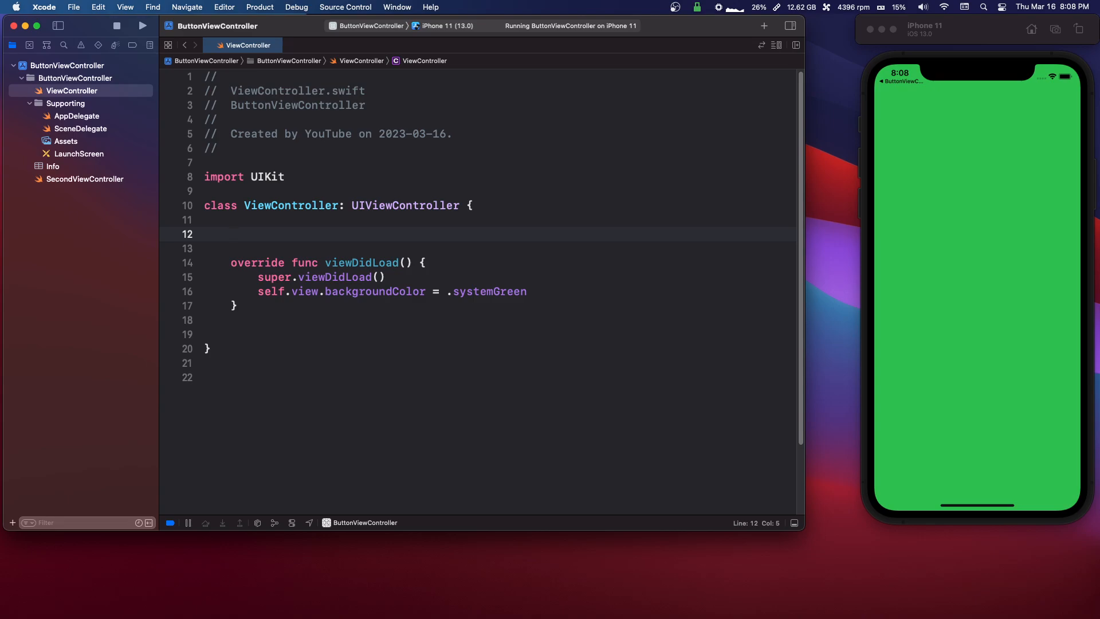
- Declare 'private let button: UIButton = { let button = UIButton(); return button }()' in ViewController
{"action": "type", "text": "pr"}
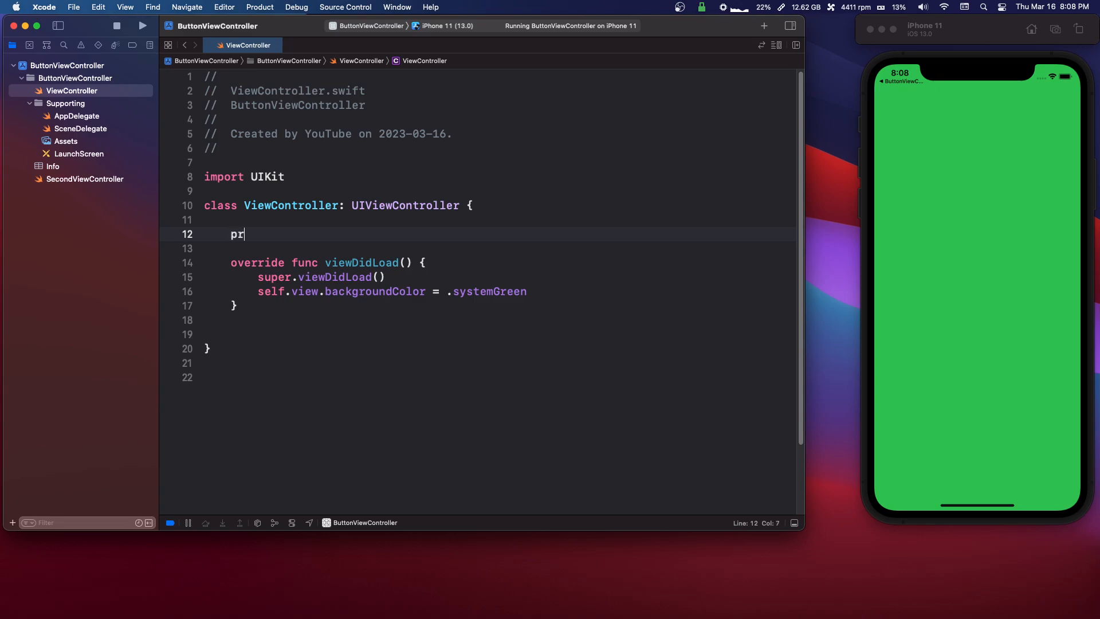
{"action": "type", "text": "ivate let buttion:"}
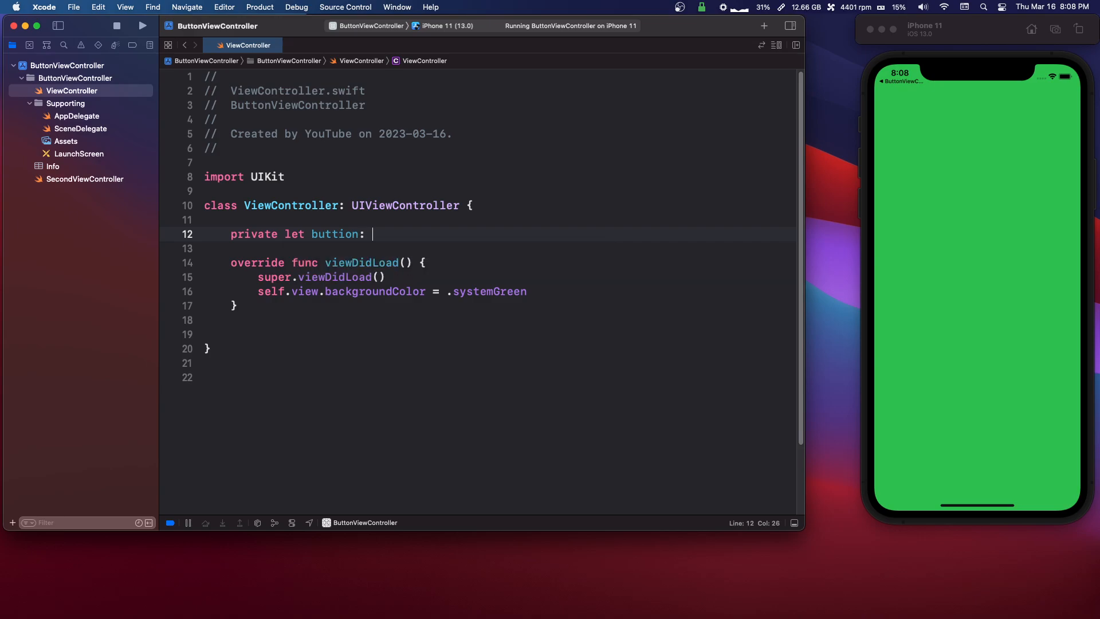
{"action": "type", "text": "UIButton ="}
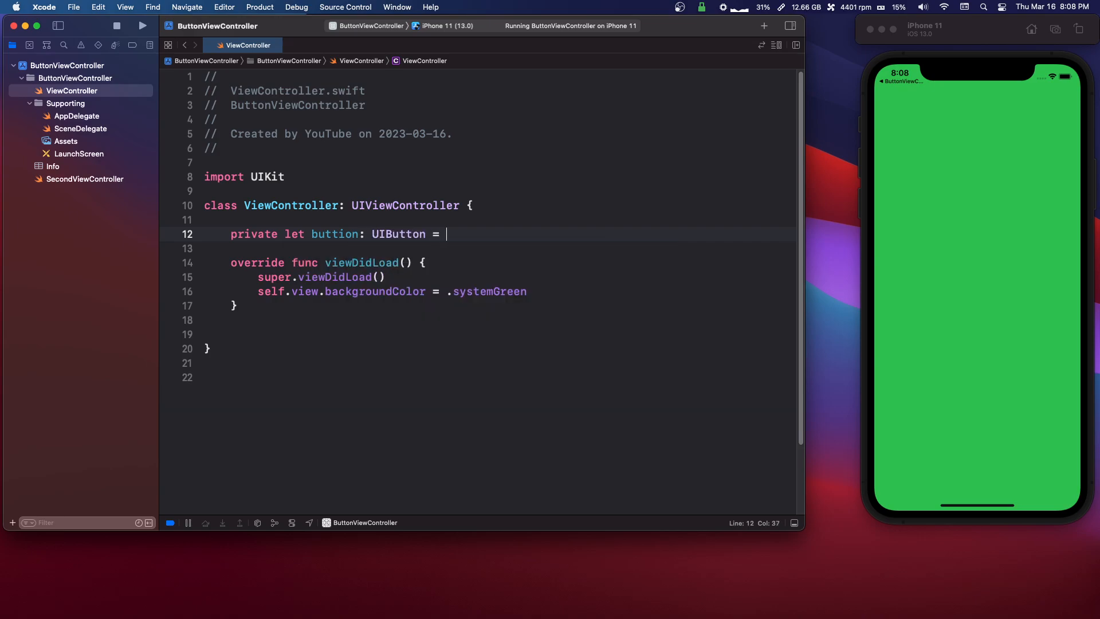
{"action": "type", "text": "{"}
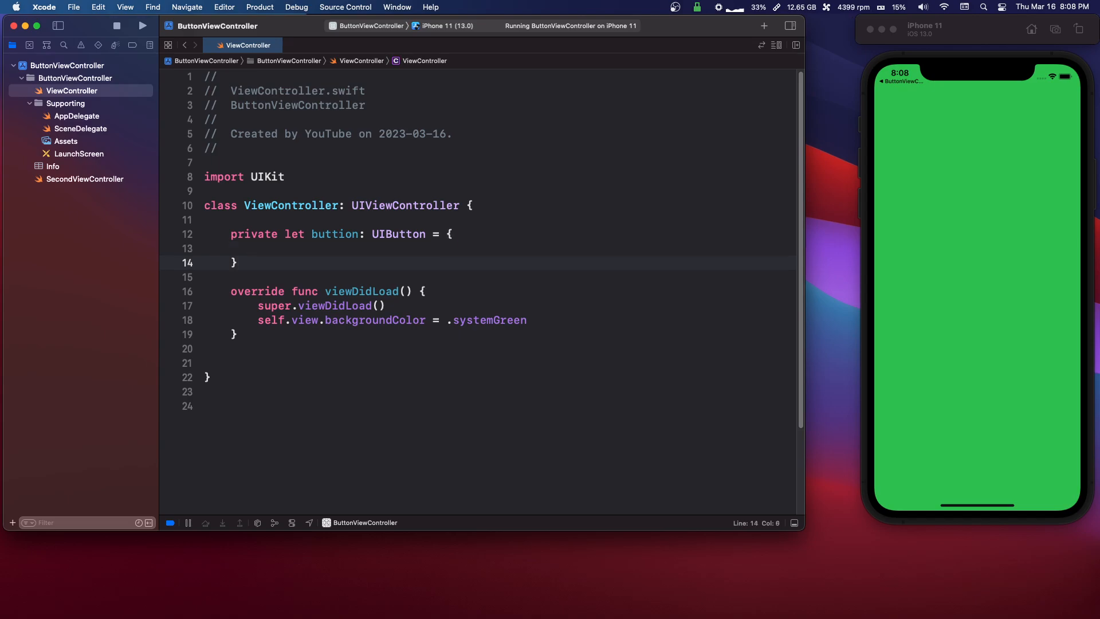
{"action": "type", "text": "()"}
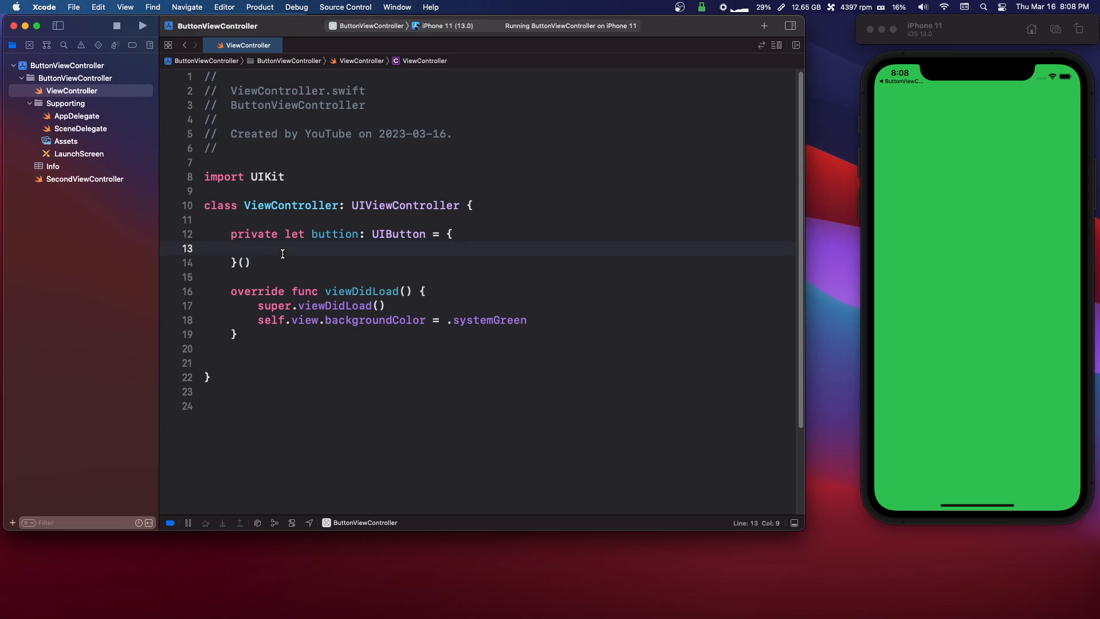
{"action": "type", "text": "let button"}
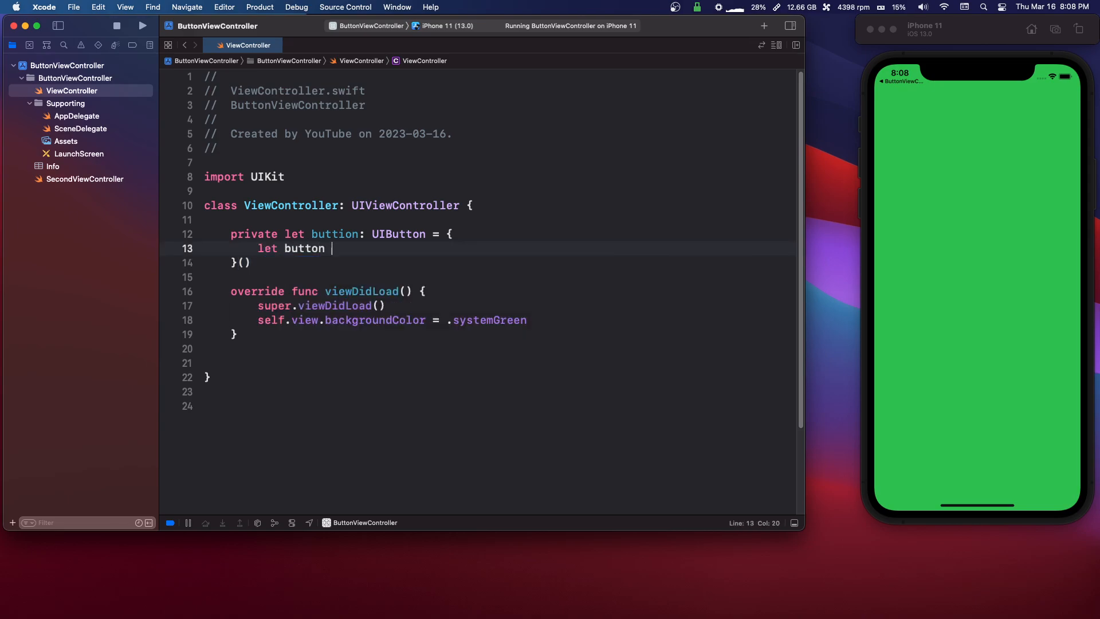
{"action": "type", "text": "= UIB"}
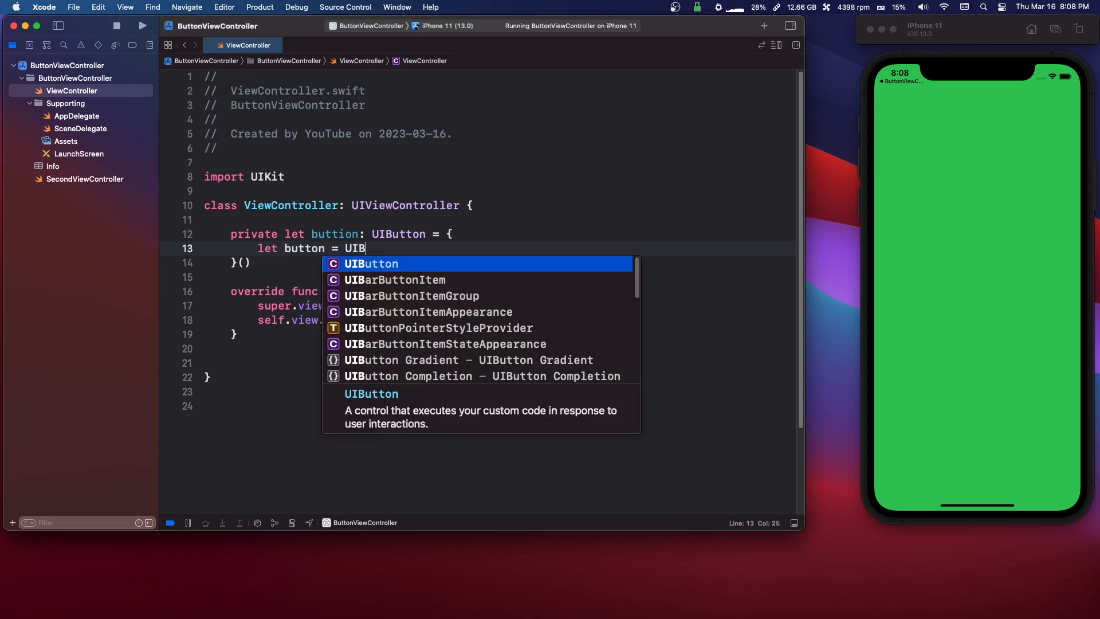
{"action": "key", "text": "return"}
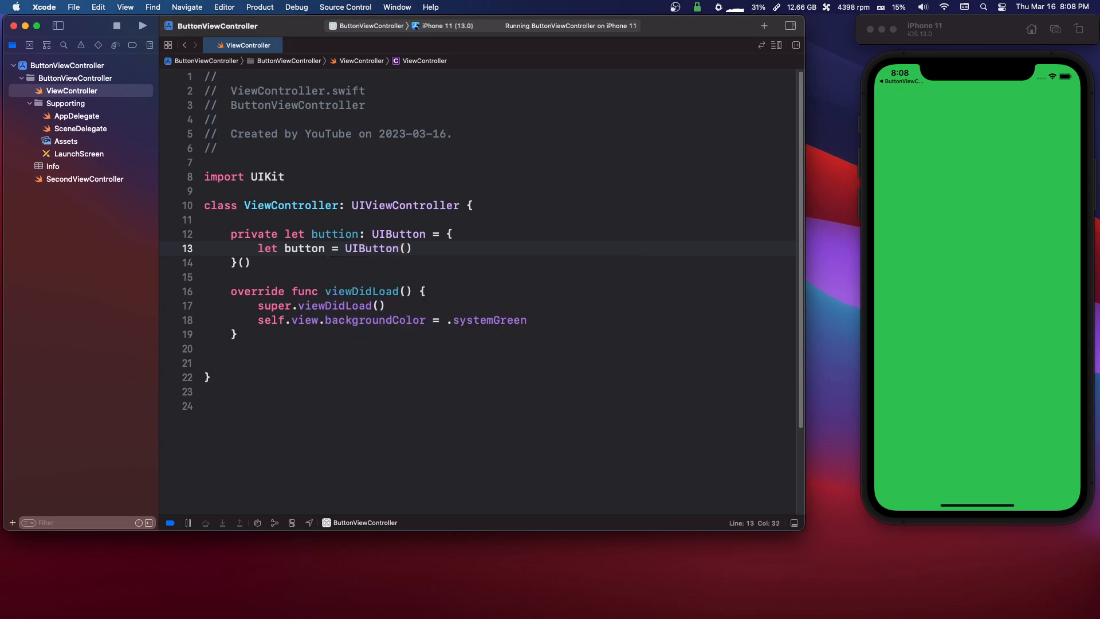
{"action": "type", "text": "return button"}
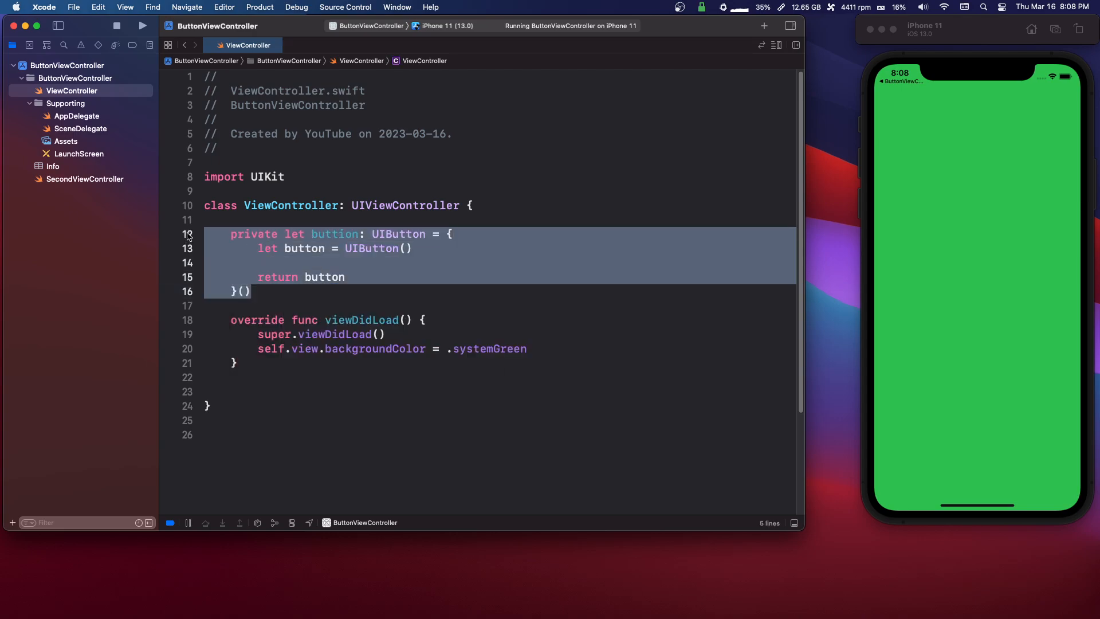
{"action": "left_click", "coordinate": [251, 291]}
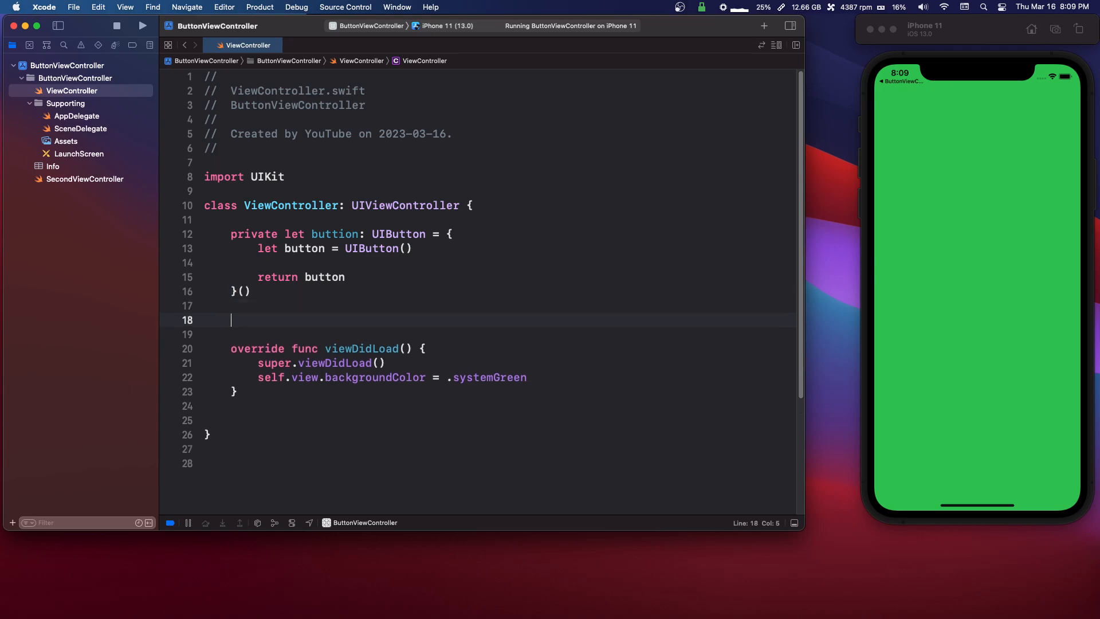
- Deal with the partial 'private let button2: UIButton()' line so only one button property remains
{"action": "type", "text": "private"}
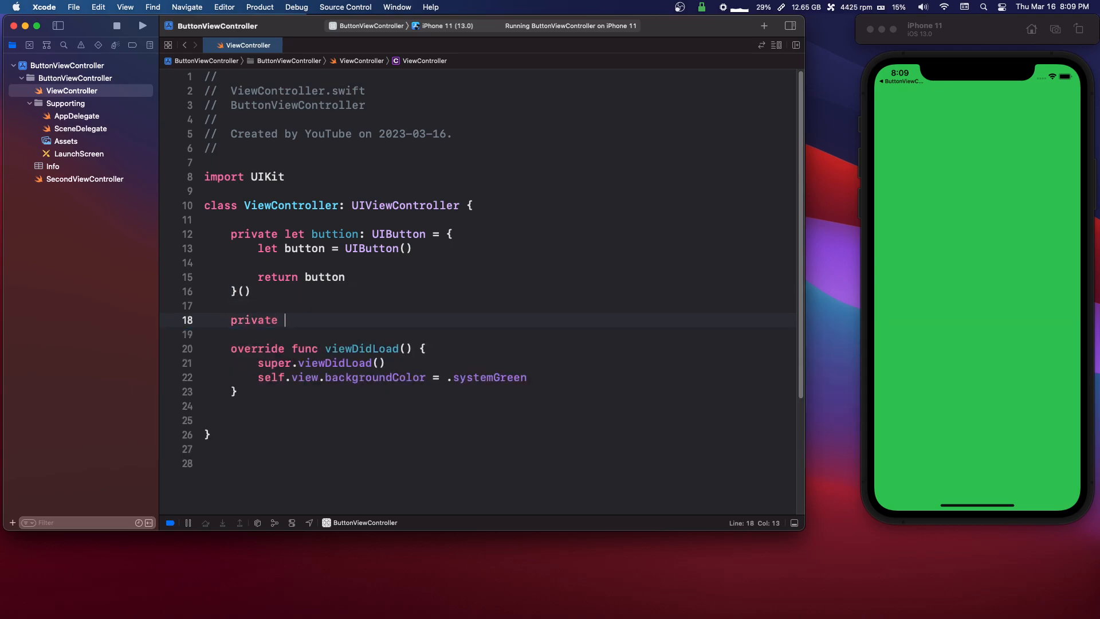
{"action": "type", "text": "let button2:"}
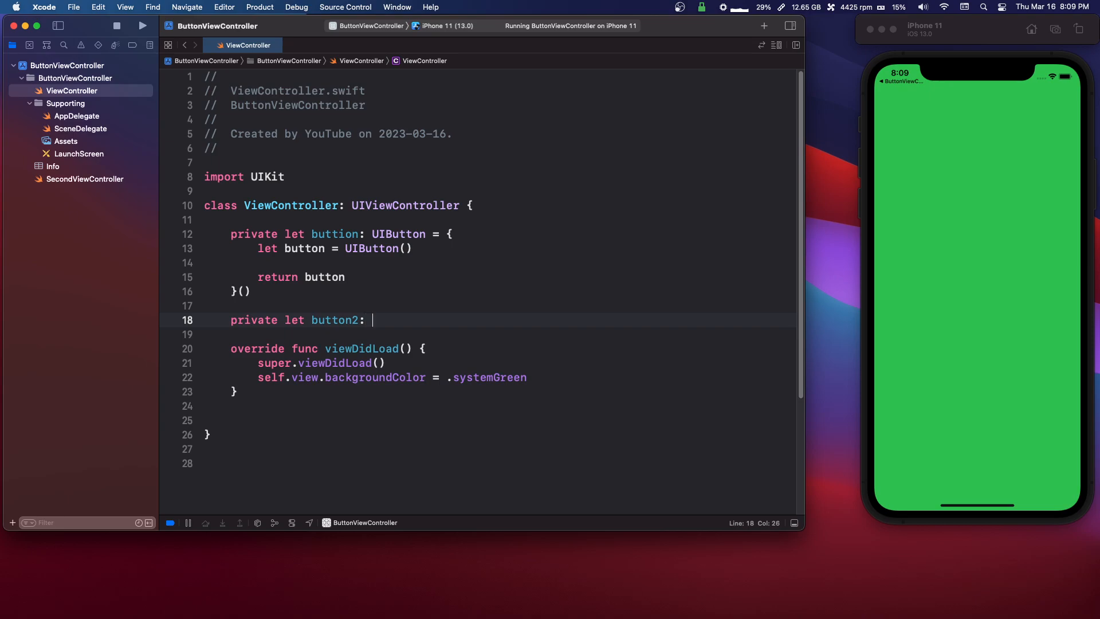
{"action": "type", "text": "UIBuit"}
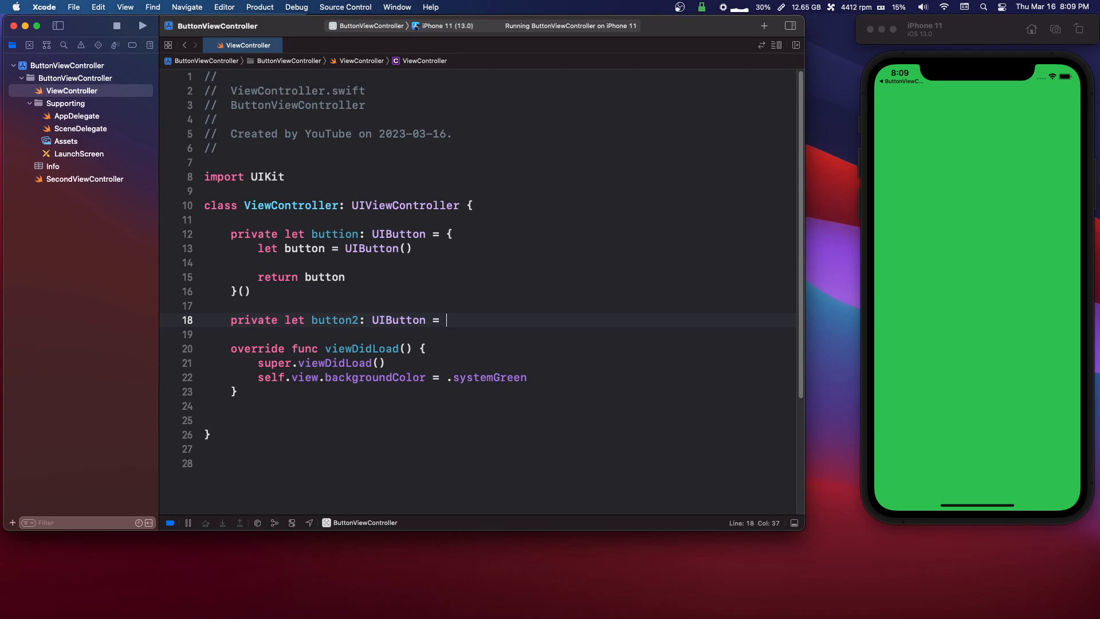
{"action": "type", "text": "B"}
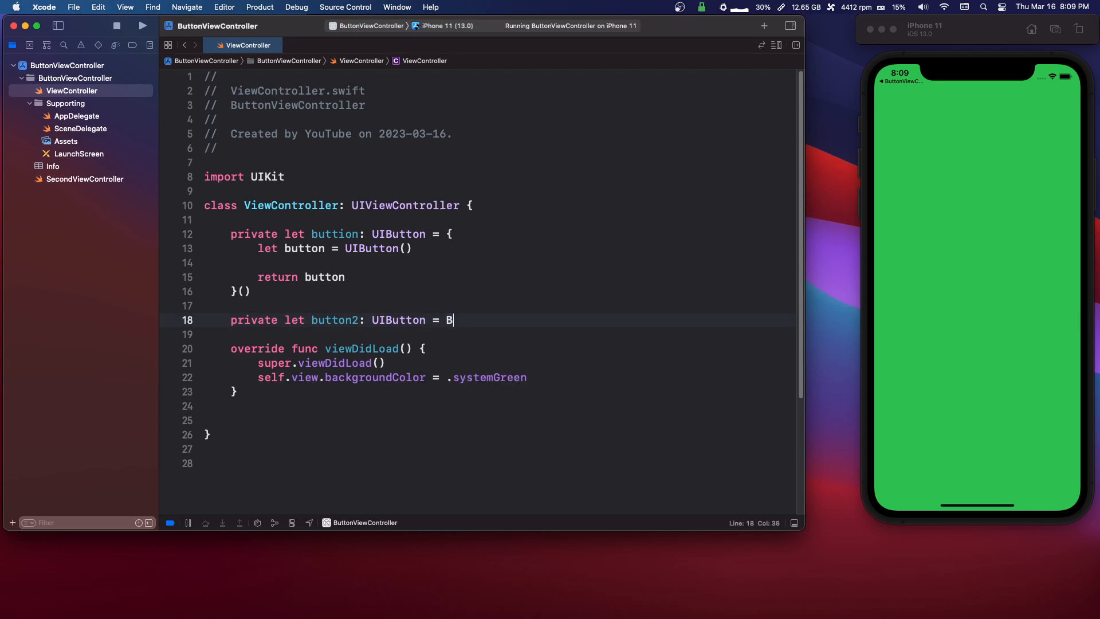
{"action": "type", "text": "utton()"}
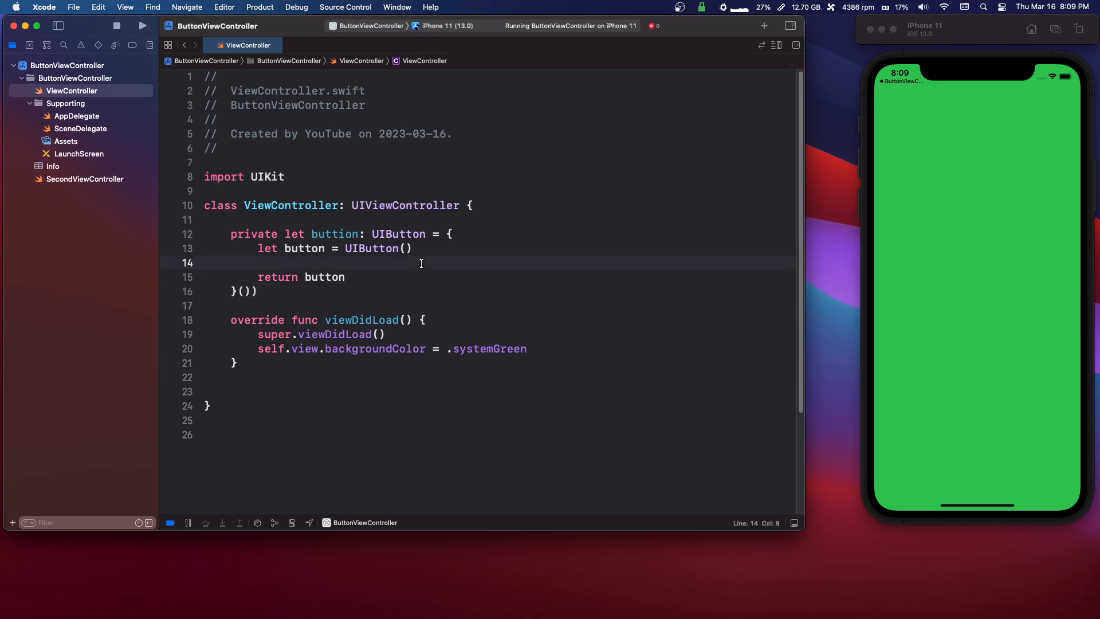
- In the button closure, set background .systemBlue, title 'Next Controller' for .normal, cornerRadius 7
{"action": "type", "text": "button.backgroundColor ="}
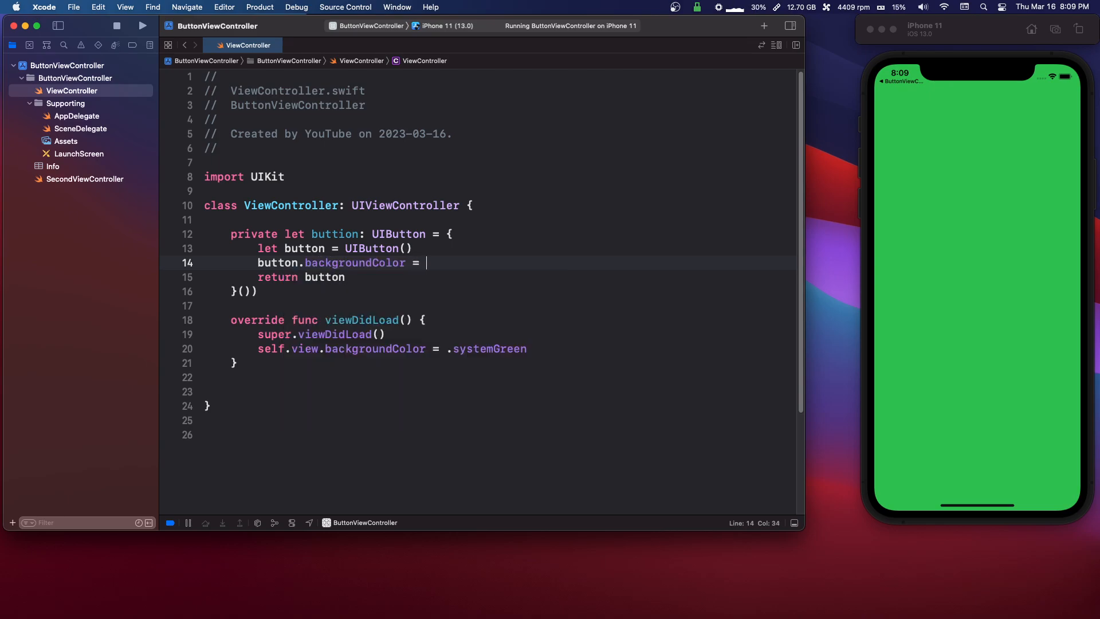
{"action": "type", "text": ".systemBlue"}
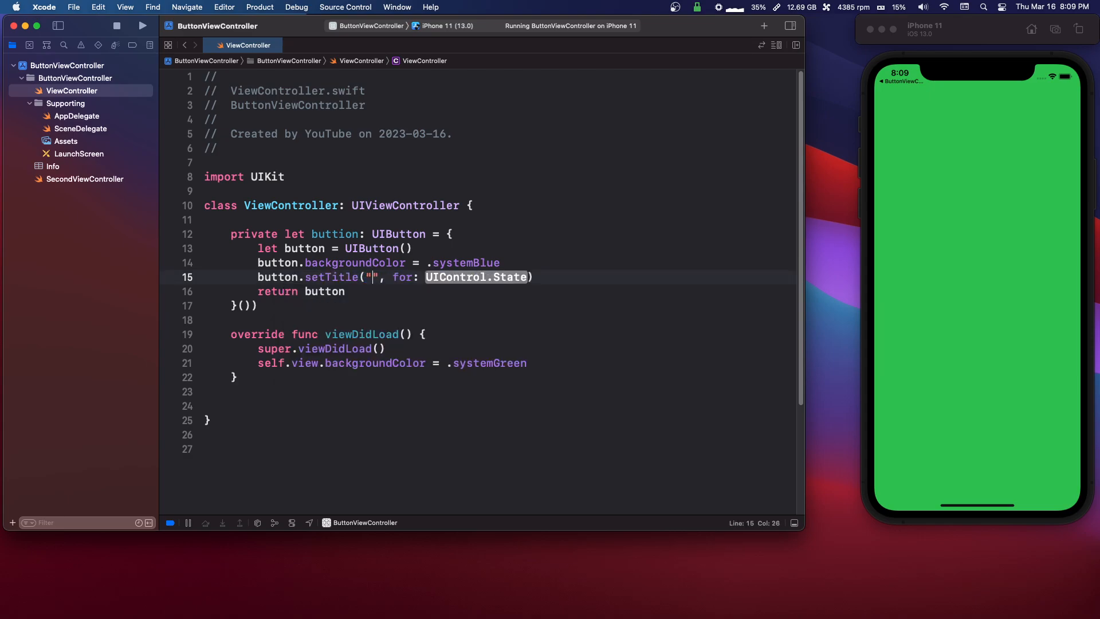
{"action": "type", "text": "Next Controller"}
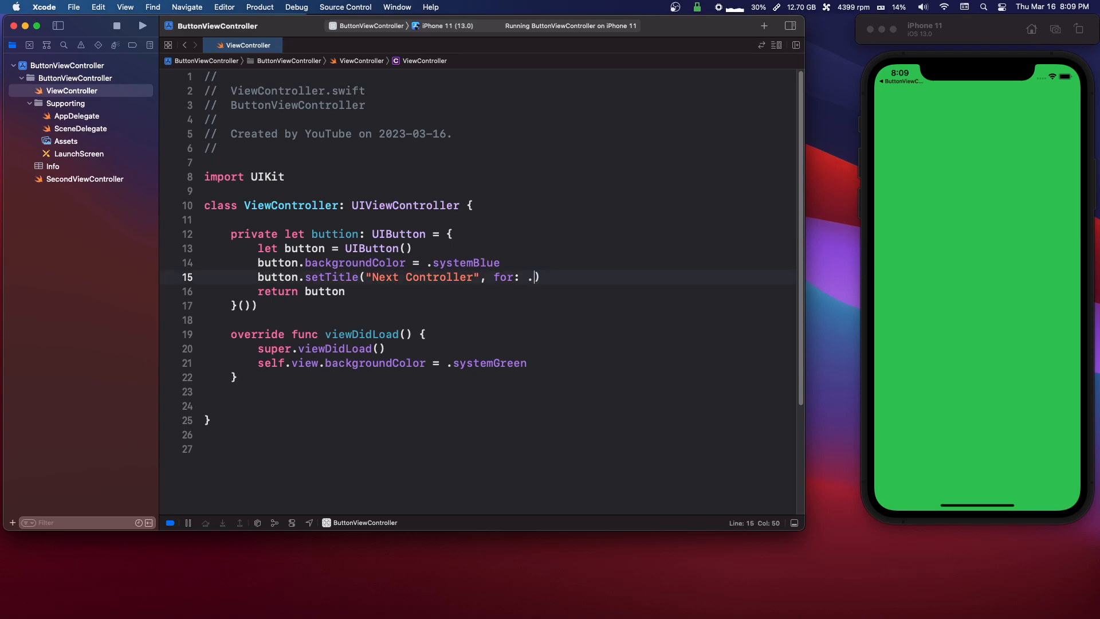
{"action": "type", "text": "normal"}
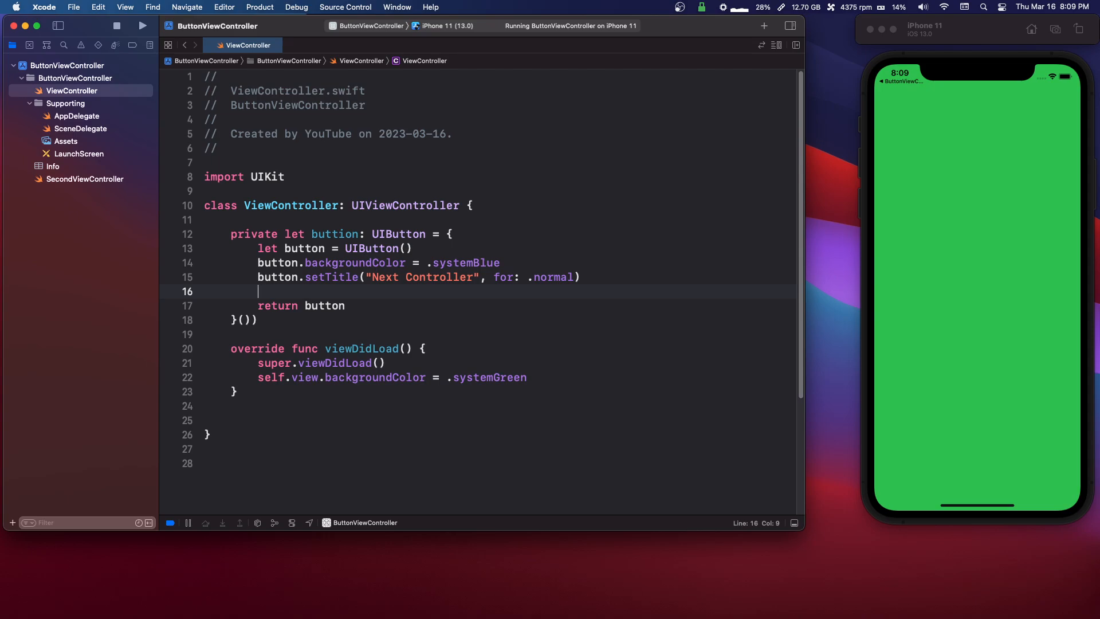
{"action": "type", "text": "button."}
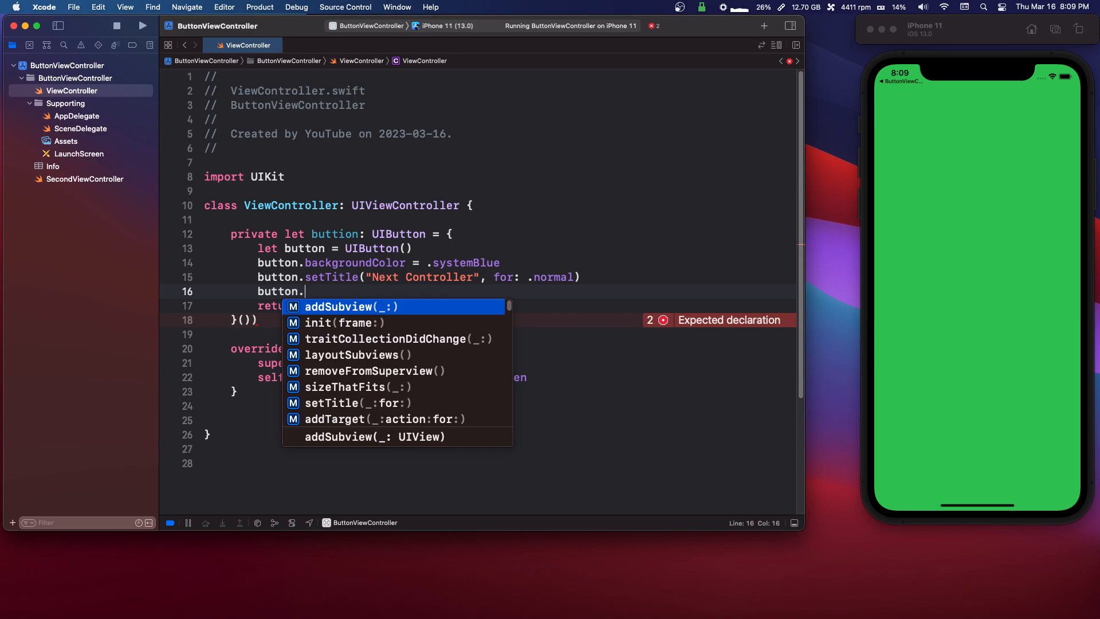
{"action": "type", "text": "layer.cornerRadius ="}
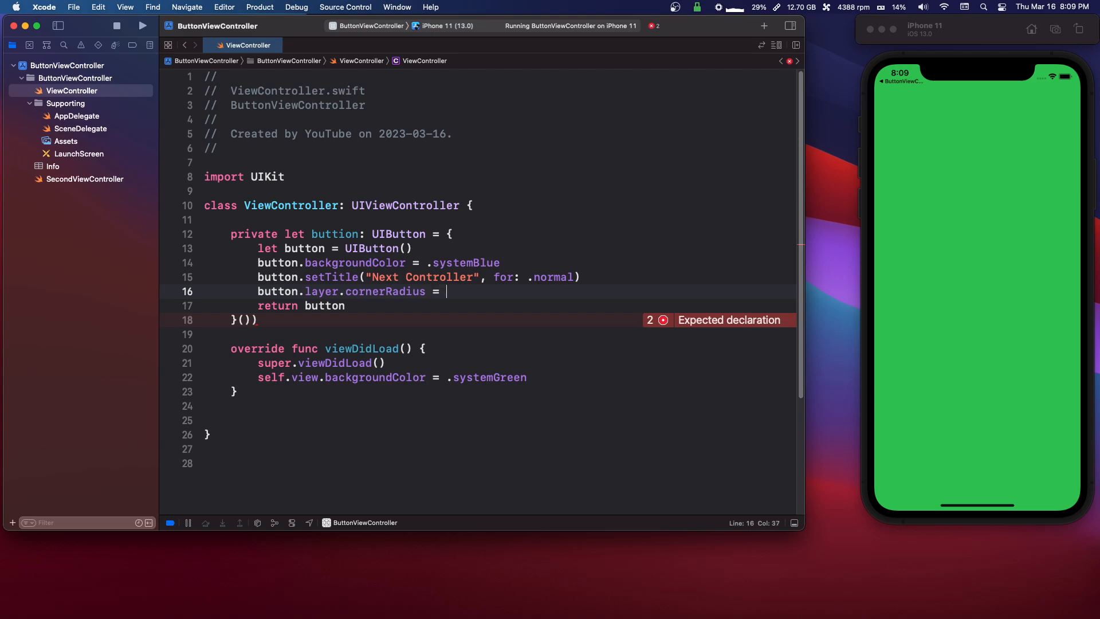
{"action": "type", "text": "7"}
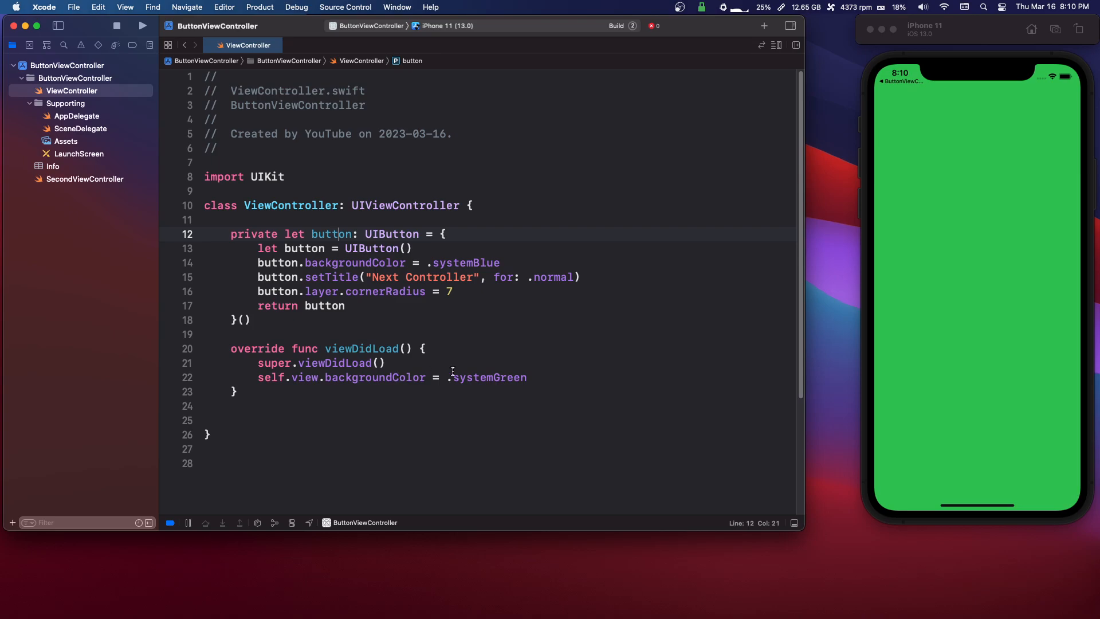
- Create a private setupUI() function and call self.setupUI() from viewDidLoad
{"action": "left_click", "coordinate": [141, 26]}
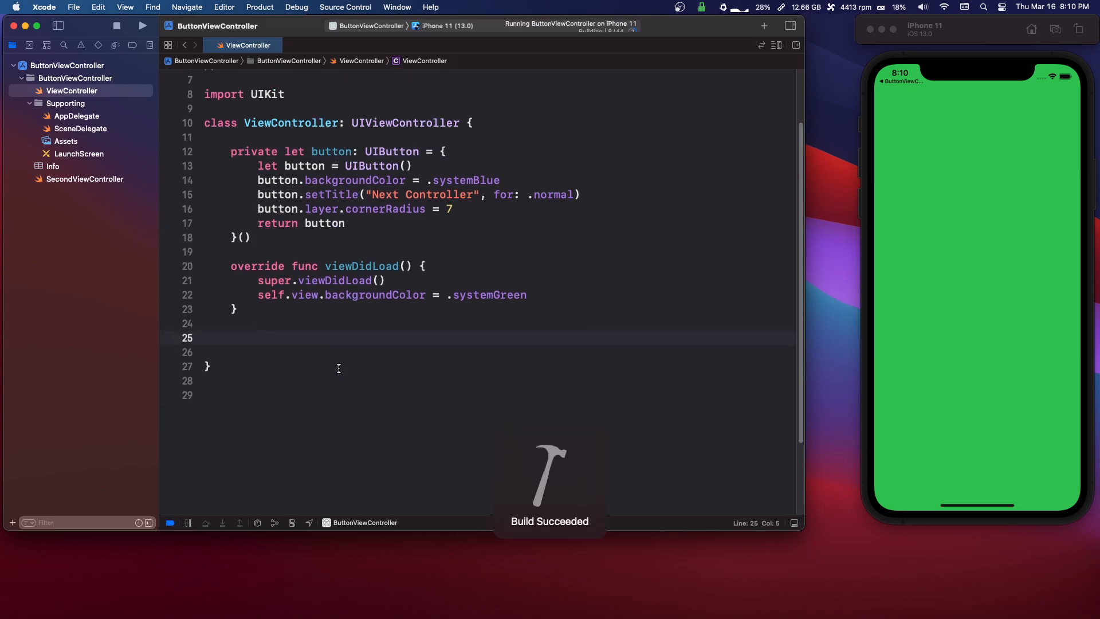
{"action": "type", "text": "private func"}
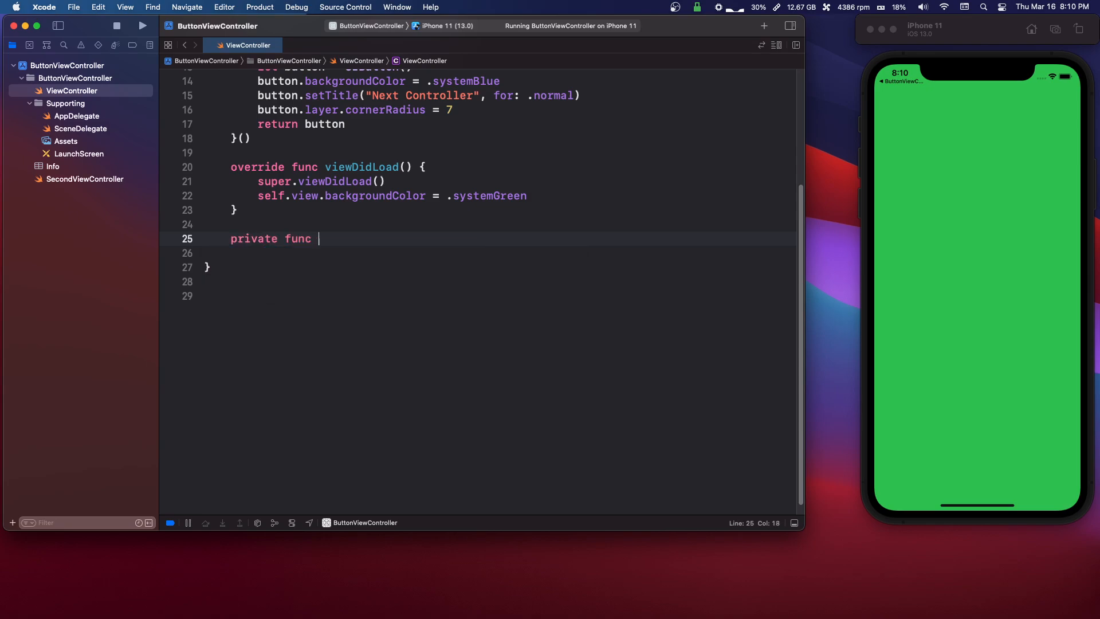
{"action": "type", "text": "setup"}
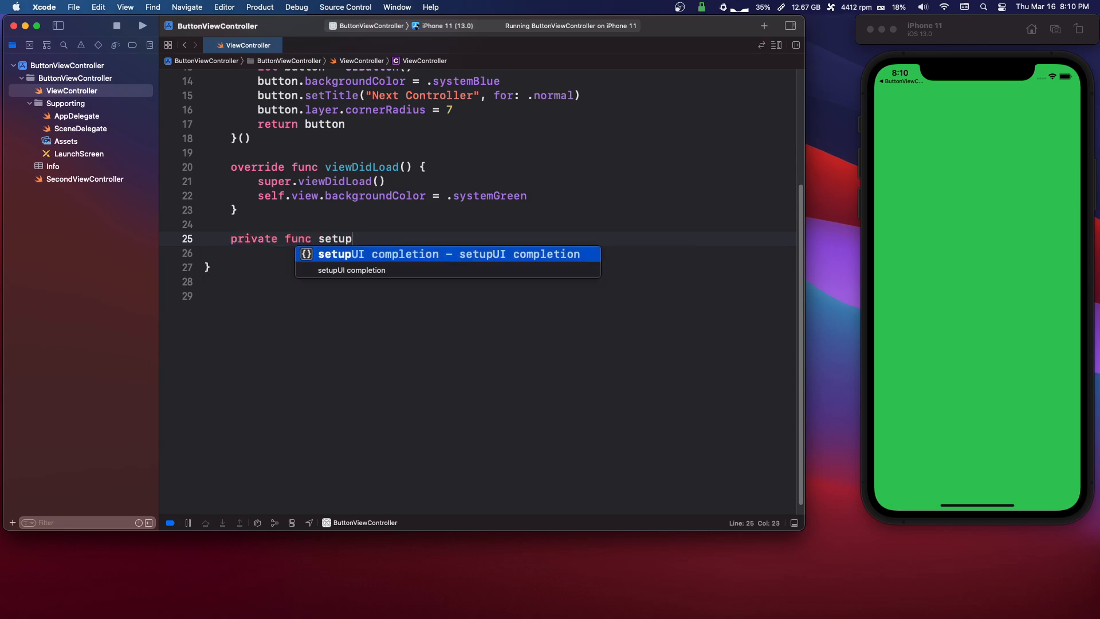
{"action": "key", "text": "Return"}
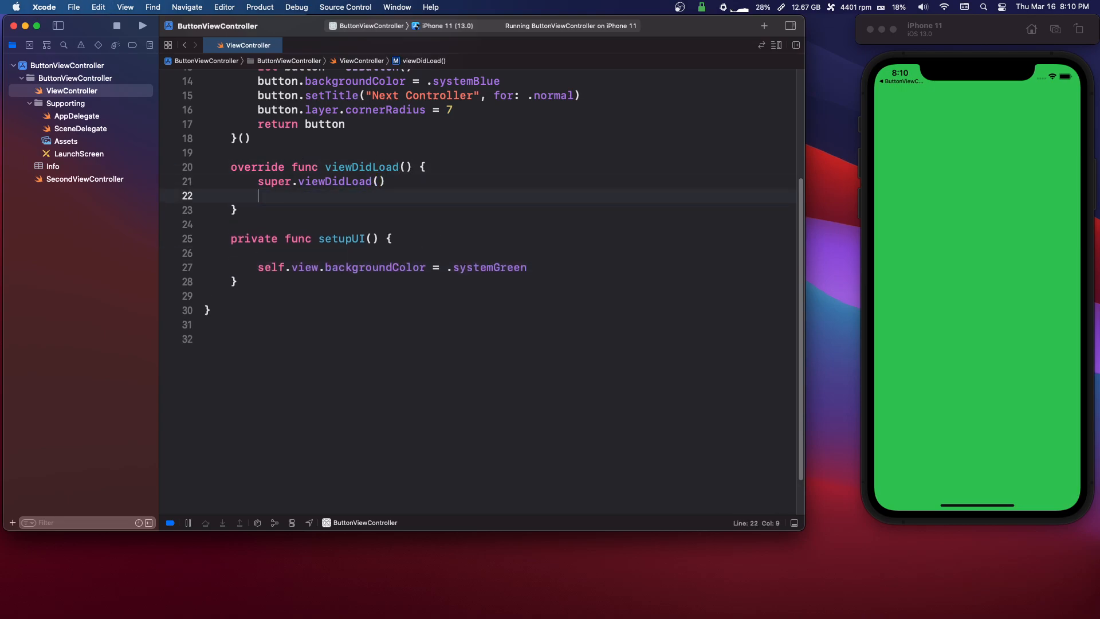
{"action": "type", "text": "self.setupUI()"}
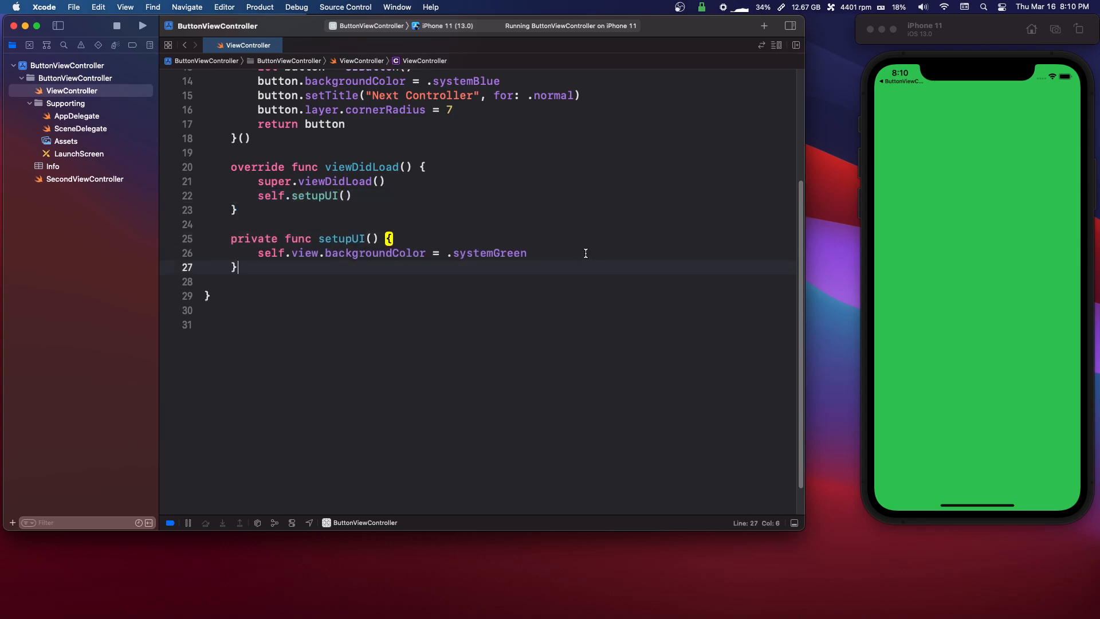
{"action": "key", "text": "Return"}
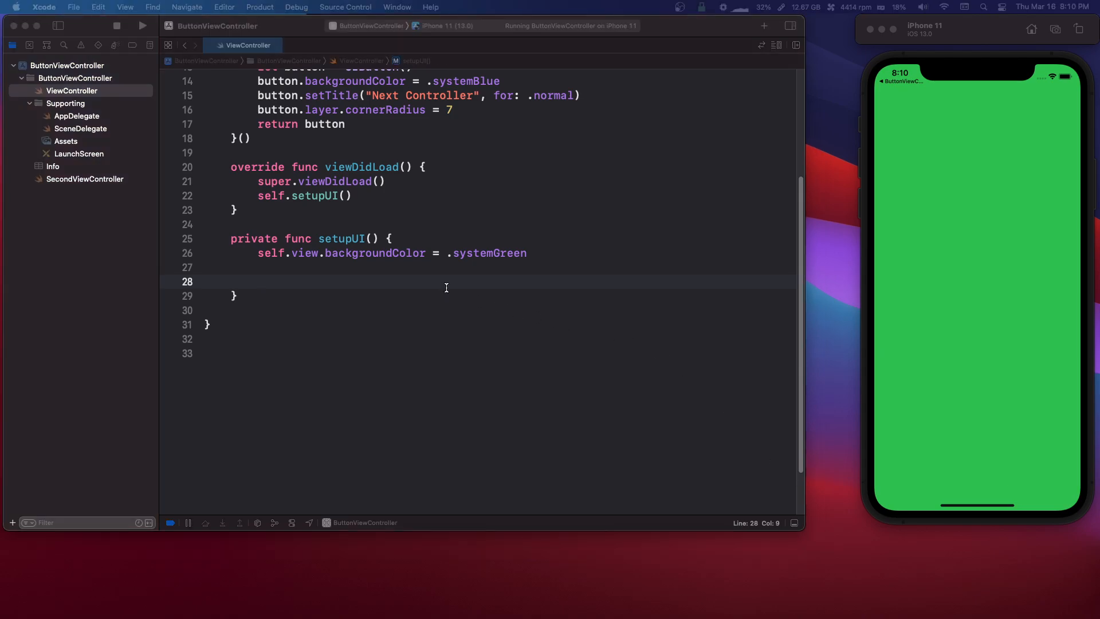
- In setupUI, add the button as a subview and disable its translatesAutoresizingMaskIntoConstraints
{"action": "type", "text": "self.add"}
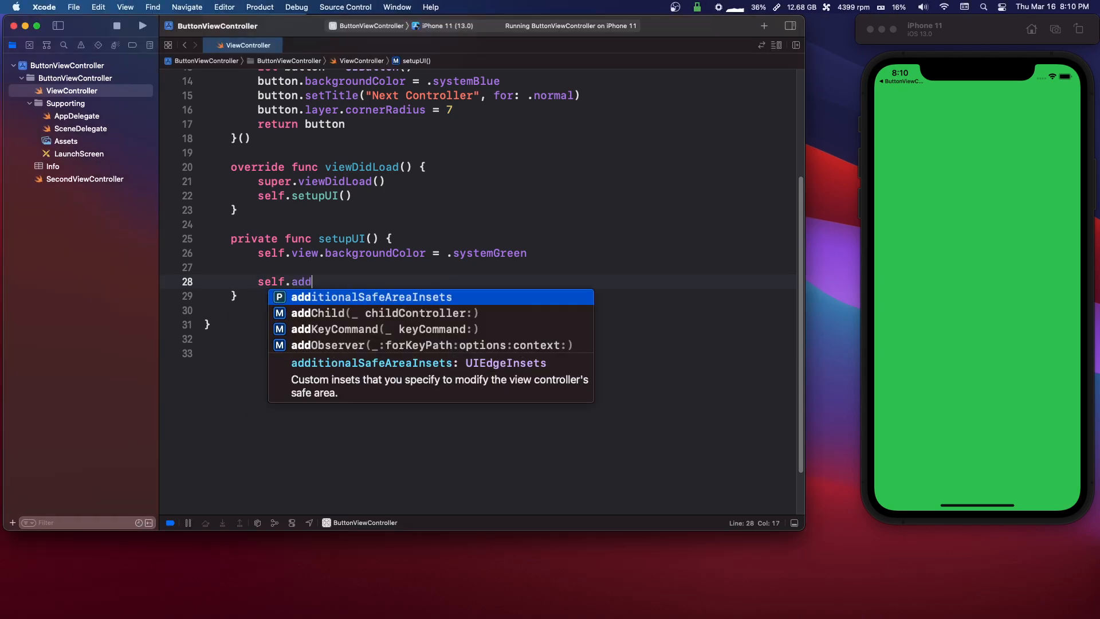
{"action": "type", "text": "view"}
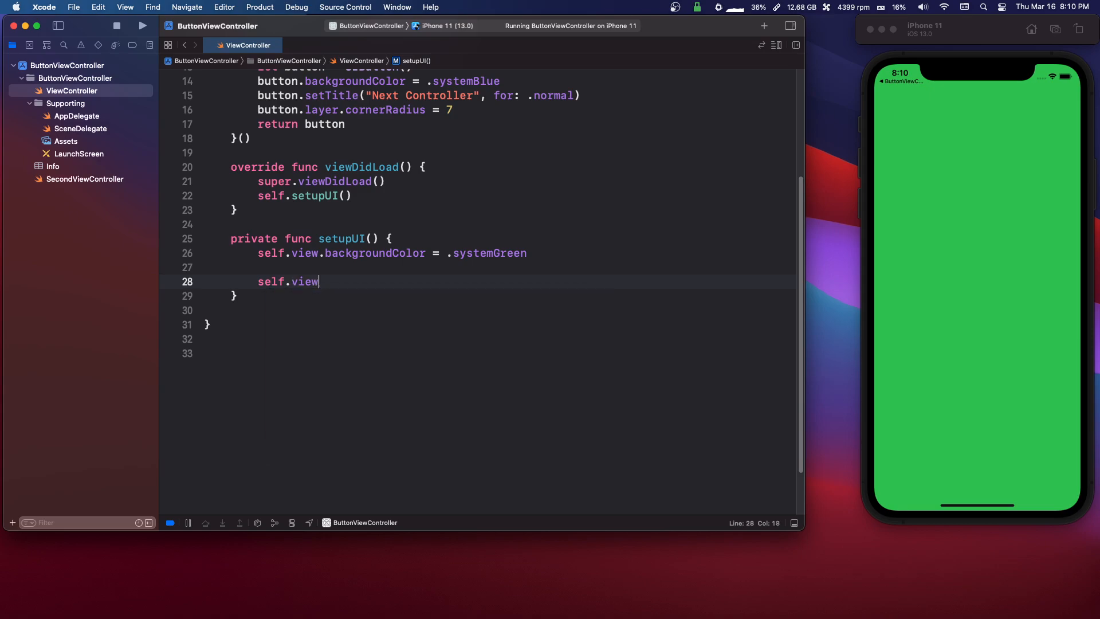
{"action": "type", "text": ".addSubview(view: UIView"}
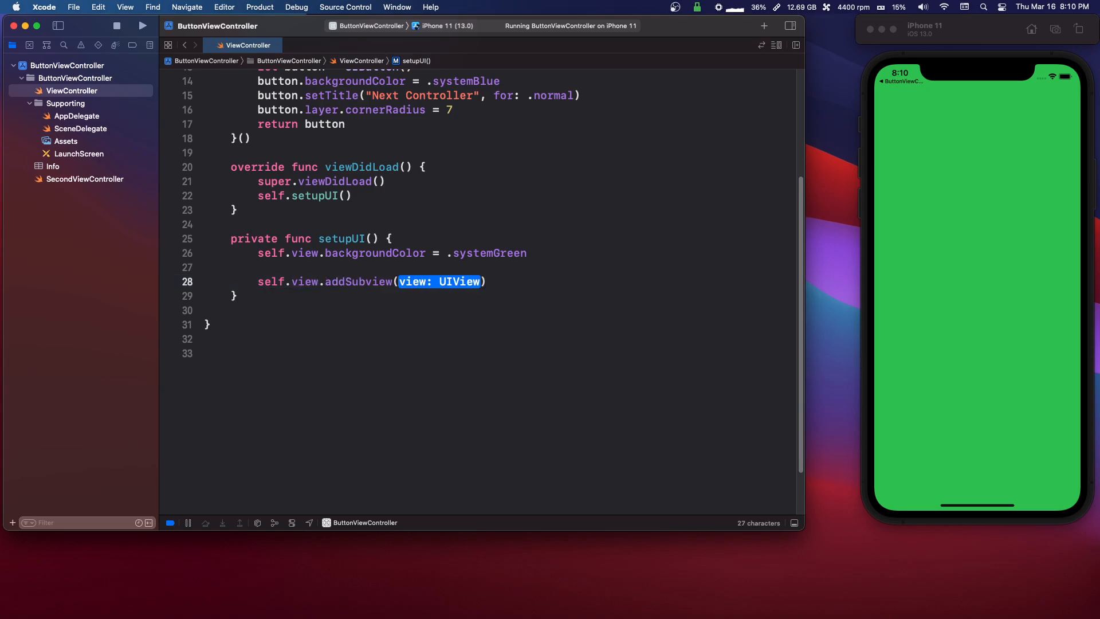
{"action": "type", "text": "button"}
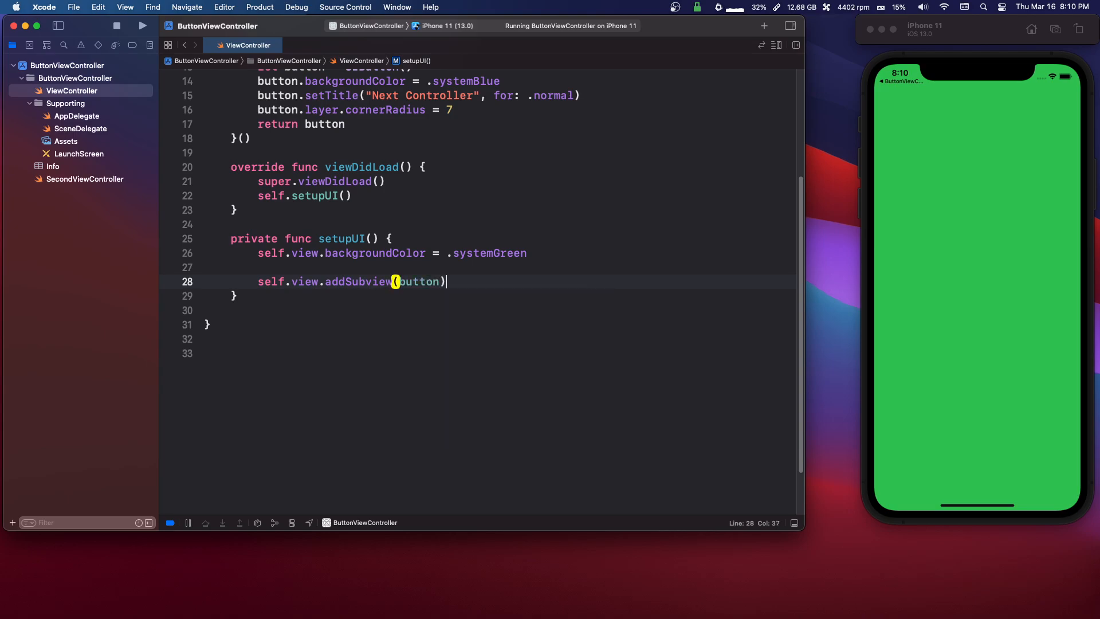
{"action": "type", "text": "self.butt"}
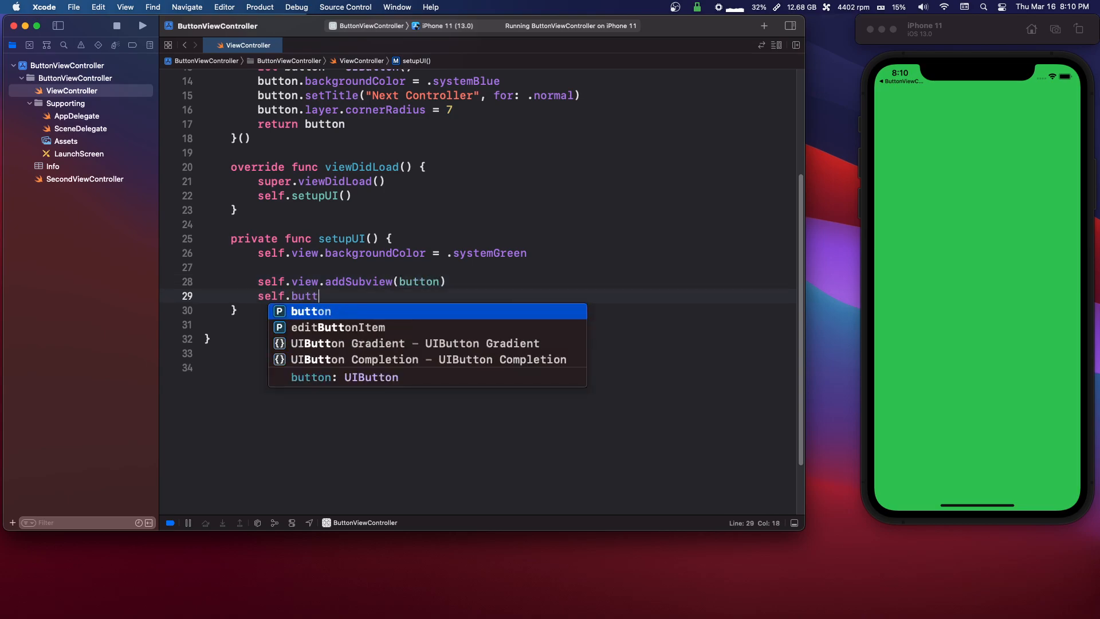
{"action": "type", "text": "on.translatesAutoresizingMaskIntoConstraints = false"}
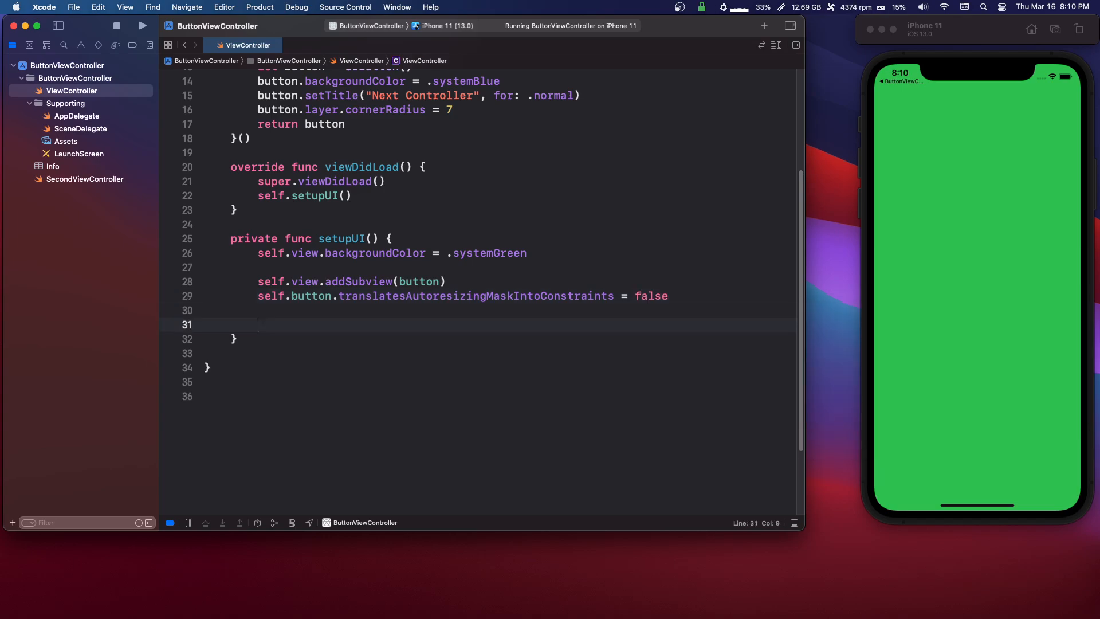
- Activate NSLayoutConstraints centering the button on the view's centerX and centerY
{"action": "type", "text": "nnsla"}
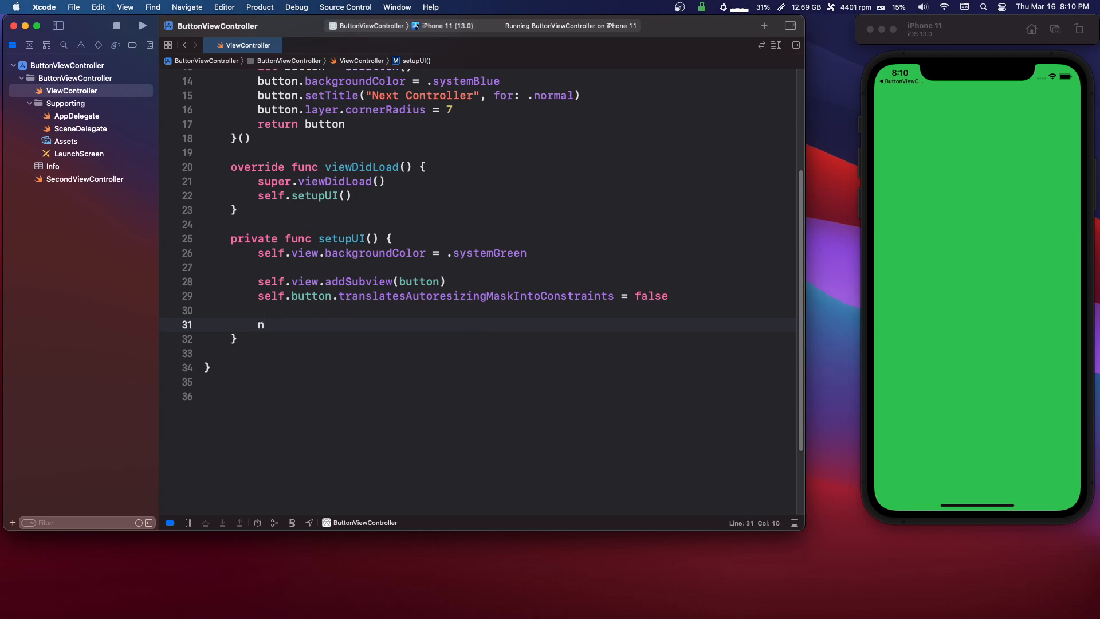
{"action": "type", "text": "slayoutcon"}
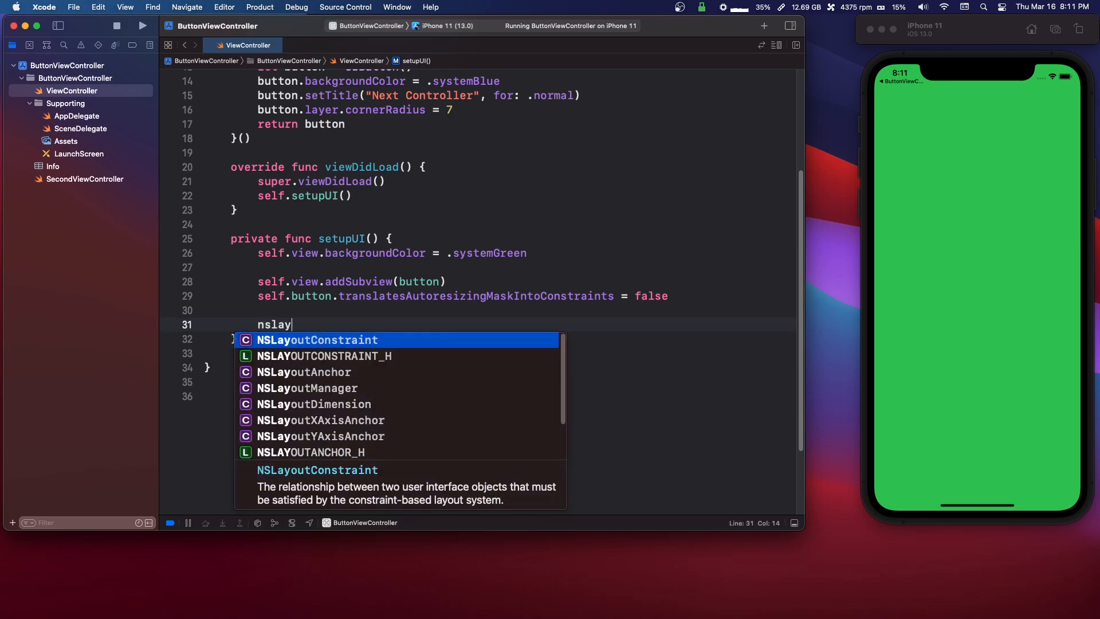
{"action": "type", "text": "outcon"}
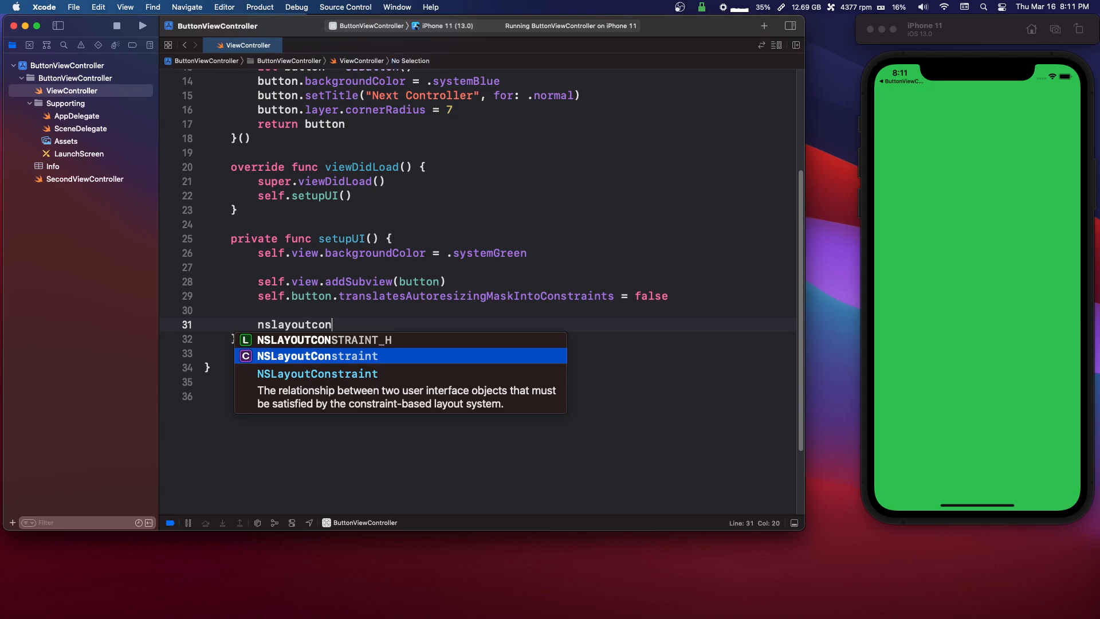
{"action": "type", "text": "NSLayoutConstraint.activate(["}
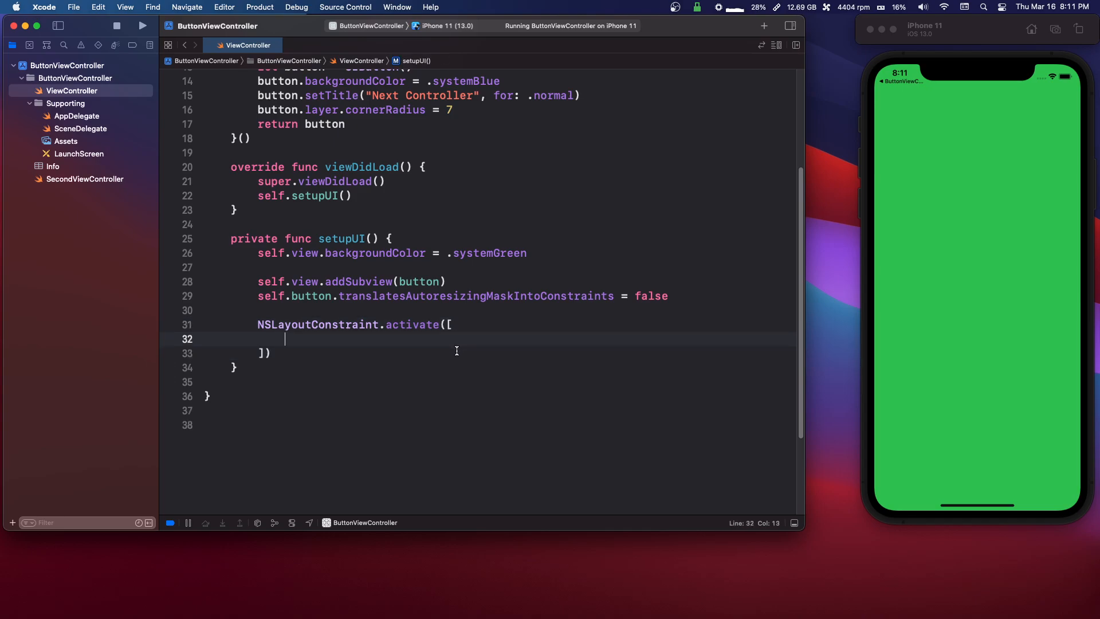
{"action": "type", "text": "button"}
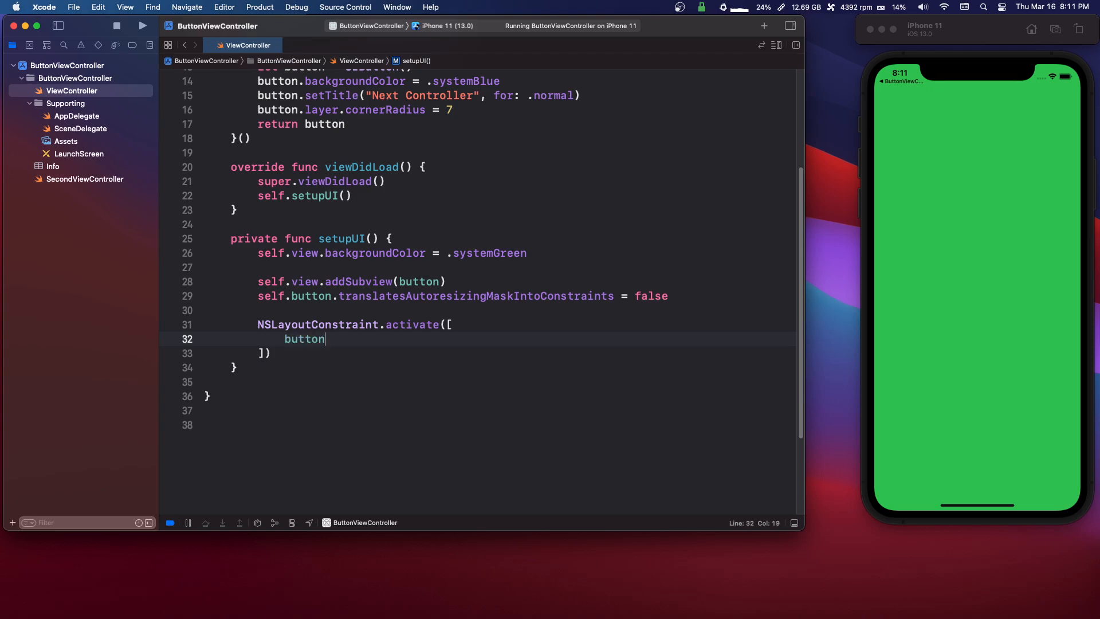
{"action": "type", "text": ".centerXAnchor.constraint(equalTo: s"}
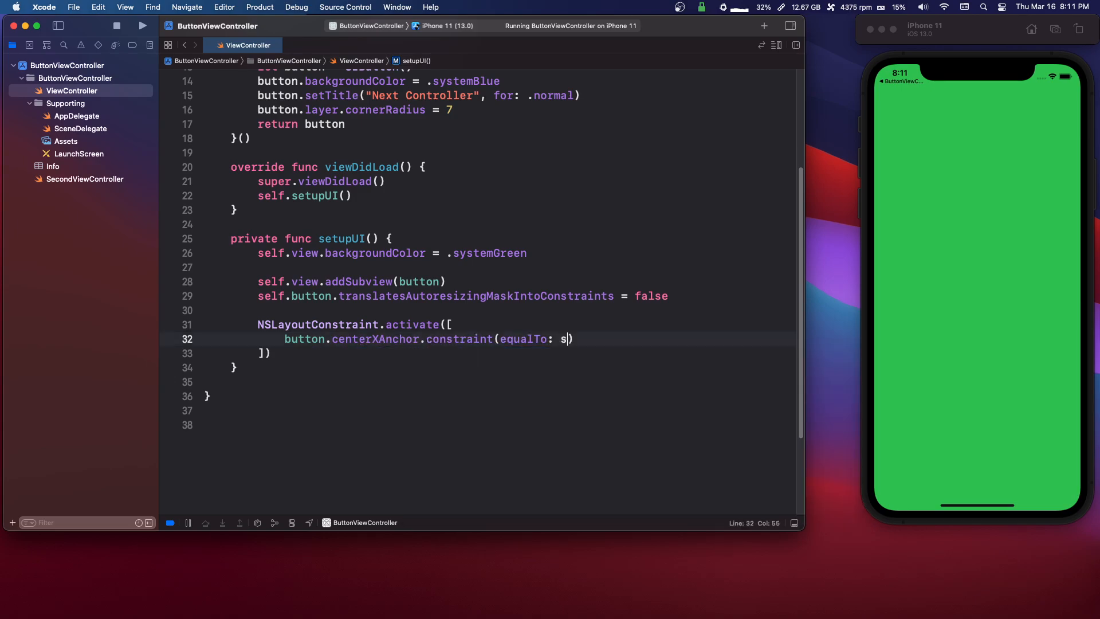
{"action": "type", "text": "elf.view.centerXAnchor"}
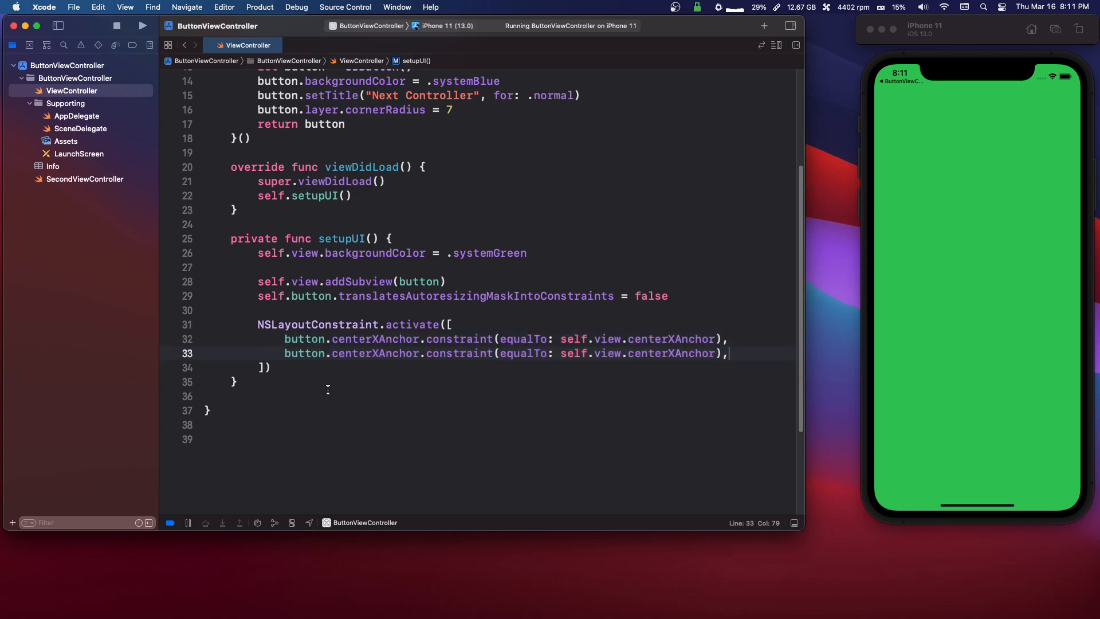
{"action": "type", "text": "centerY"}
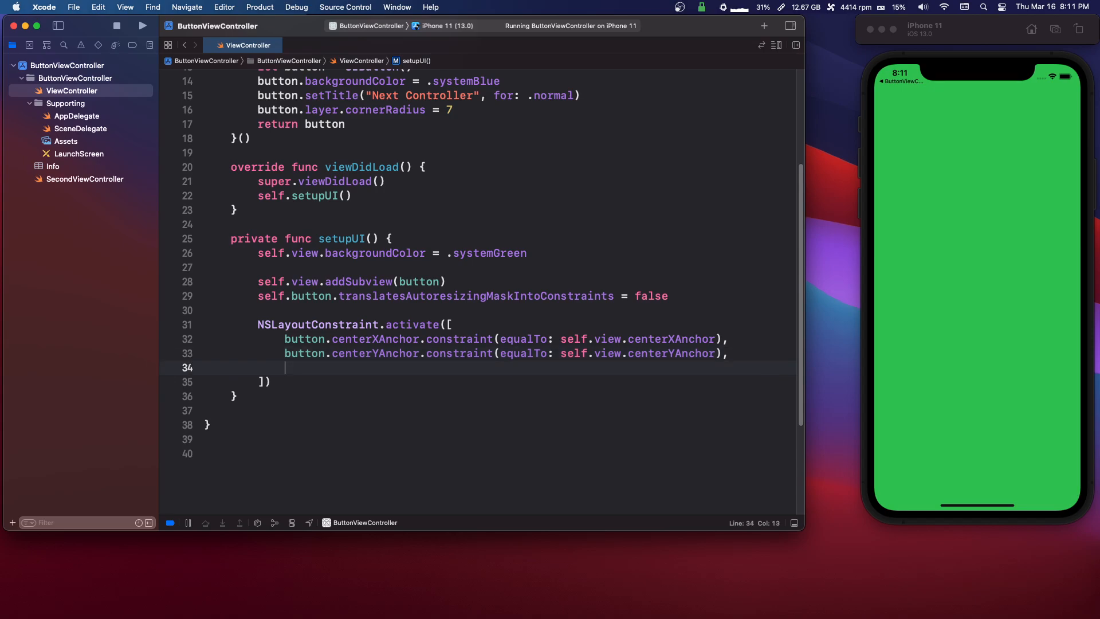
- Constrain the button to width 200 and change the duplicate width to height 44
{"action": "type", "text": "button.widthAnchor"}
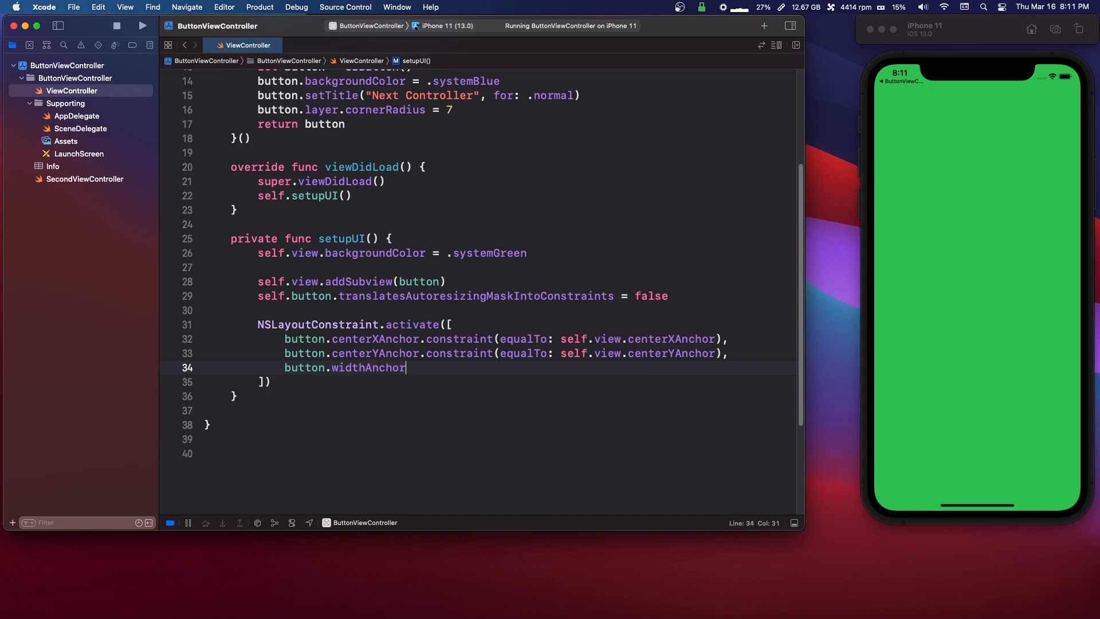
{"action": "type", "text": ".constraint(equalToConstant: CGFloat"}
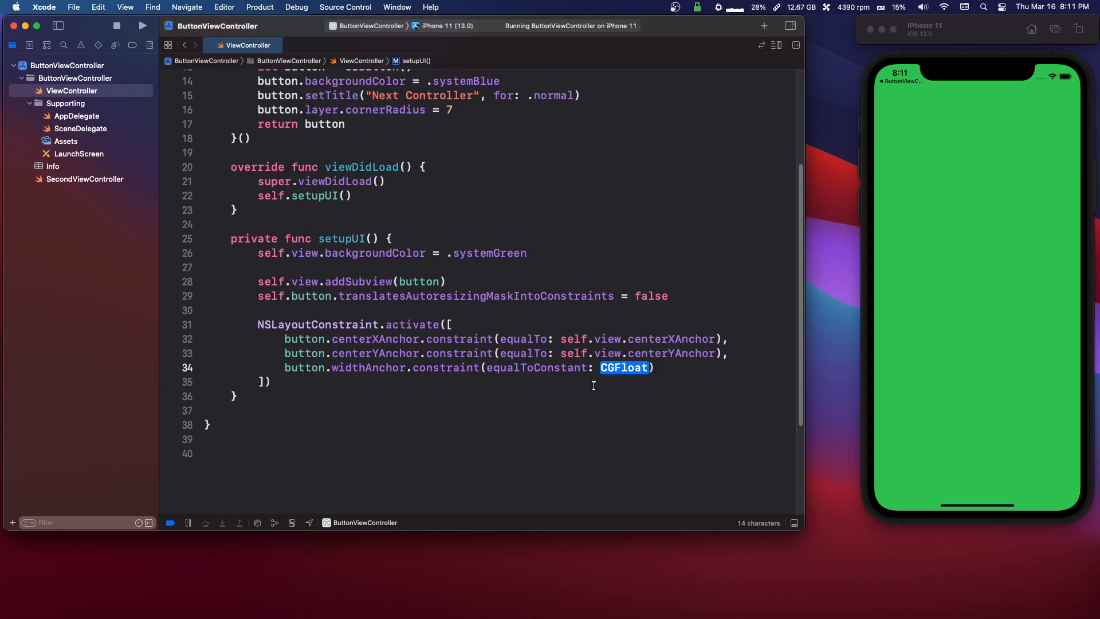
{"action": "type", "text": "200"}
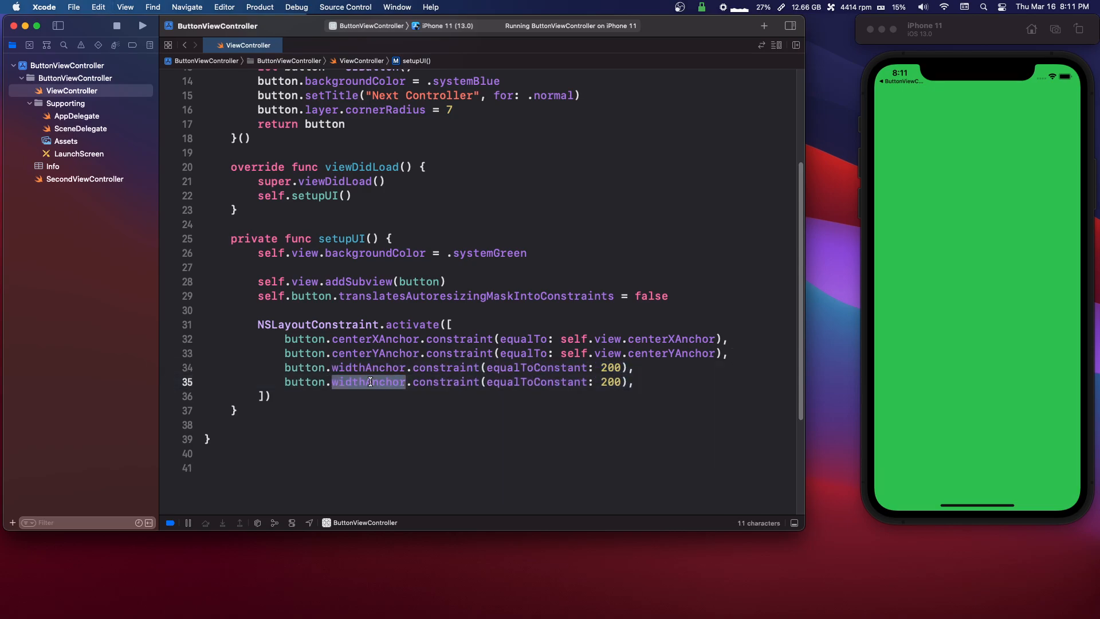
{"action": "type", "text": "heightAnchor"}
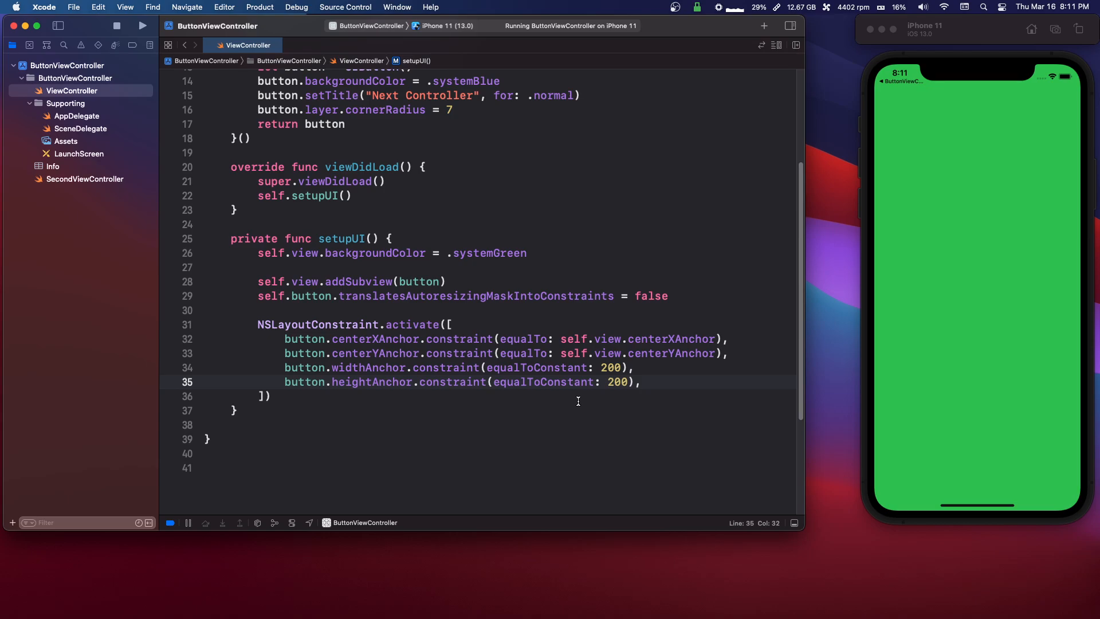
{"action": "type", "text": "44"}
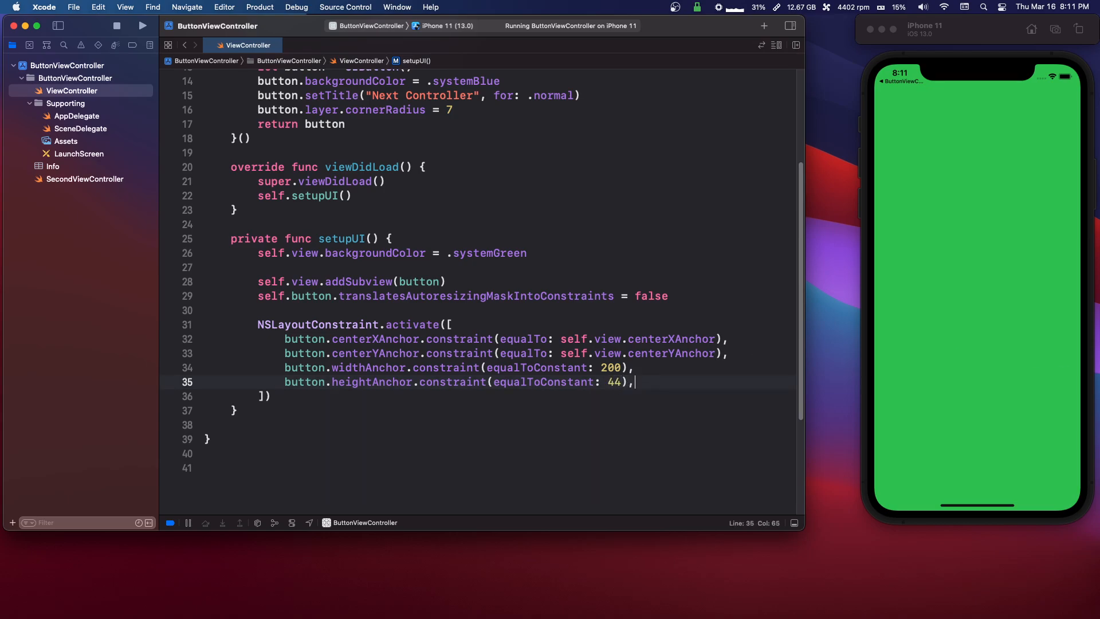
{"action": "double_click", "coordinate": [475, 296]}
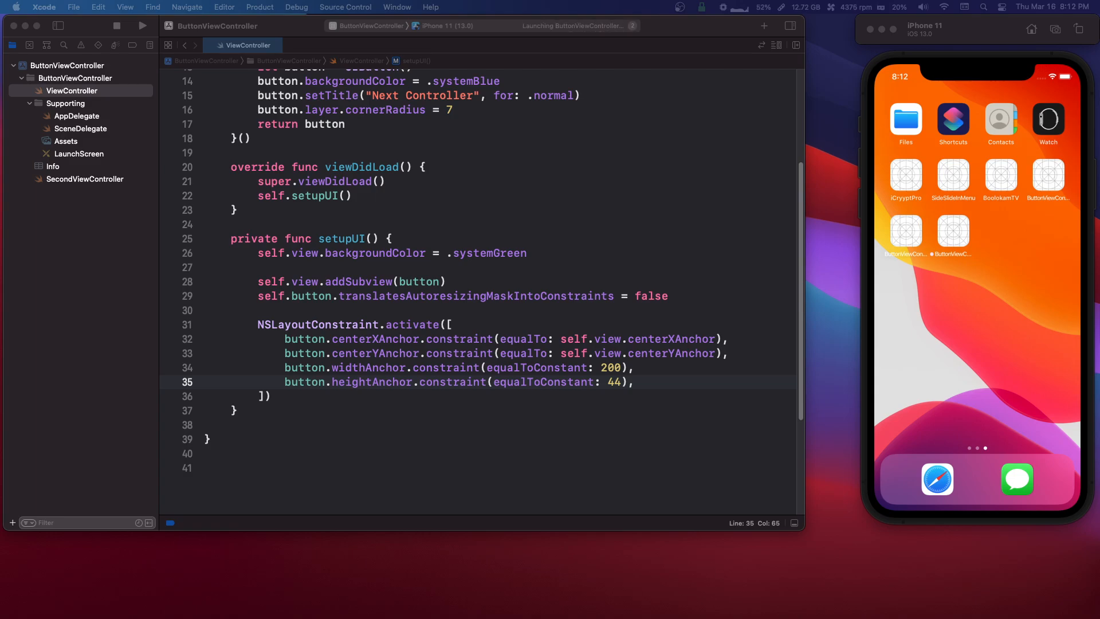
- Rebuild and relaunch the app in the iPhone 11 simulator, then click into viewDidLoad
{"action": "left_click", "coordinate": [142, 26]}
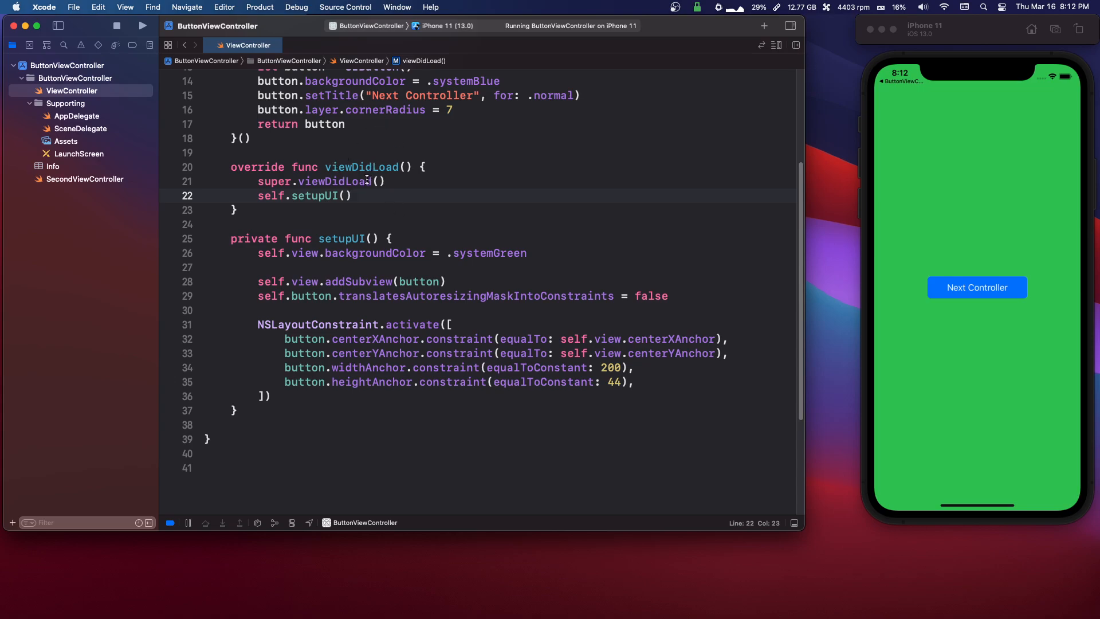
- Add self.button.addTarget(self, action: #selector(didTapButton), for: .touchUpInside) in viewDidLoad
{"action": "type", "text": "self"}
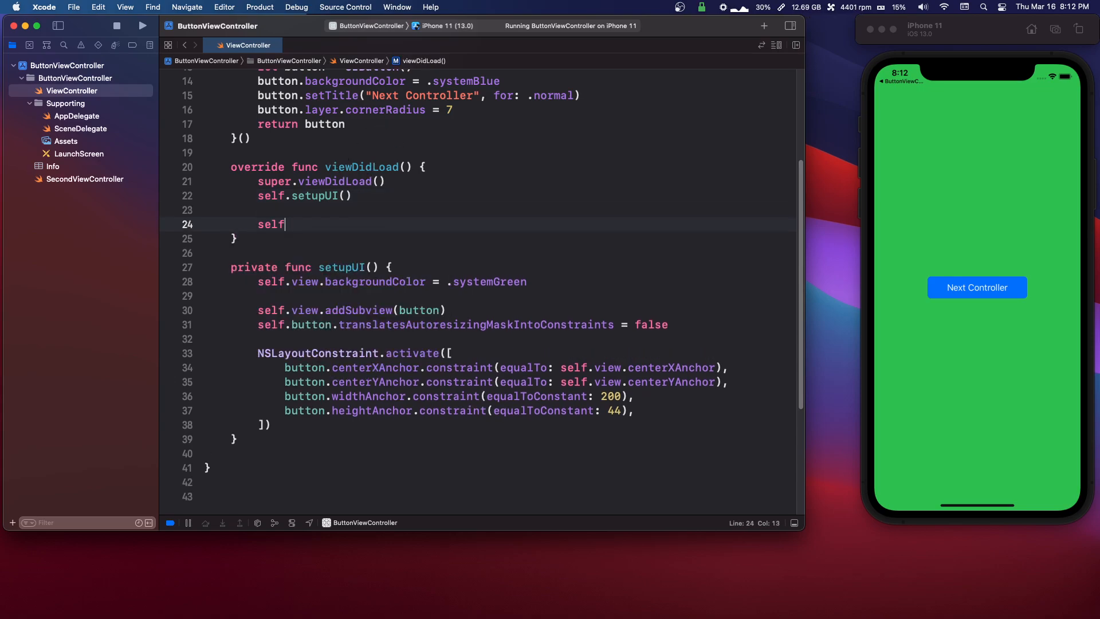
{"action": "type", "text": ".button.addTarget(target: Any?, action: Selector, for: UIControl.Event"}
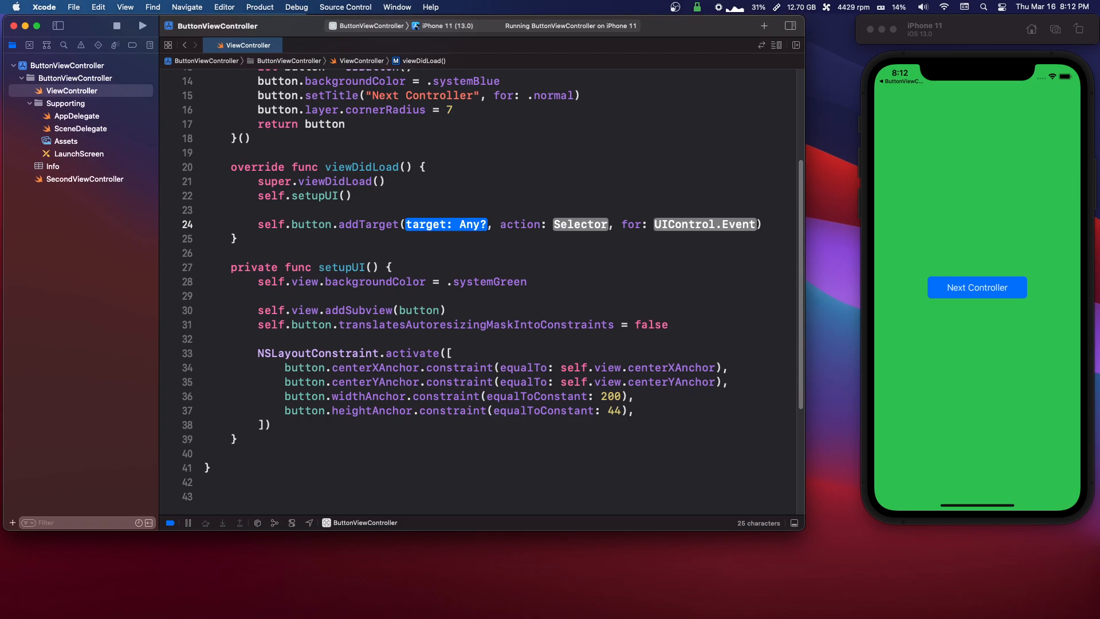
{"action": "type", "text": "self"}
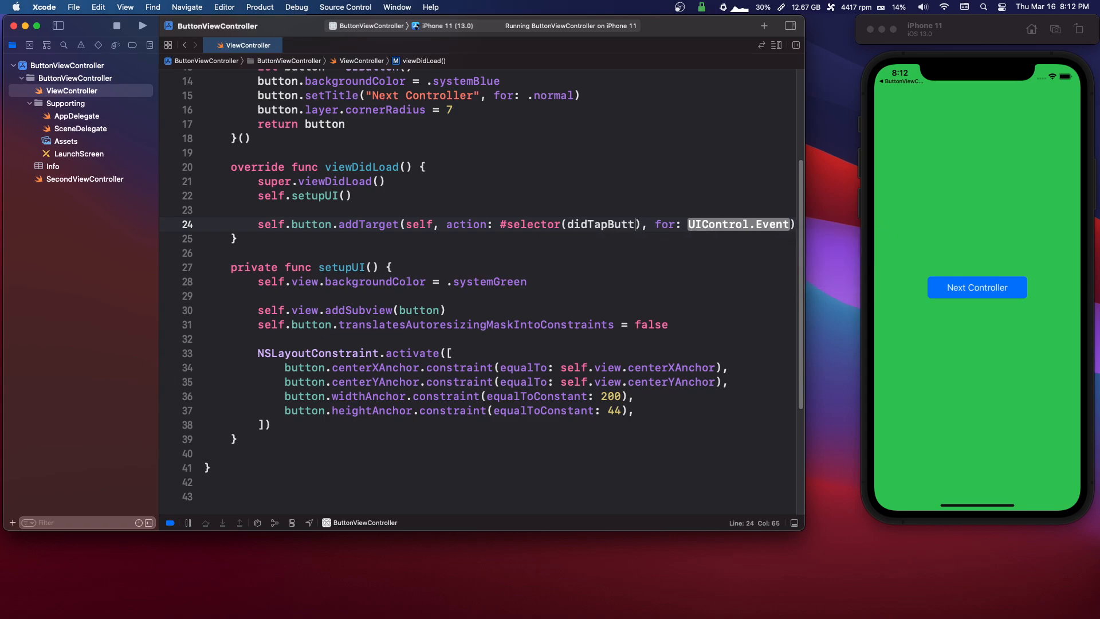
{"action": "type", "text": "on"}
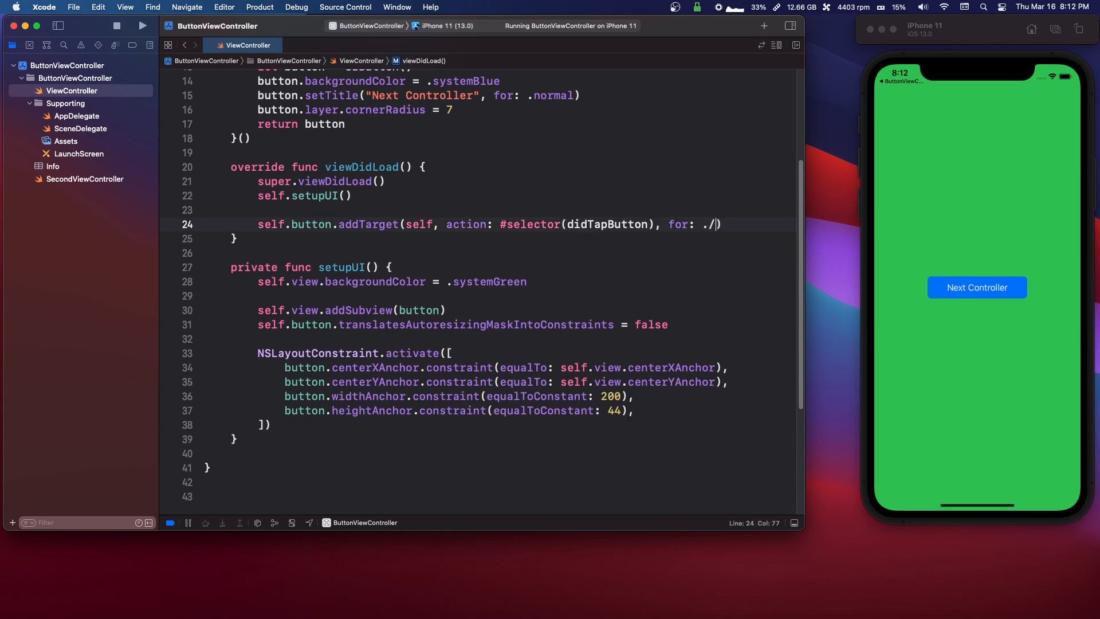
{"action": "type", "text": "touchupin"}
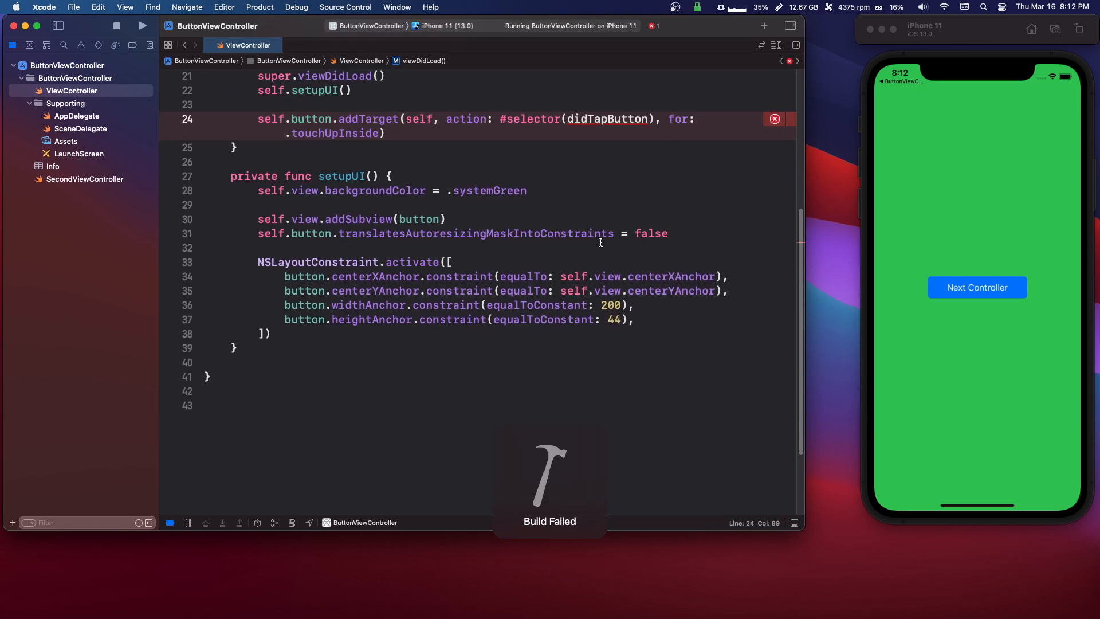
{"action": "left_click", "coordinate": [272, 334]}
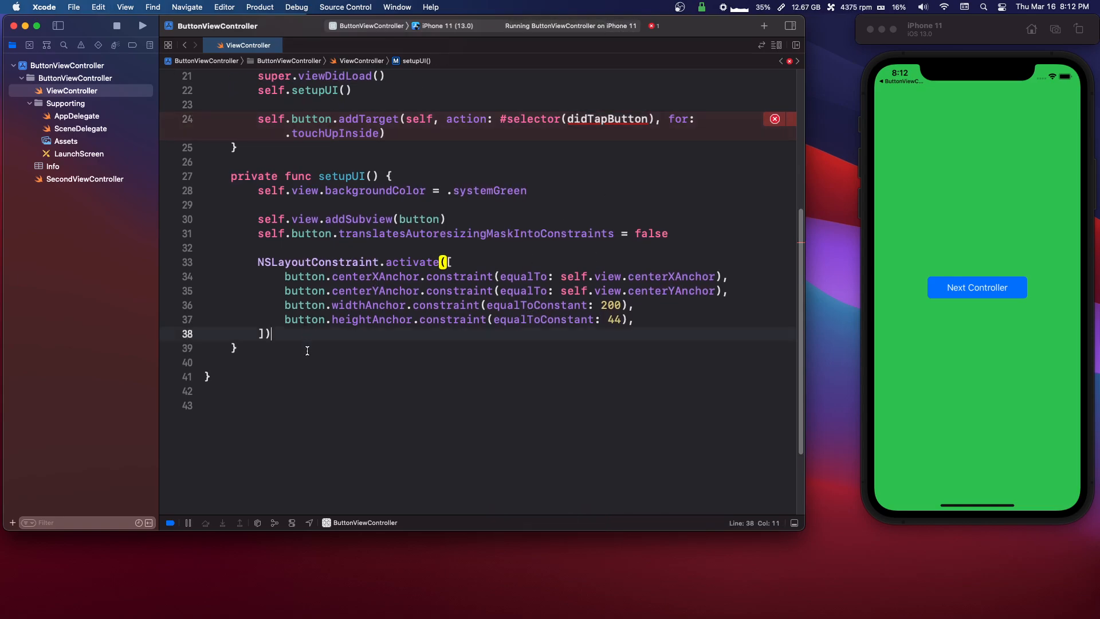
{"action": "double_click", "coordinate": [606, 118]}
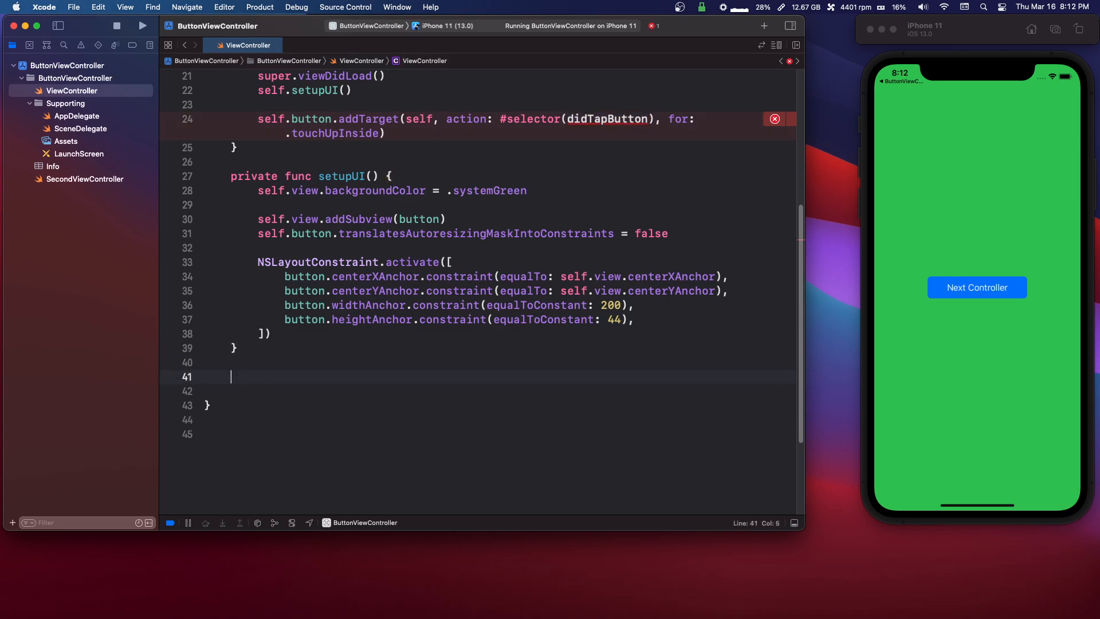
{"action": "type", "text": "@"}
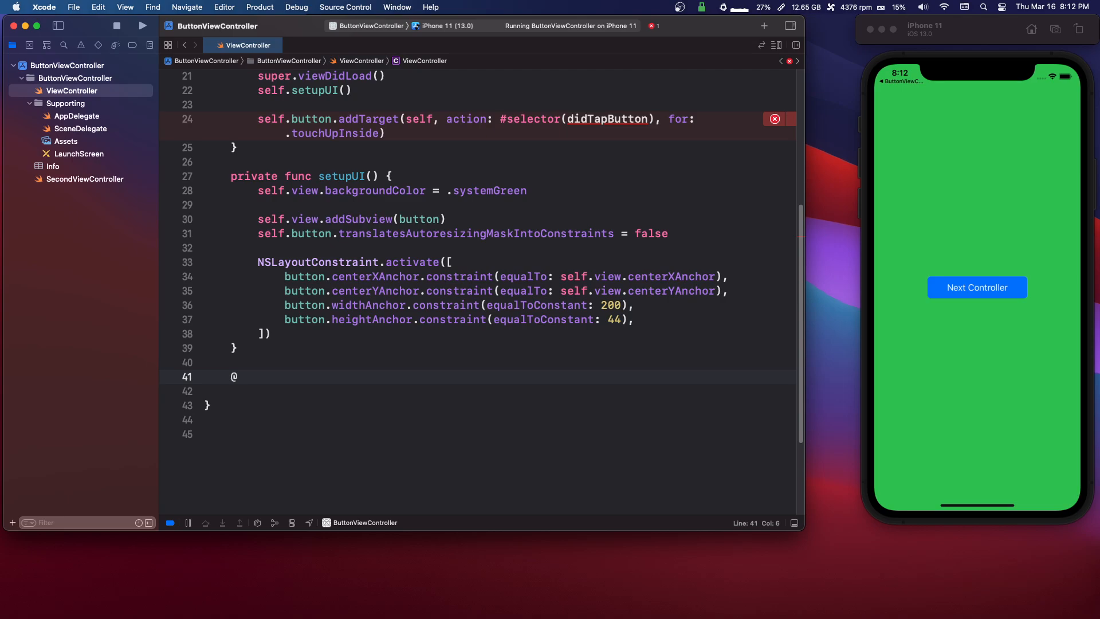
{"action": "type", "text": "objc"}
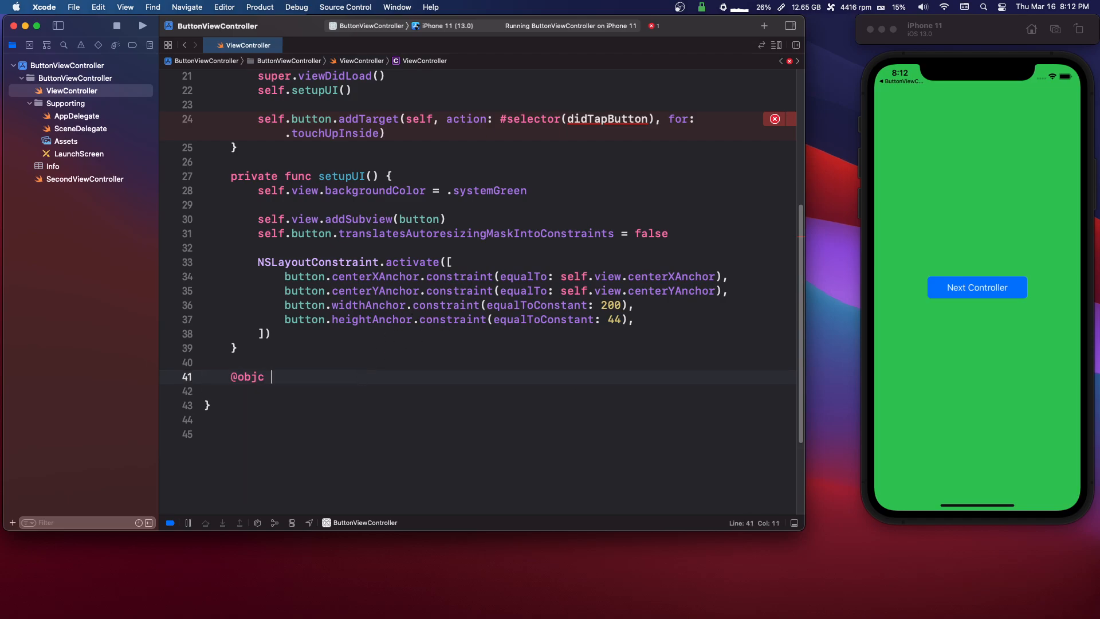
{"action": "type", "text": "func didTapButton() {"}
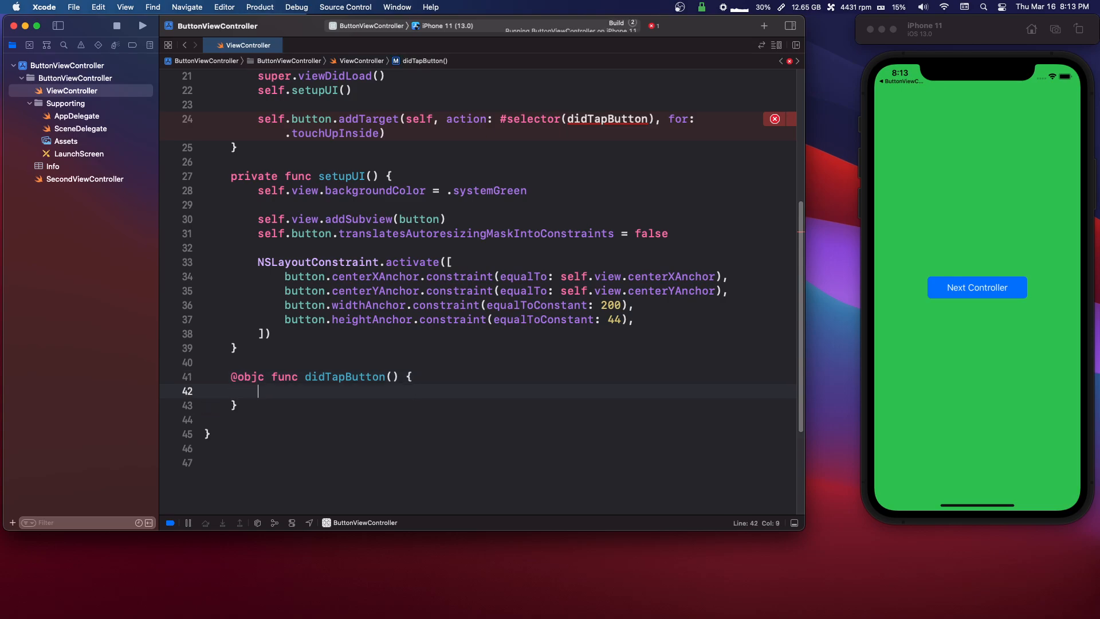
{"action": "left_click", "coordinate": [141, 26]}
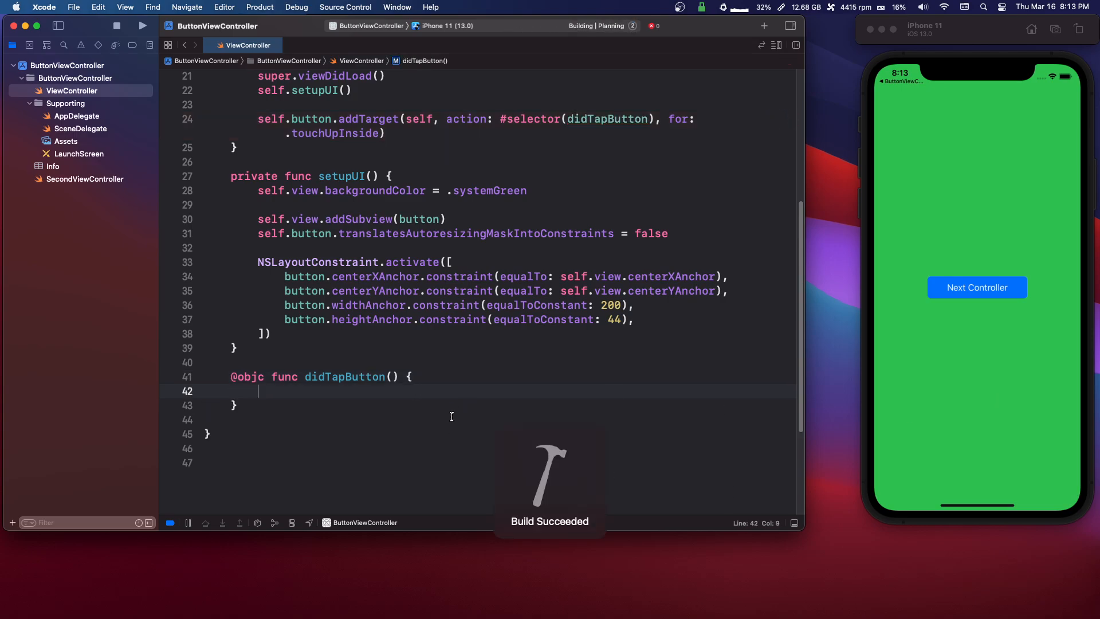
{"action": "type", "text": "print(\"DEBUG PRINT:\", Message)"}
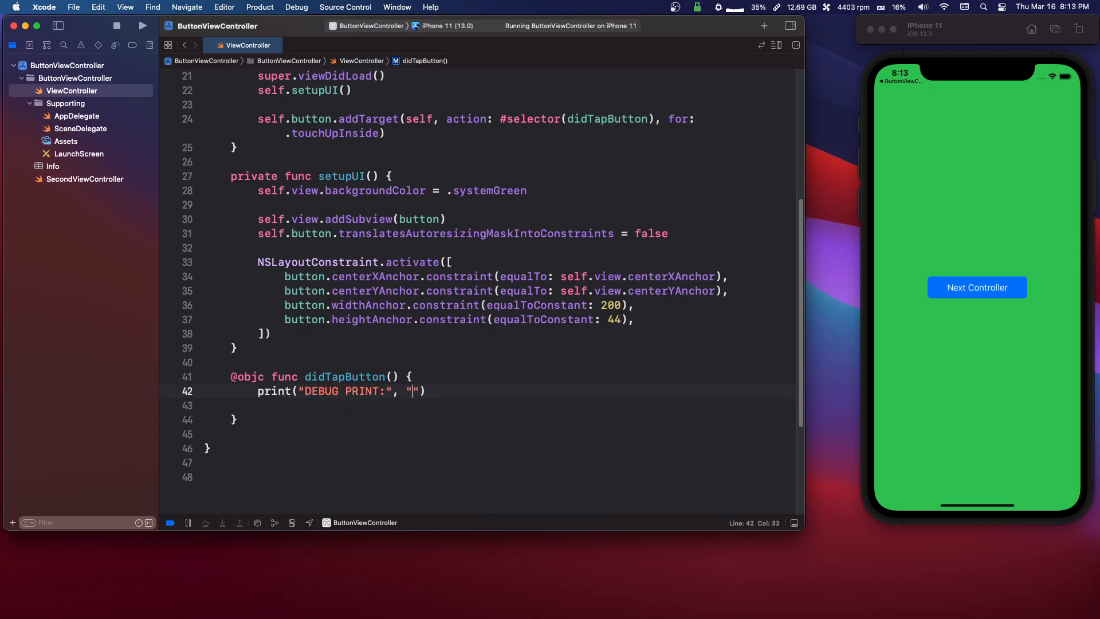
{"action": "type", "text": "Button Pressed"}
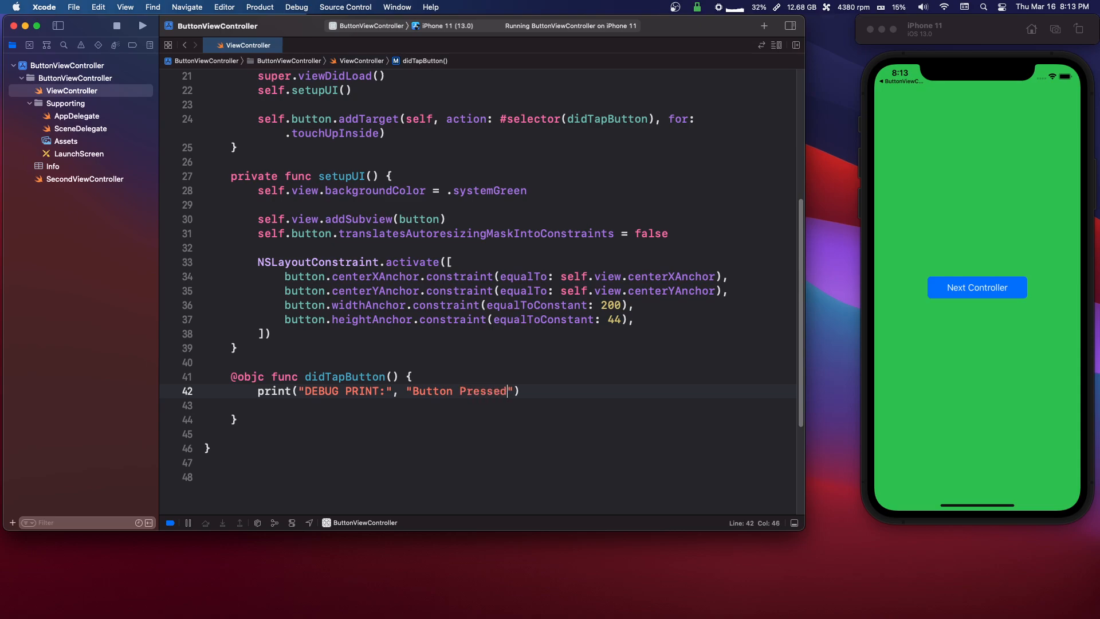
{"action": "left_click", "coordinate": [142, 25]}
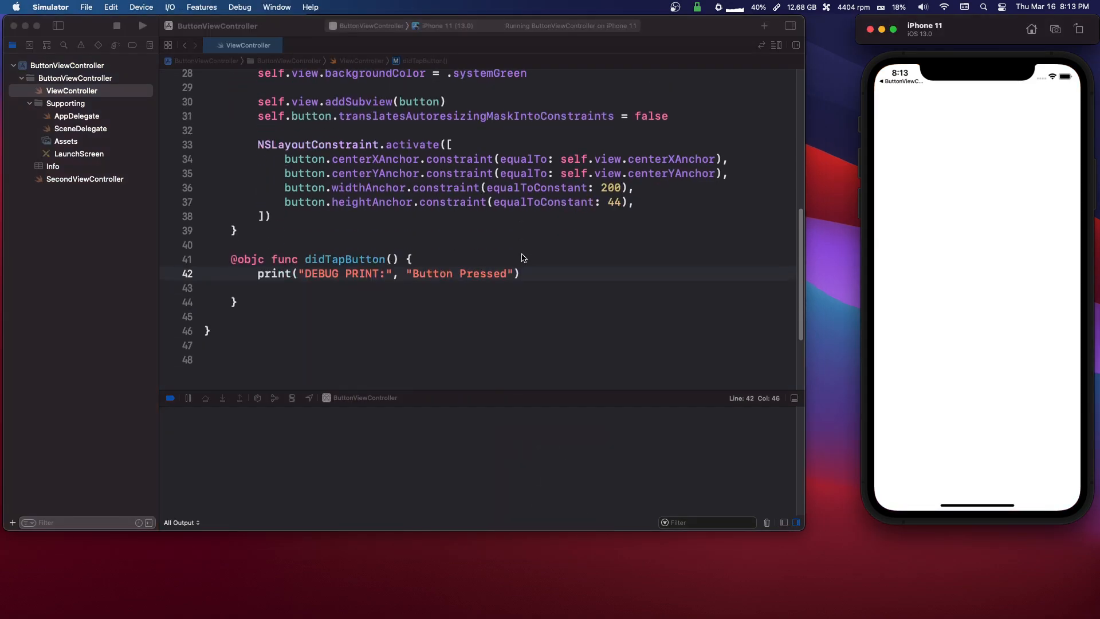
- Tap Next Controller repeatedly to log Button Pressed, then delete didTapButton's print line
{"action": "left_click", "coordinate": [976, 287]}
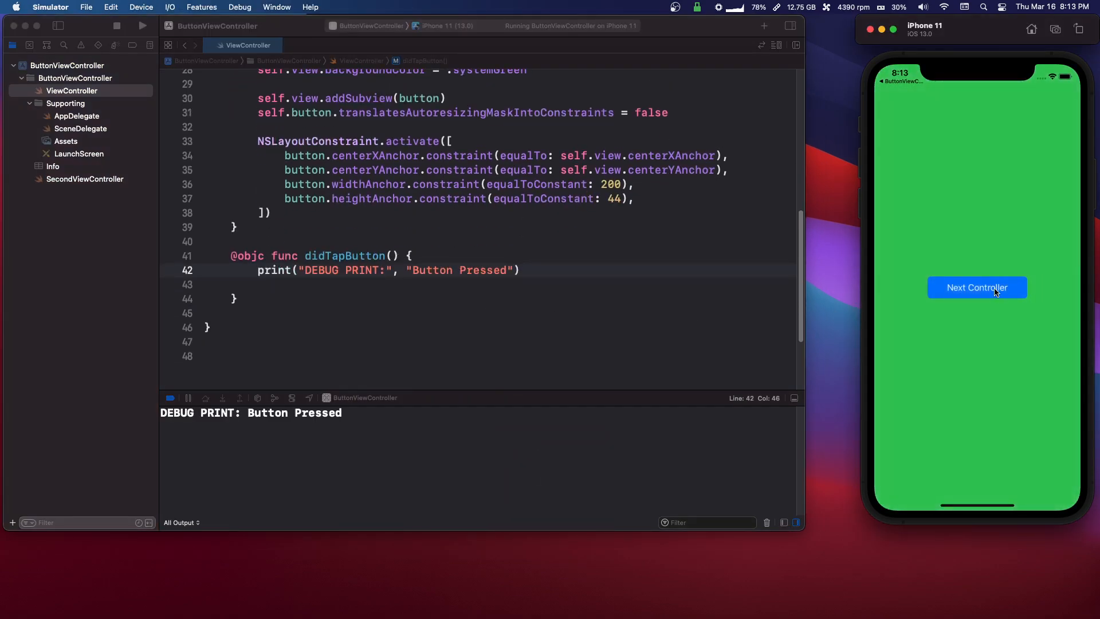
{"action": "left_click", "coordinate": [977, 287]}
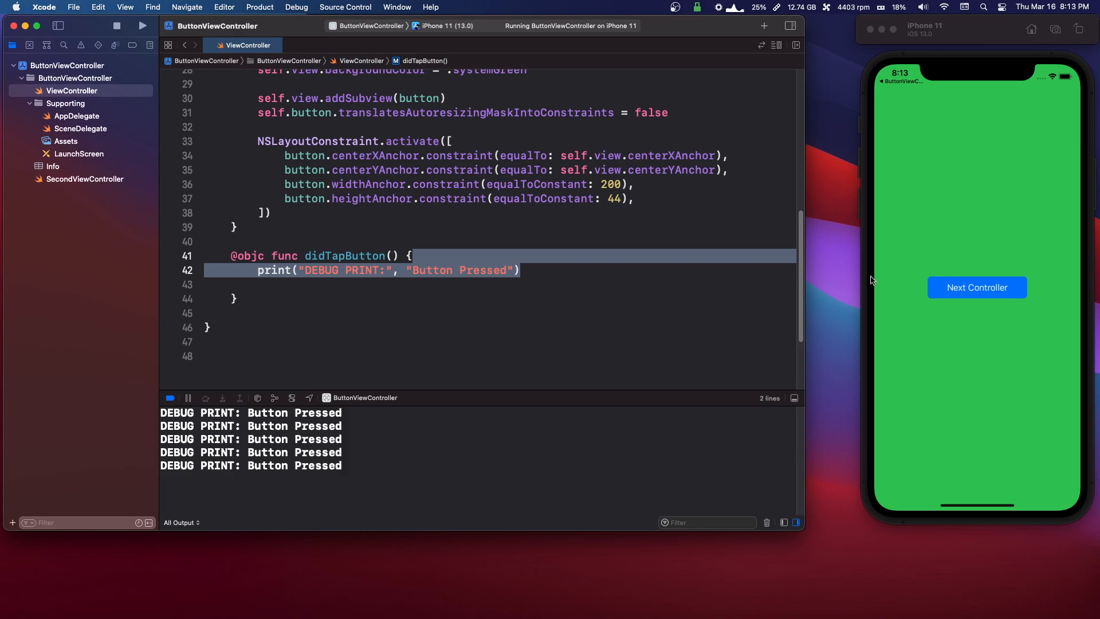
{"action": "mouse_move", "coordinate": [860, 280]}
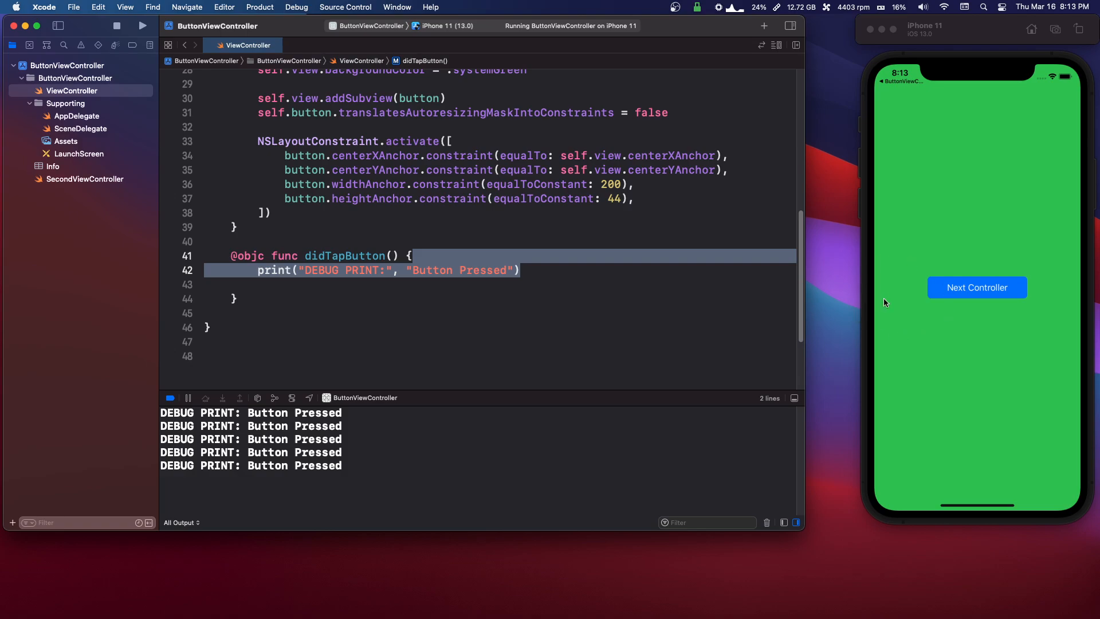
{"action": "mouse_move", "coordinate": [990, 440]}
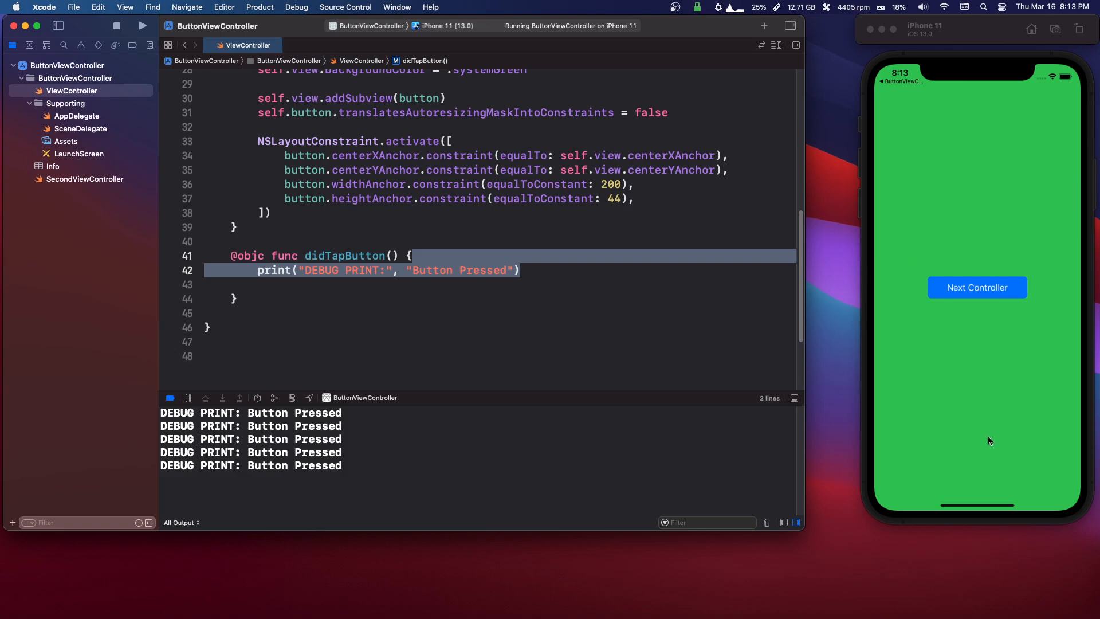
{"action": "mouse_move", "coordinate": [1027, 160]}
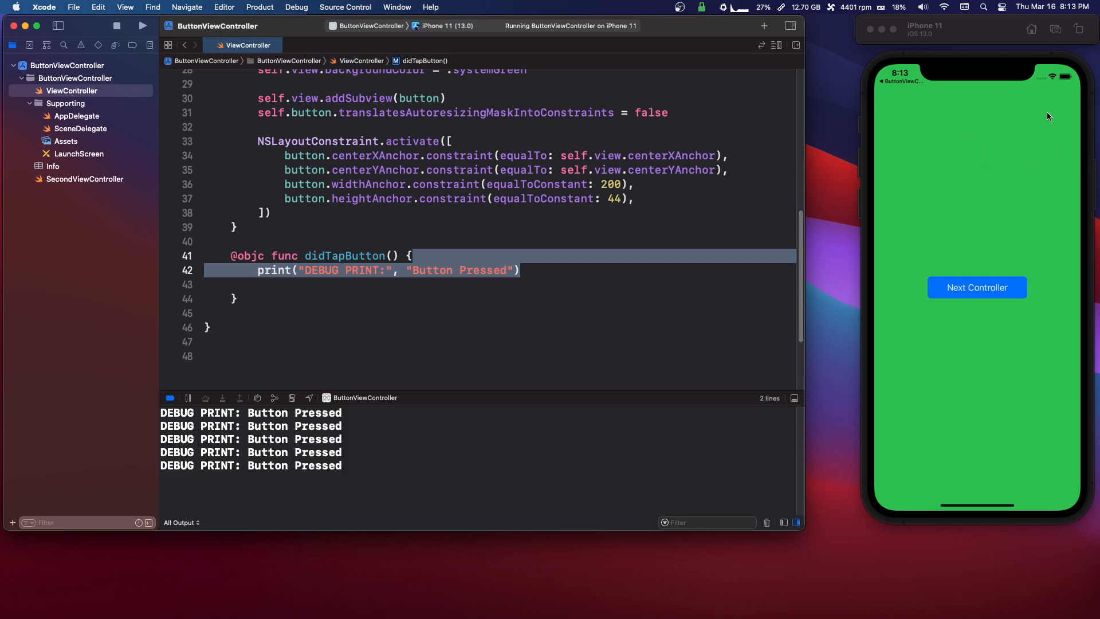
{"action": "mouse_move", "coordinate": [921, 65]}
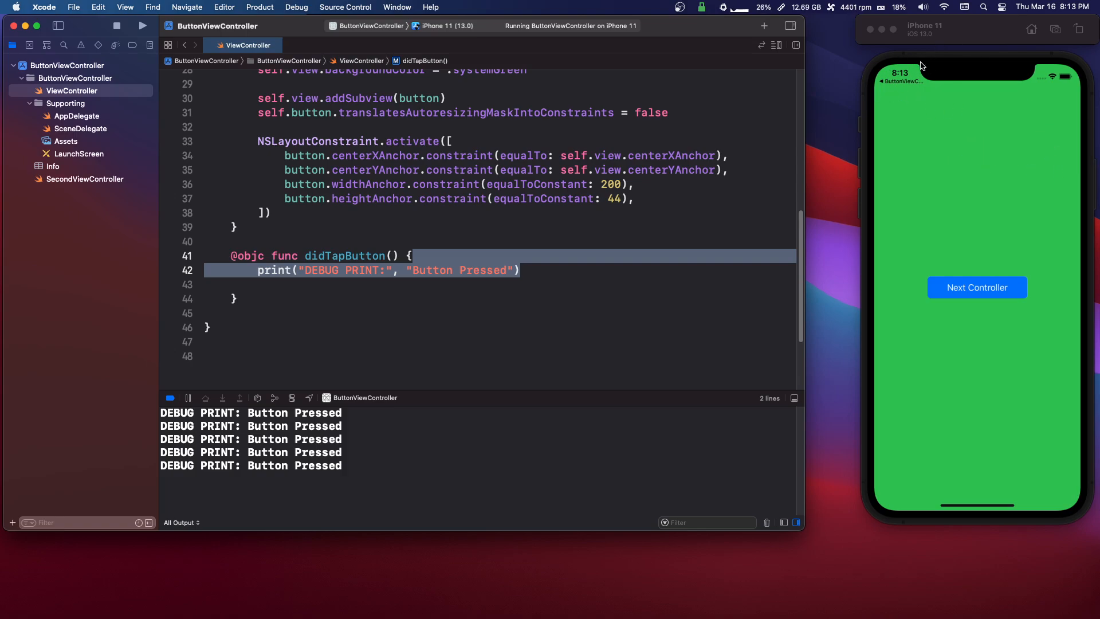
{"action": "left_click", "coordinate": [521, 269]}
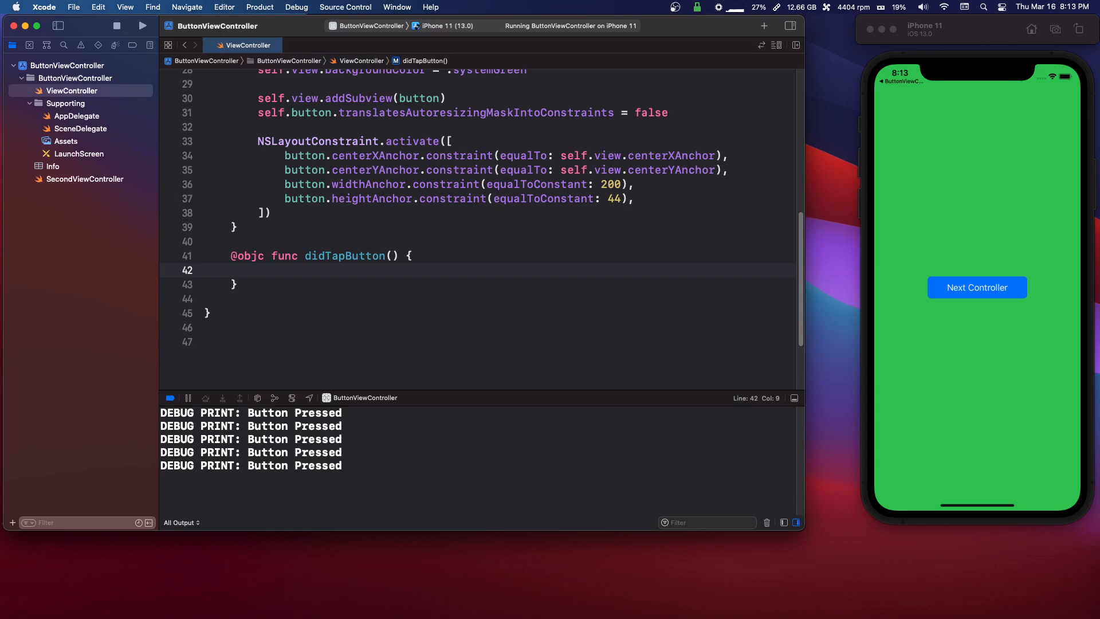
- In didTapButton, create let vc = SecondViewController() and present it animated with nil completion
{"action": "type", "text": "1"}
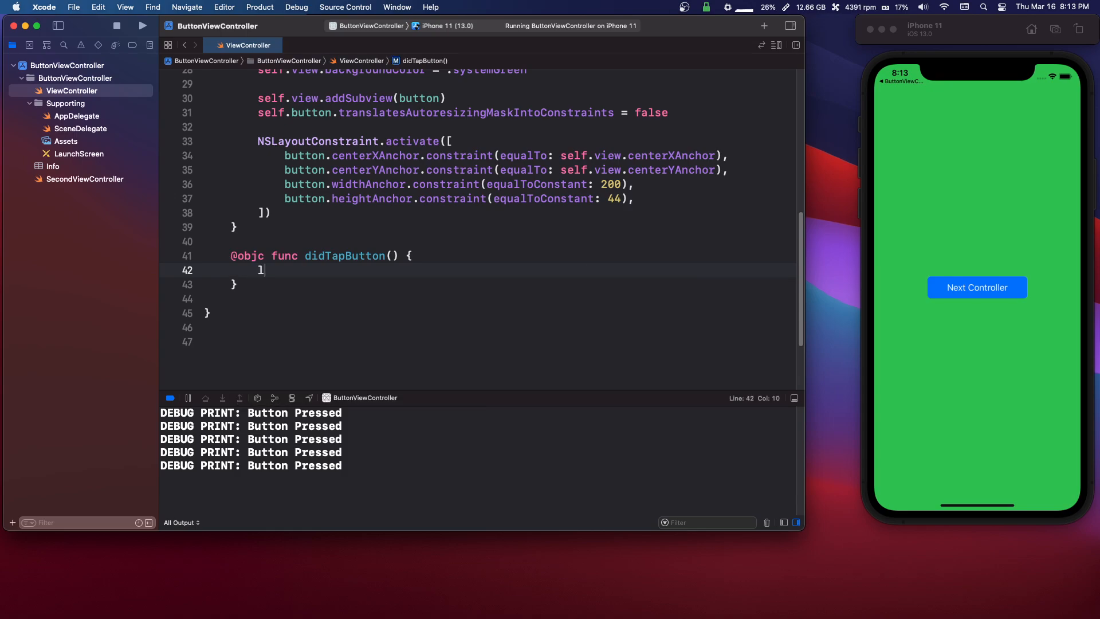
{"action": "type", "text": "et vc"}
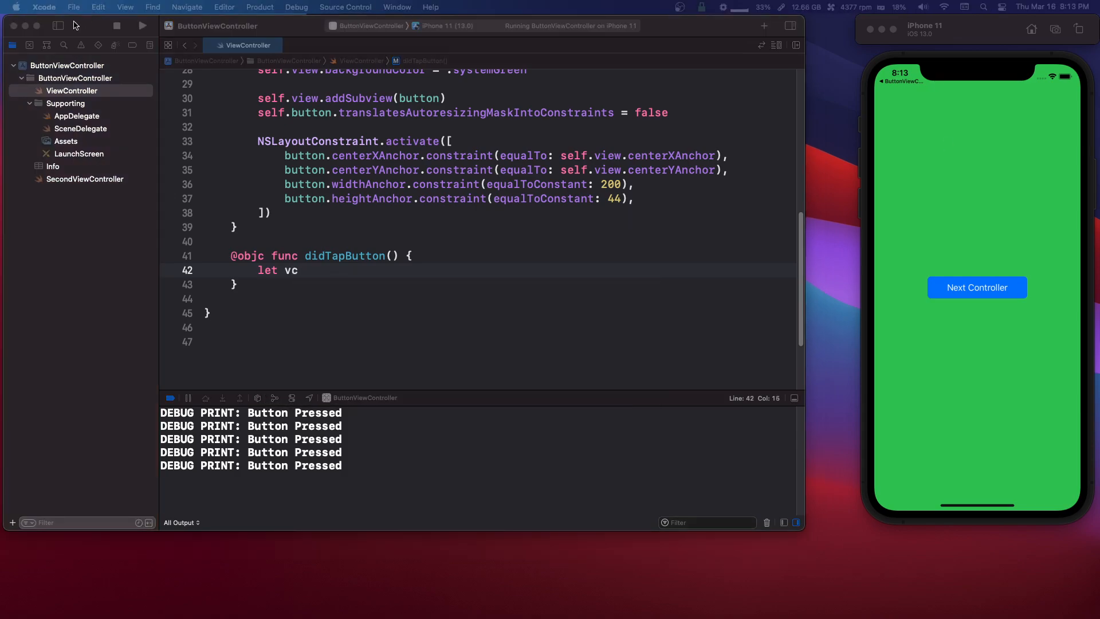
{"action": "left_click", "coordinate": [85, 179]}
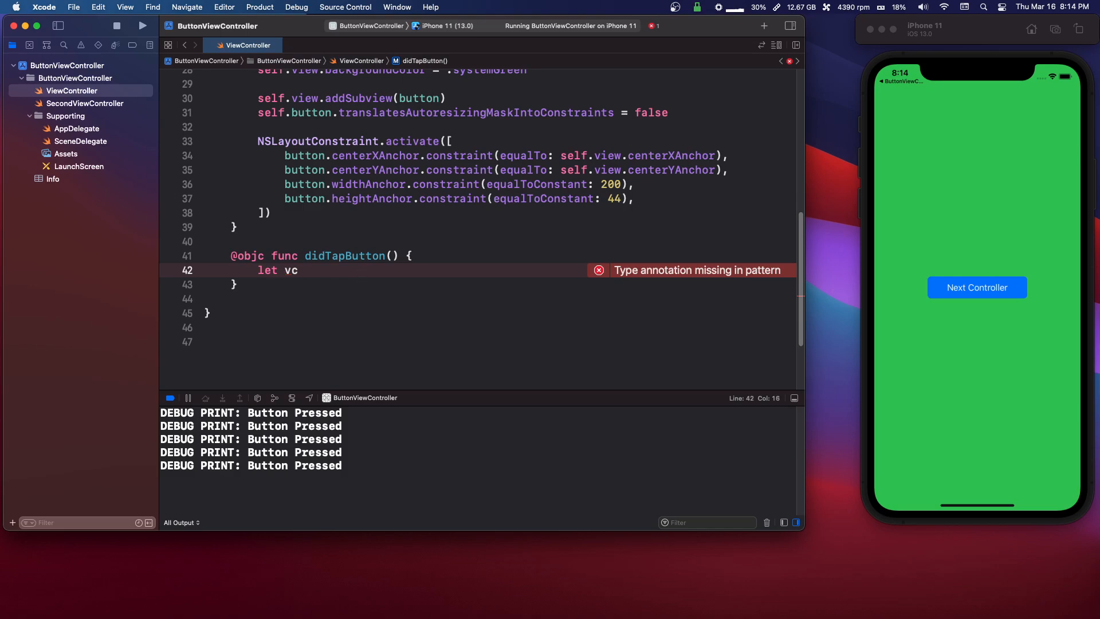
{"action": "type", "text": "= SecondV"}
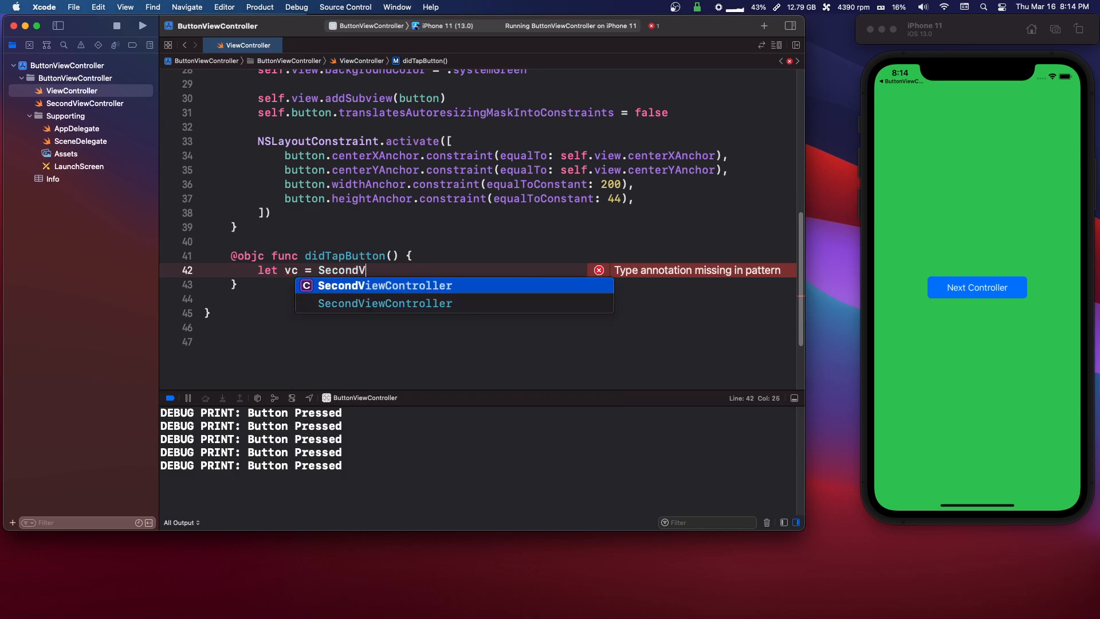
{"action": "key", "text": "return"}
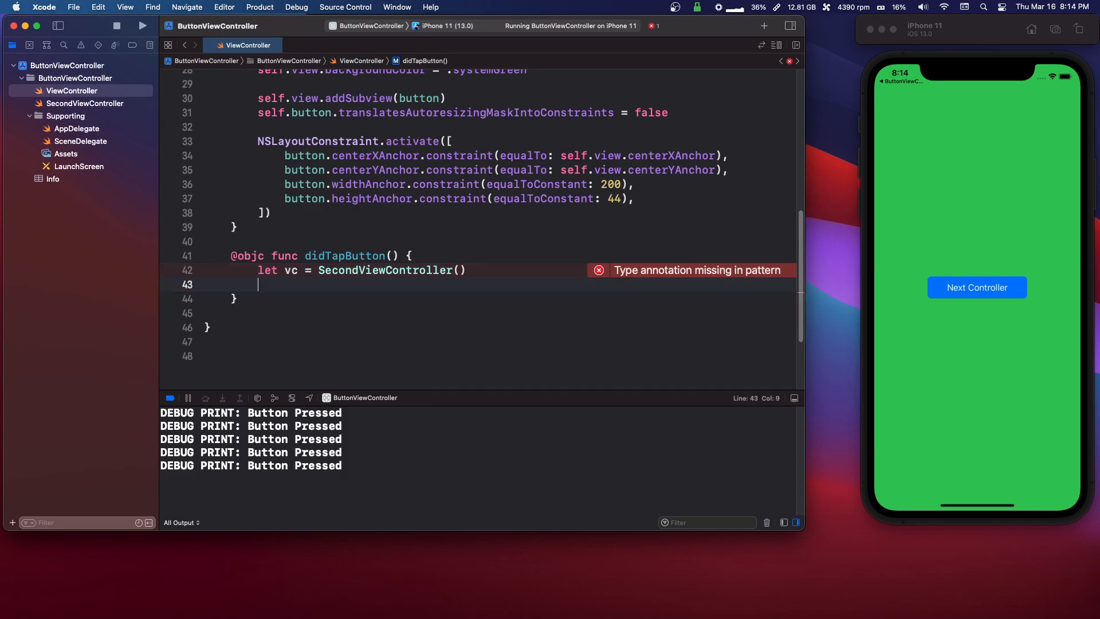
{"action": "type", "text": "sel"}
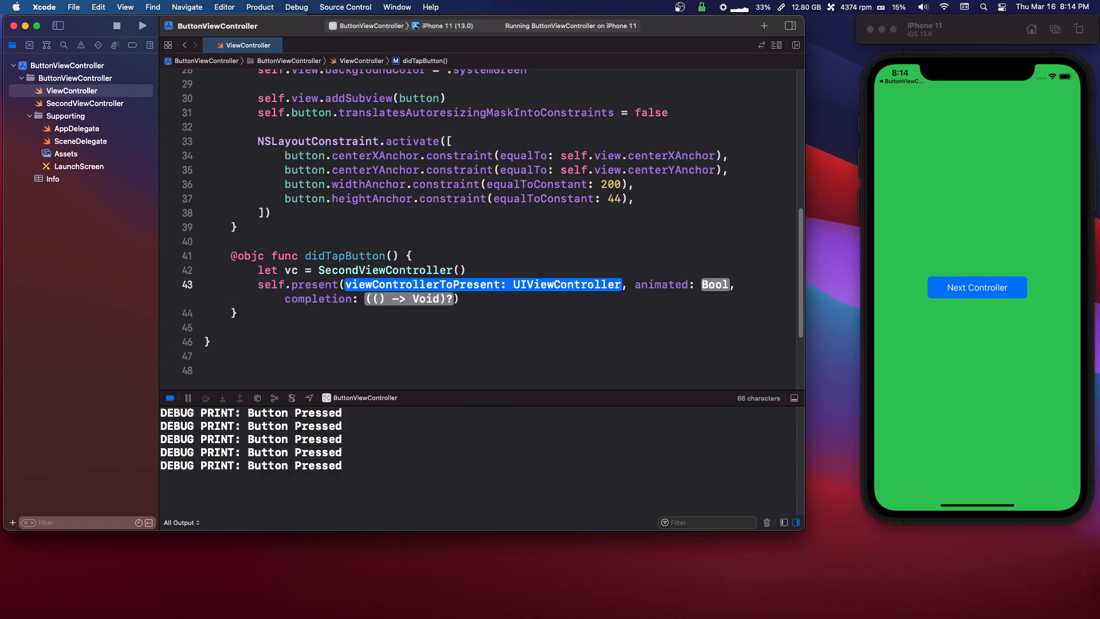
{"action": "type", "text": "vc"}
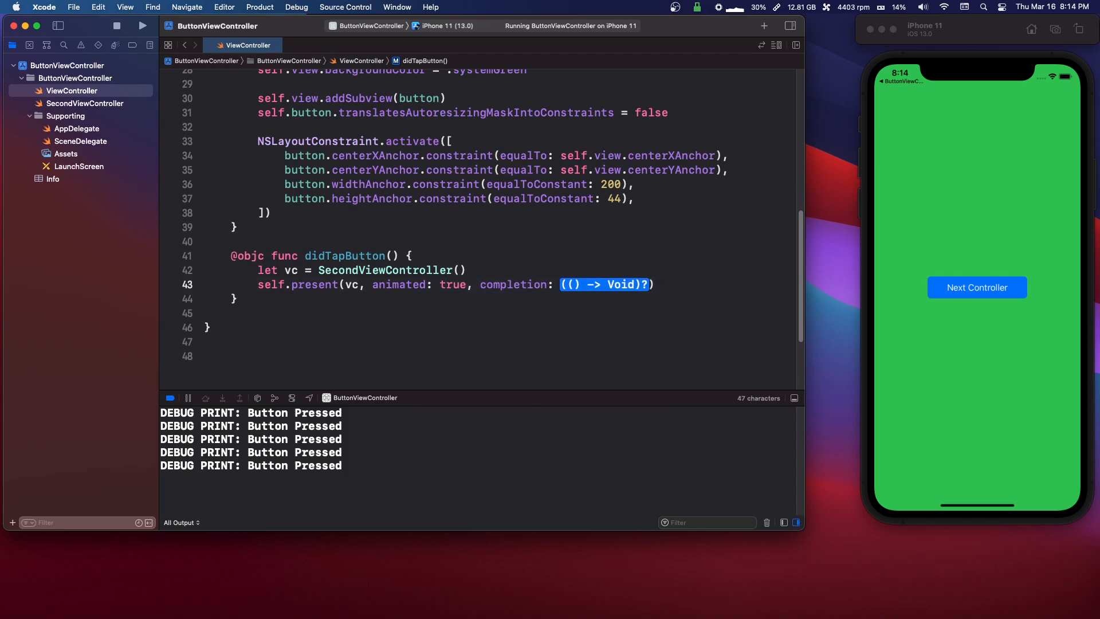
{"action": "type", "text": "nil"}
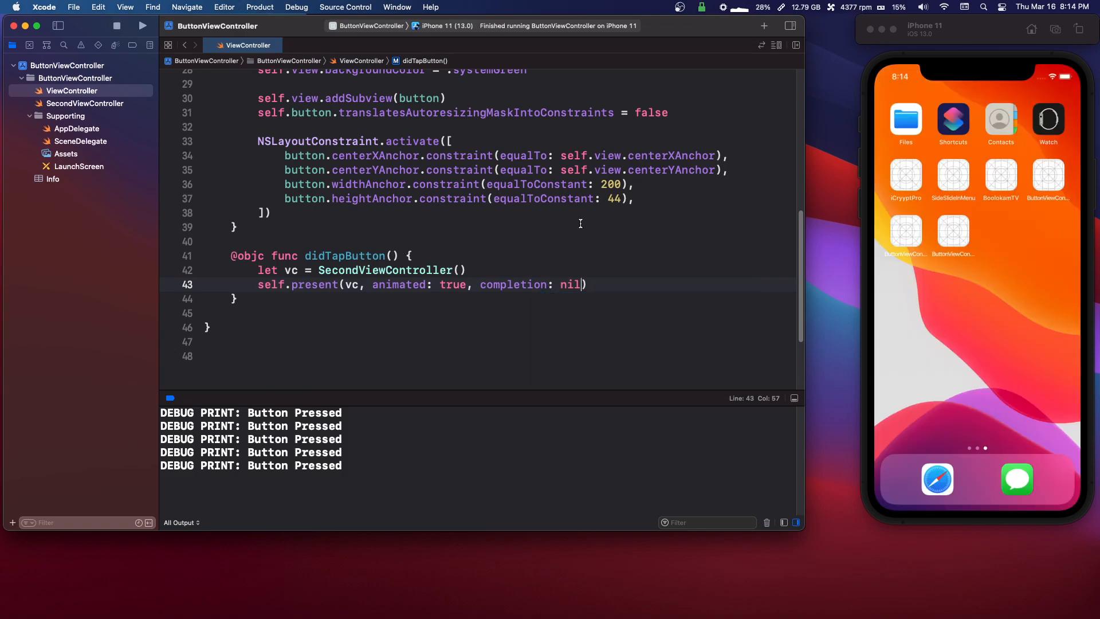
- Run the updated app, tap Next Controller in the simulator, then return to the code
{"action": "left_click", "coordinate": [141, 26]}
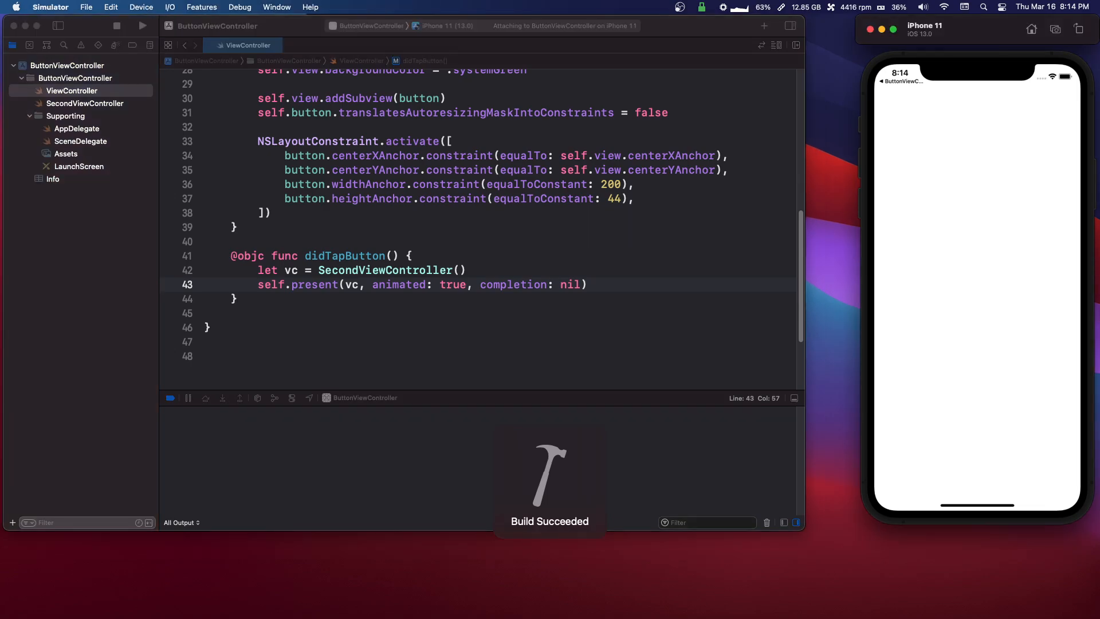
{"action": "left_click", "coordinate": [143, 26]}
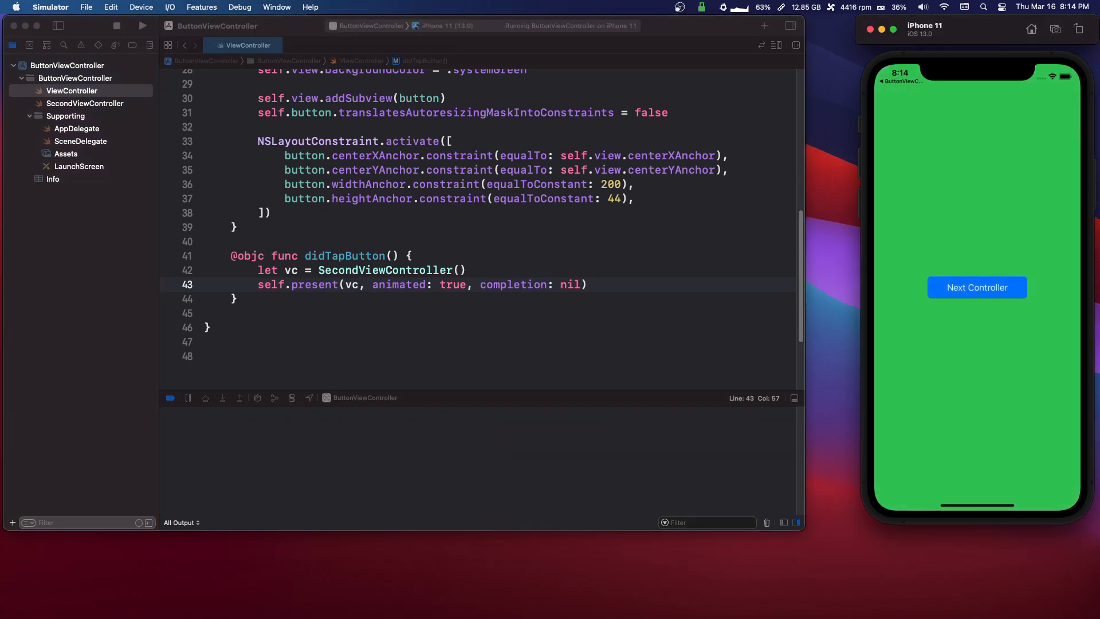
{"action": "left_click", "coordinate": [975, 287]}
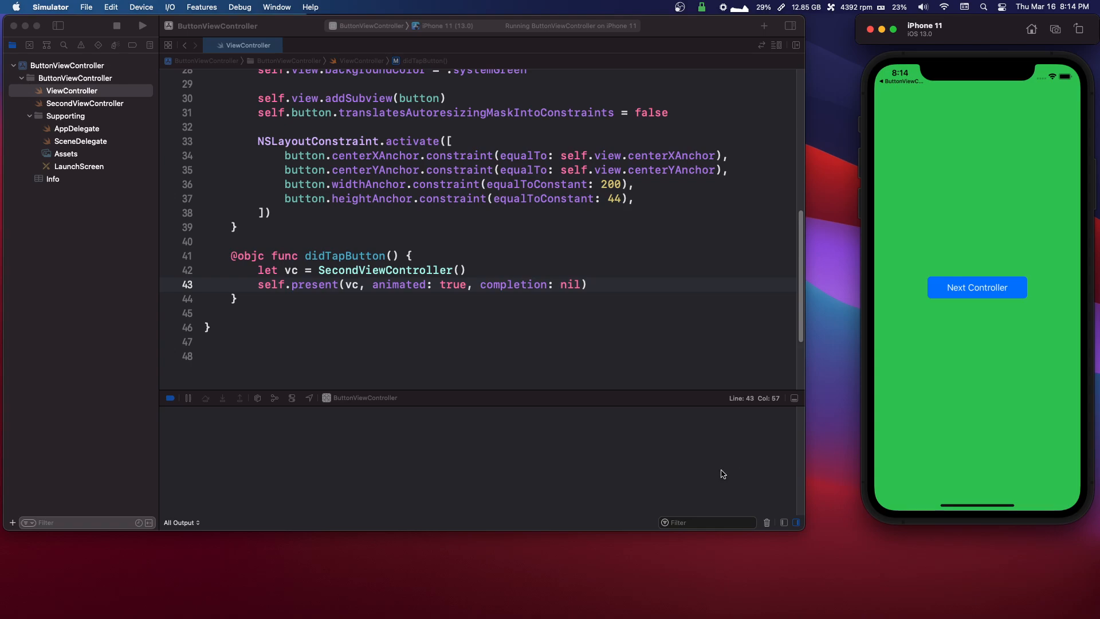
{"action": "left_click", "coordinate": [466, 269]}
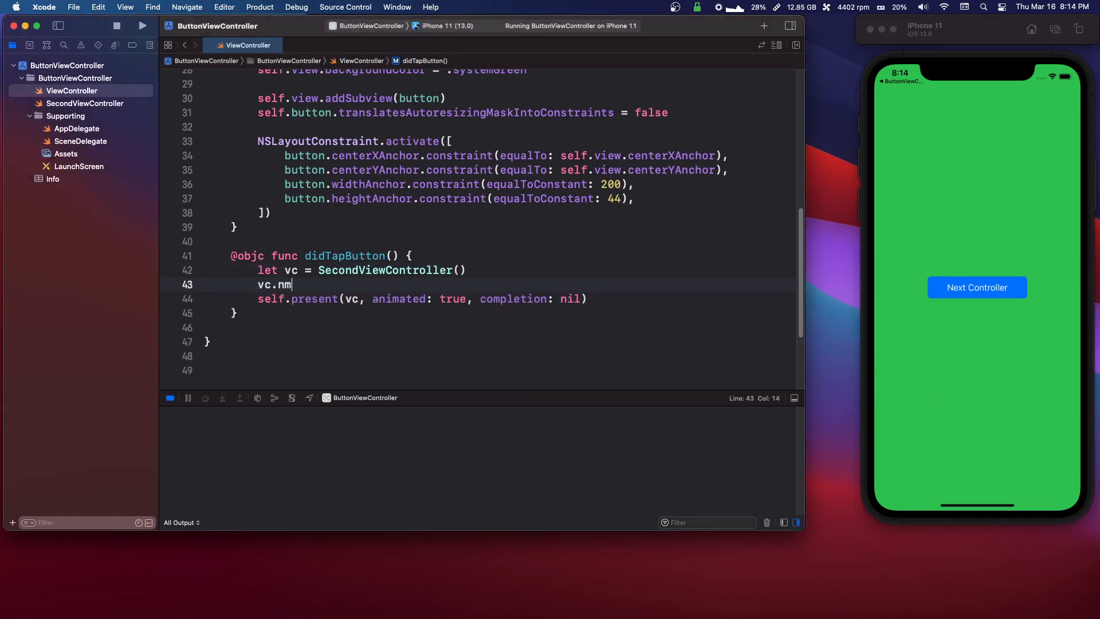
{"action": "type", "text": "odalpresentationStyle = .fullScreen"}
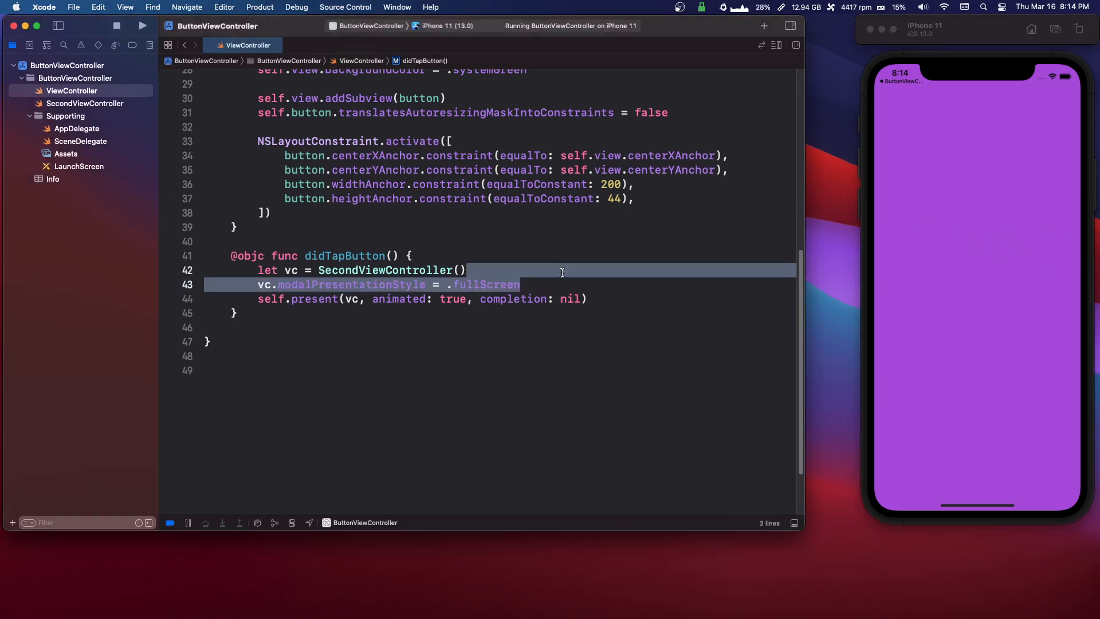
{"action": "key", "text": "Delete"}
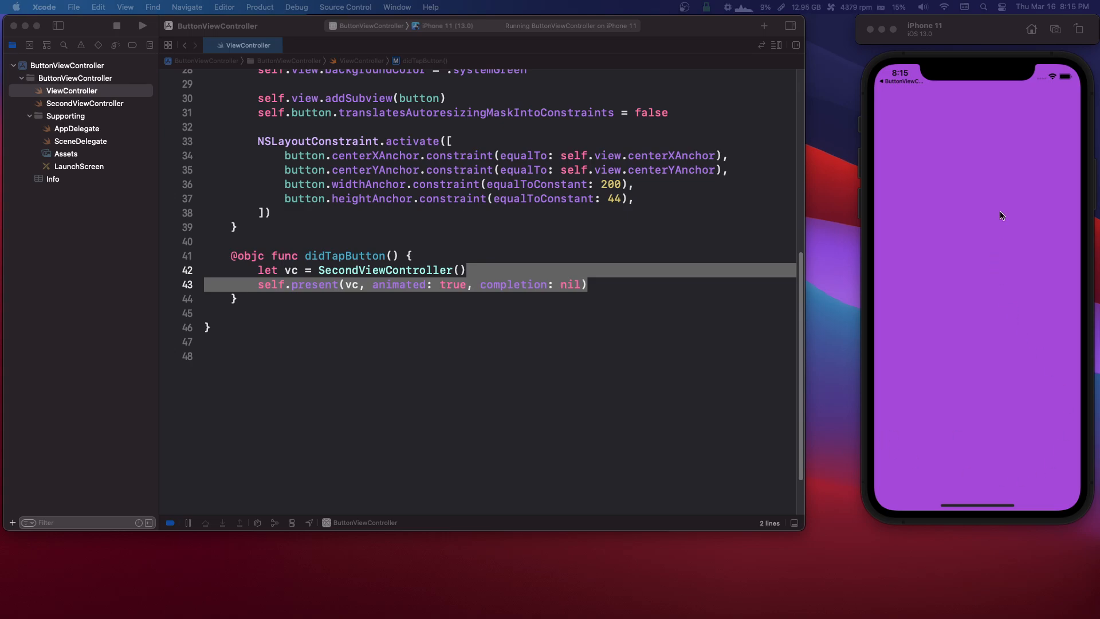
{"action": "mouse_move", "coordinate": [516, 271]}
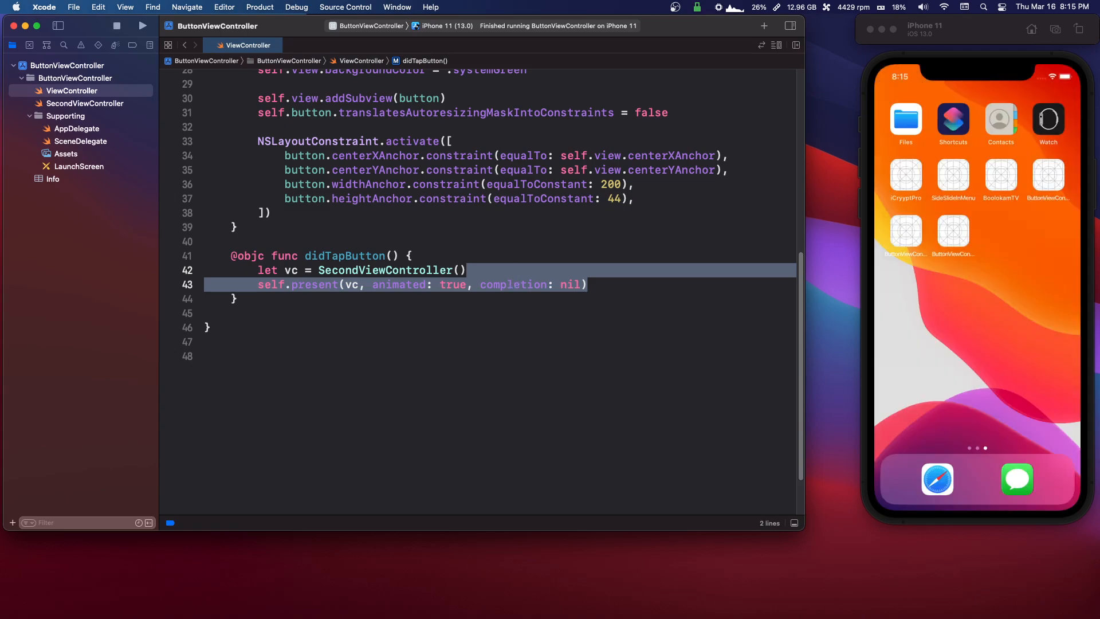
{"action": "left_click", "coordinate": [142, 26]}
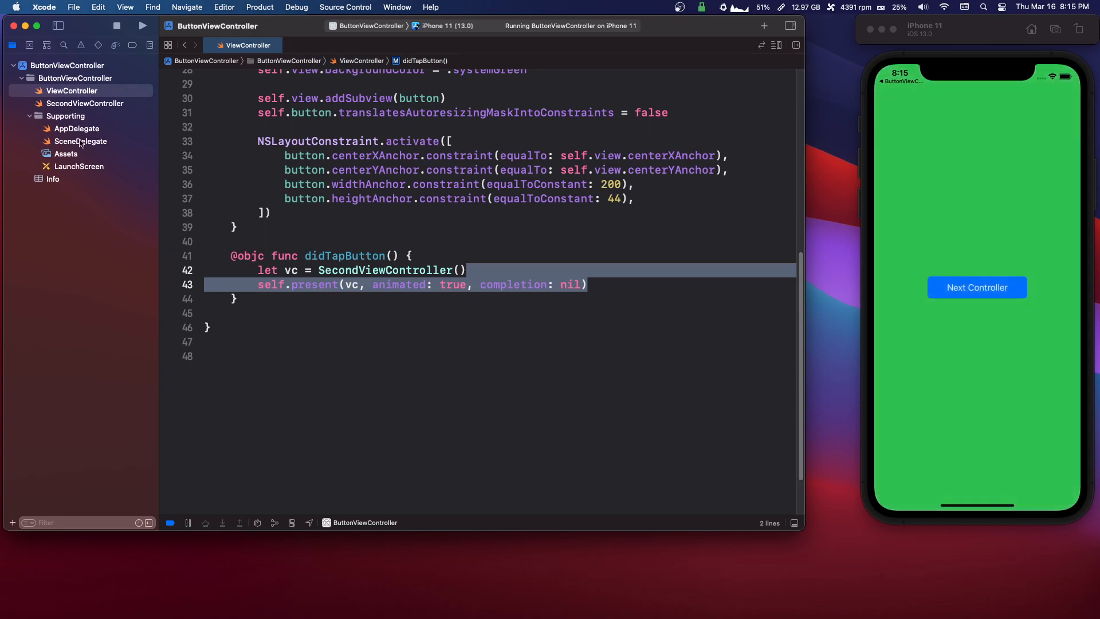
- In SceneDelegate, set rootViewController to UINavigationController(rootViewController: ViewController())
{"action": "left_click", "coordinate": [80, 141]}
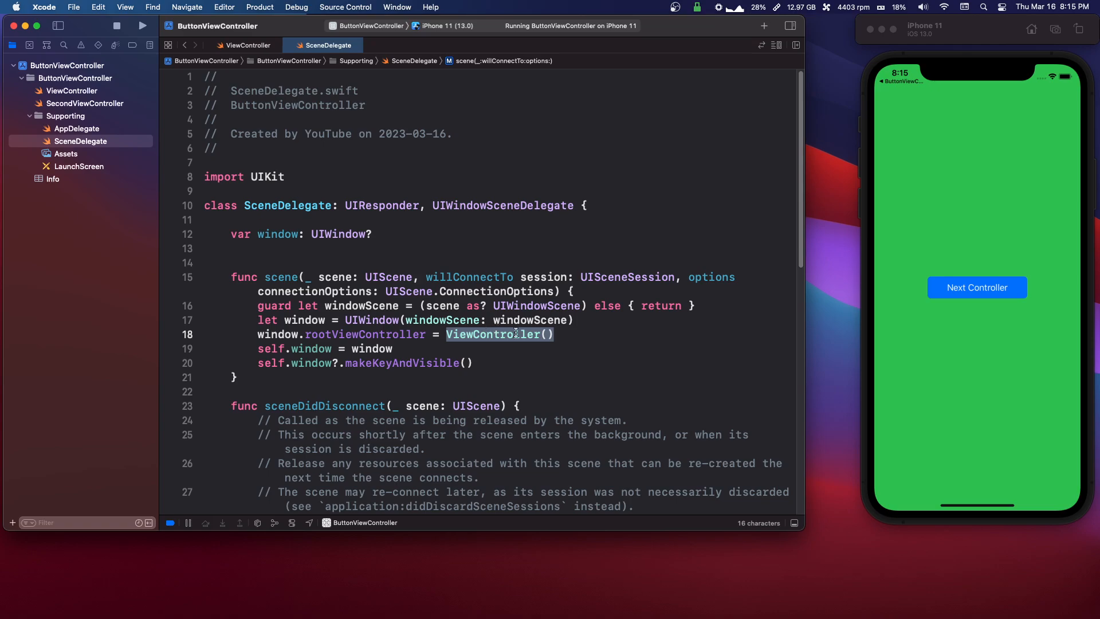
{"action": "type", "text": "U"}
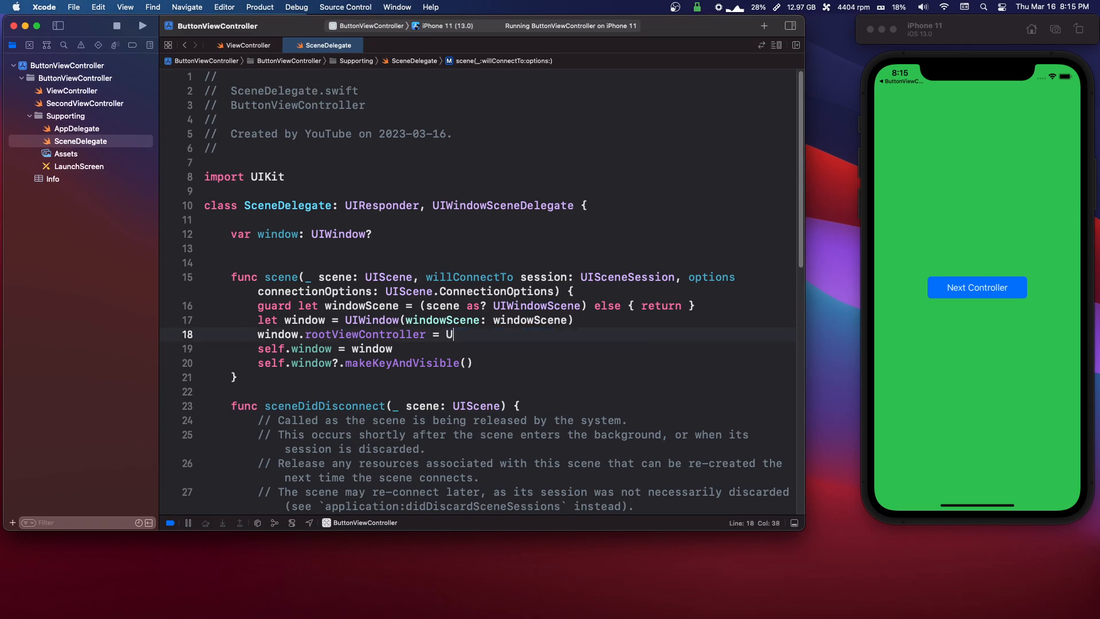
{"action": "type", "text": "INavigationController(rootViewController: ViewController("}
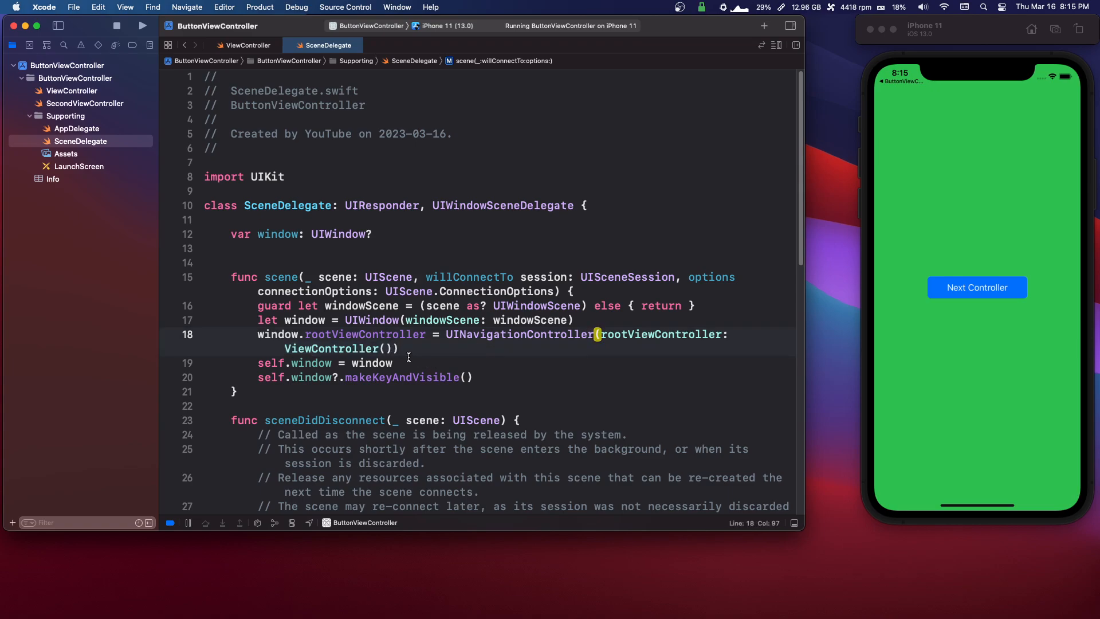
{"action": "double_click", "coordinate": [330, 349]}
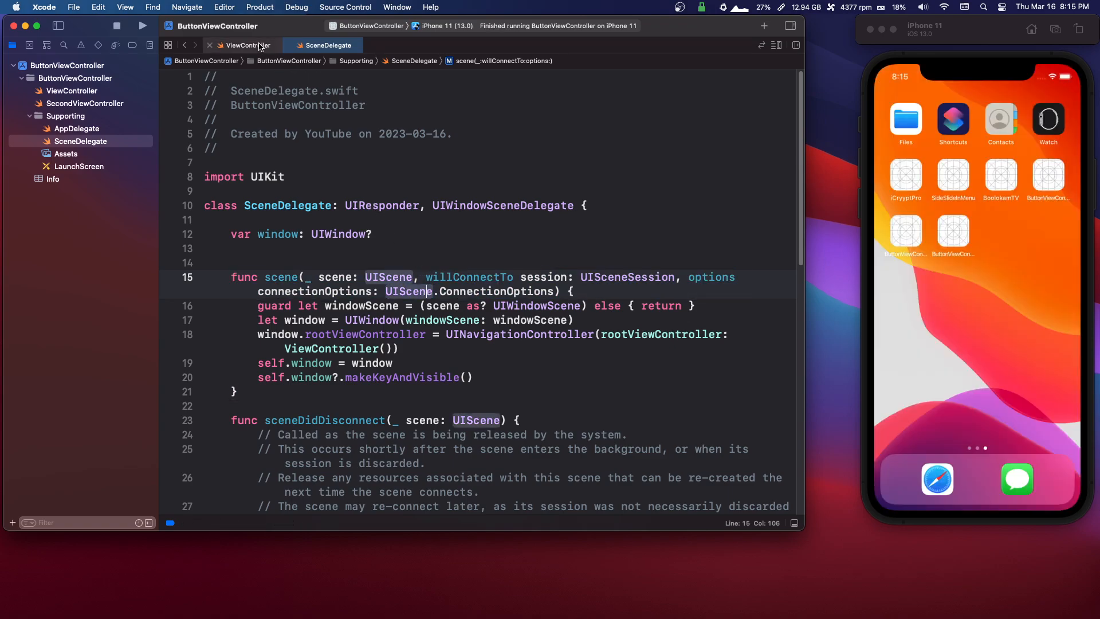
{"action": "left_click", "coordinate": [247, 45]}
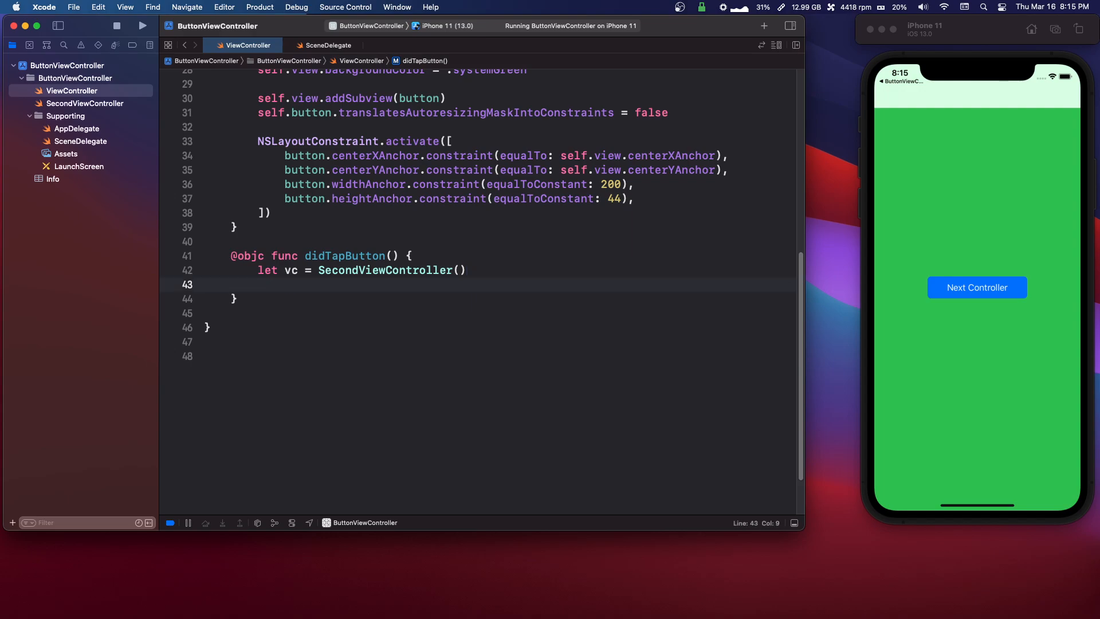
- Replace the present call with self.navigationController?.pushViewController(vc, animated: true)
{"action": "type", "text": "self.present(vc, animated: true, completion: nil)"}
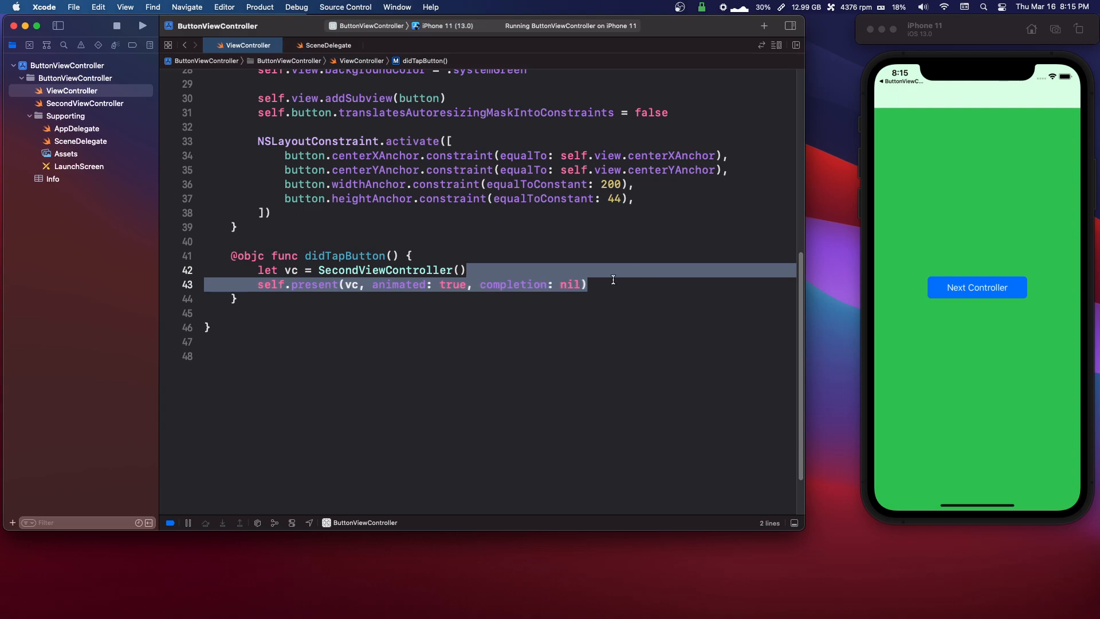
{"action": "left_click", "coordinate": [585, 284]}
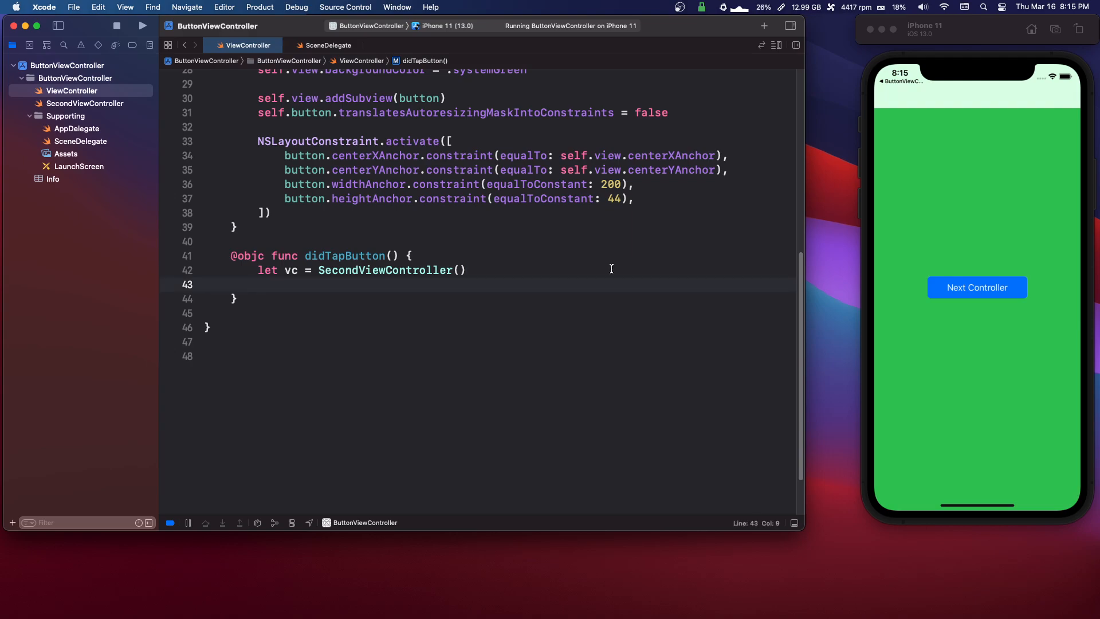
{"action": "left_click", "coordinate": [116, 26]}
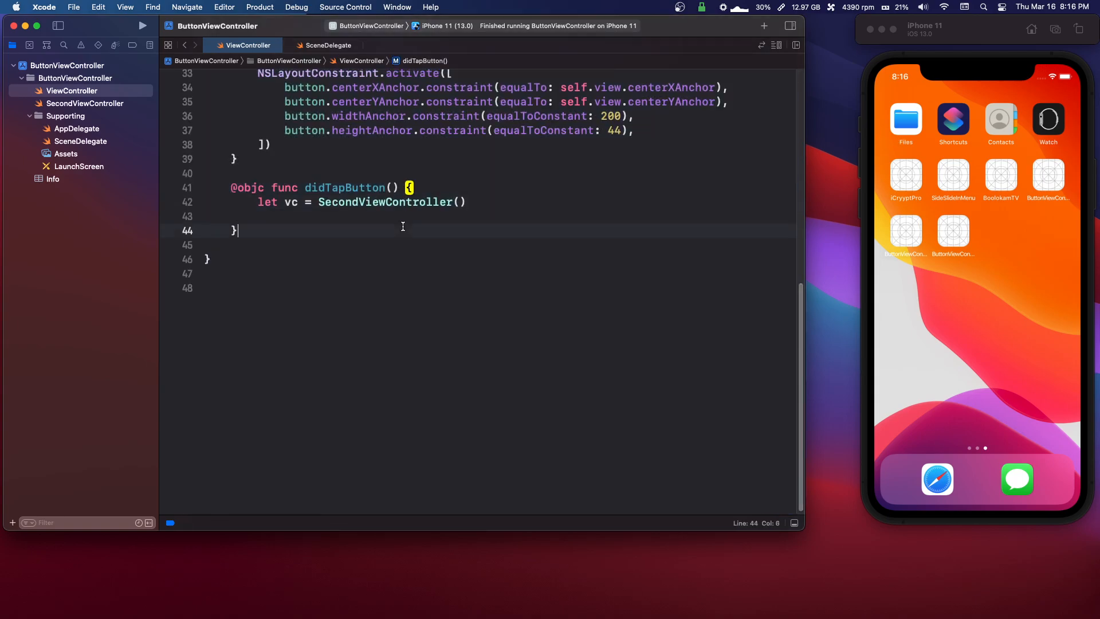
{"action": "type", "text": "self.navigationController."}
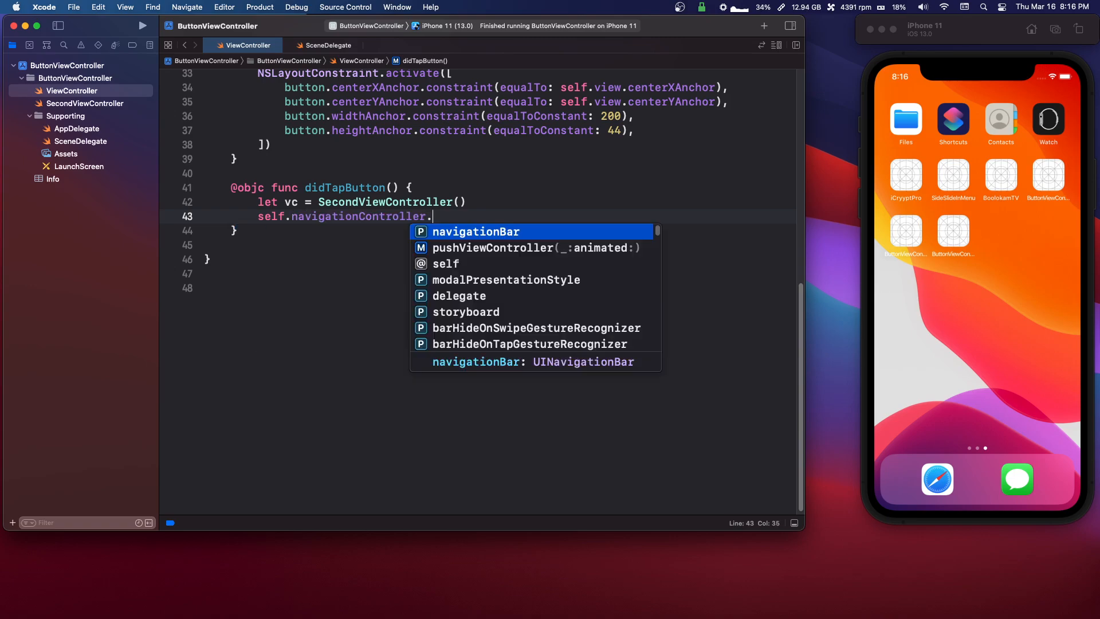
{"action": "type", "text": "pushViewController(viewController: UIViewController, animated: Bool"}
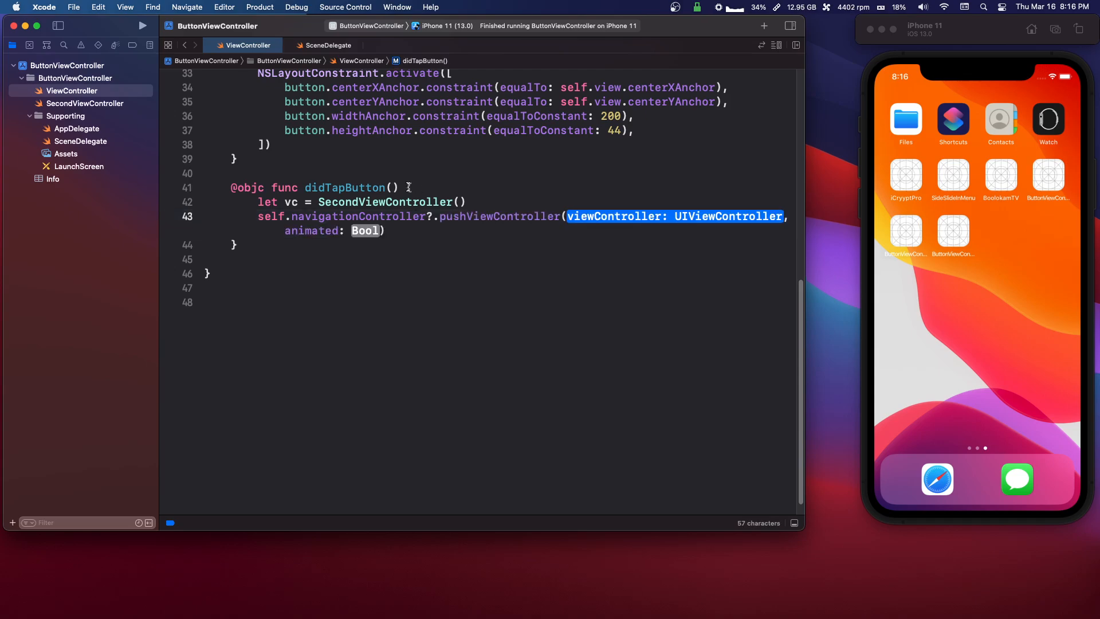
{"action": "type", "text": "vc"}
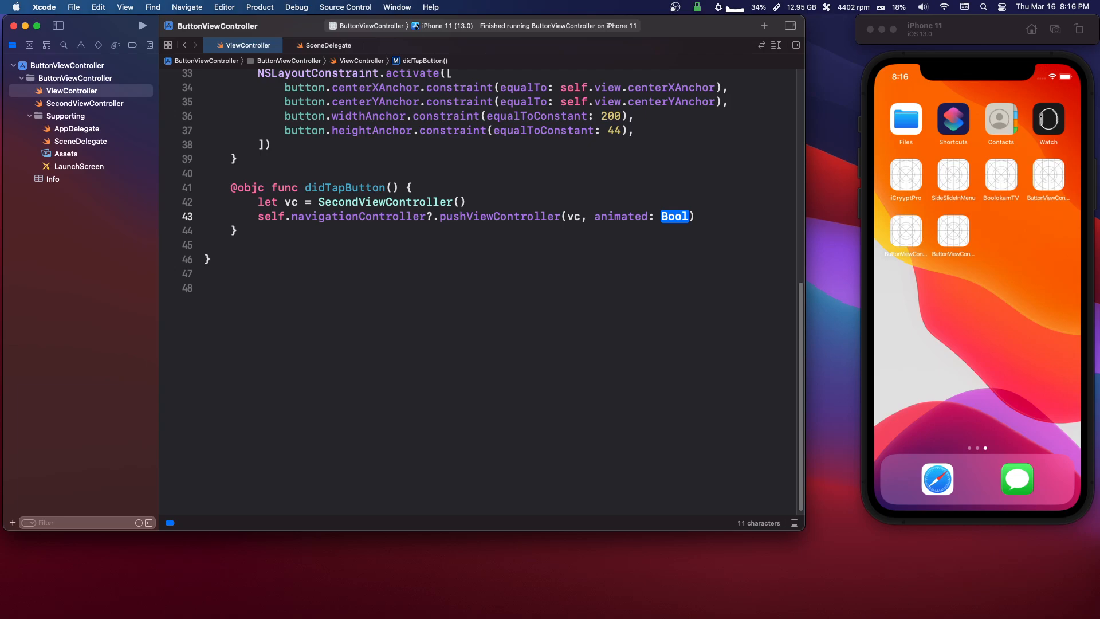
{"action": "type", "text": "true"}
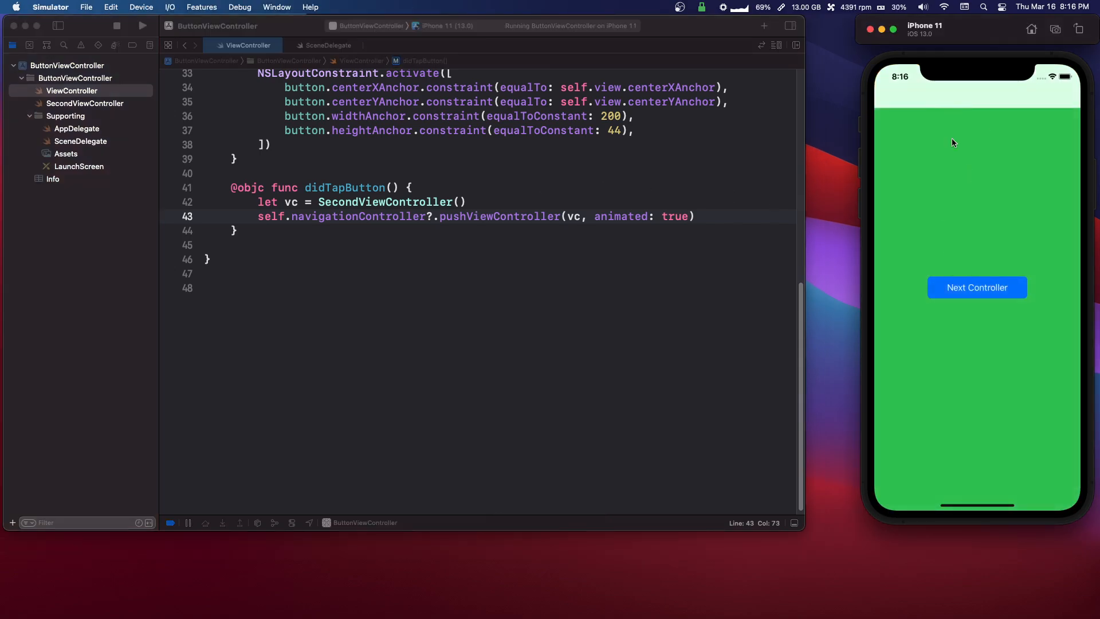
{"action": "left_click", "coordinate": [976, 287]}
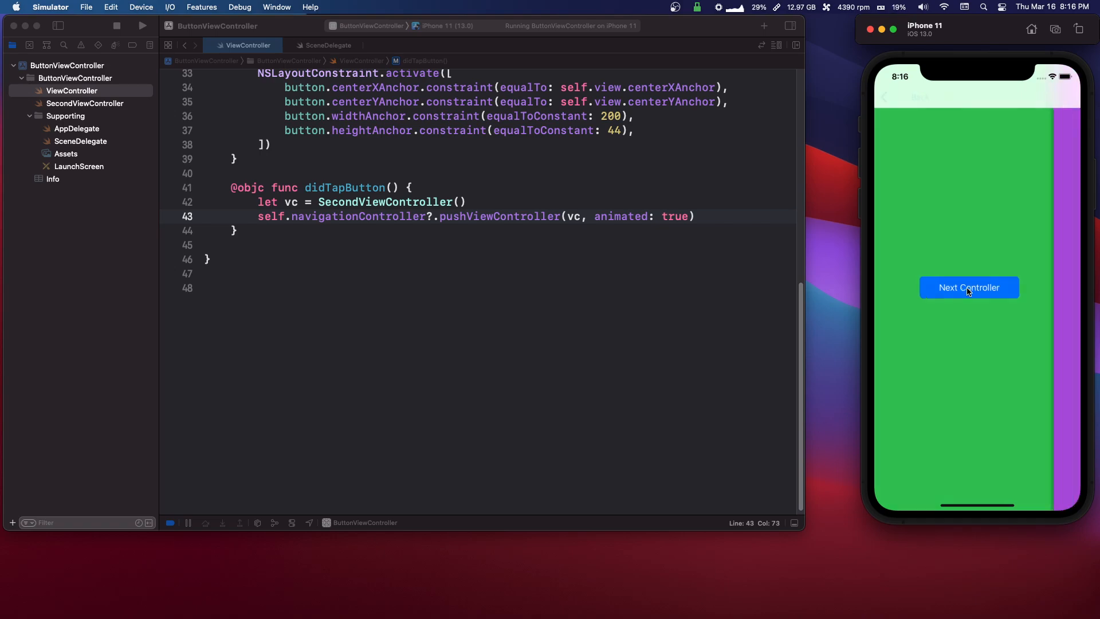
{"action": "left_click", "coordinate": [969, 287]}
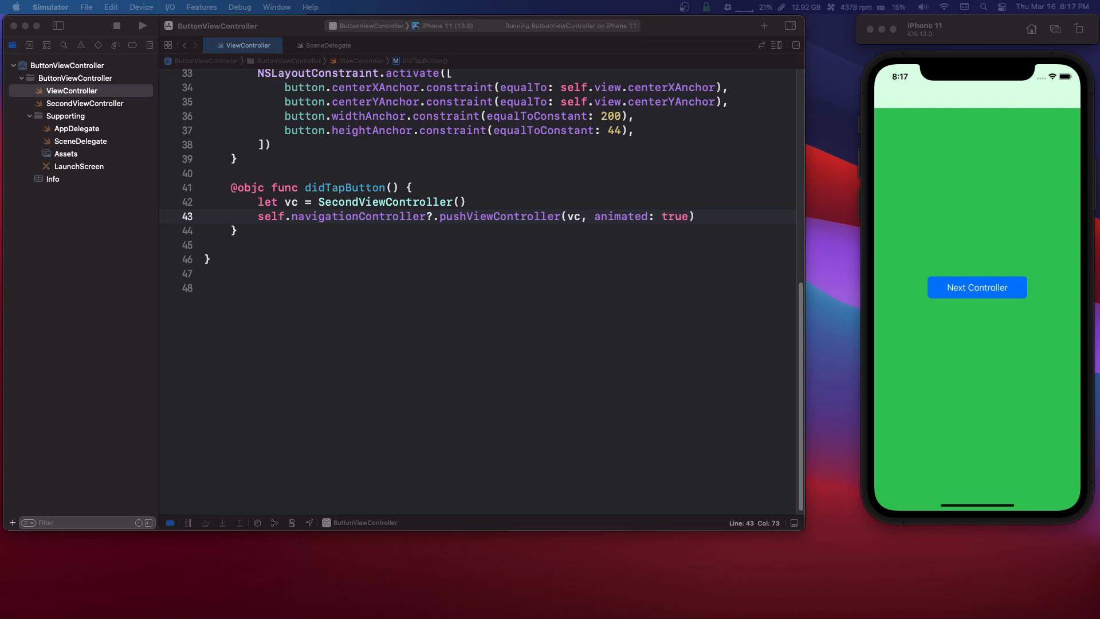
{"action": "scroll", "scroll_direction": "up", "scroll_amount": 3}
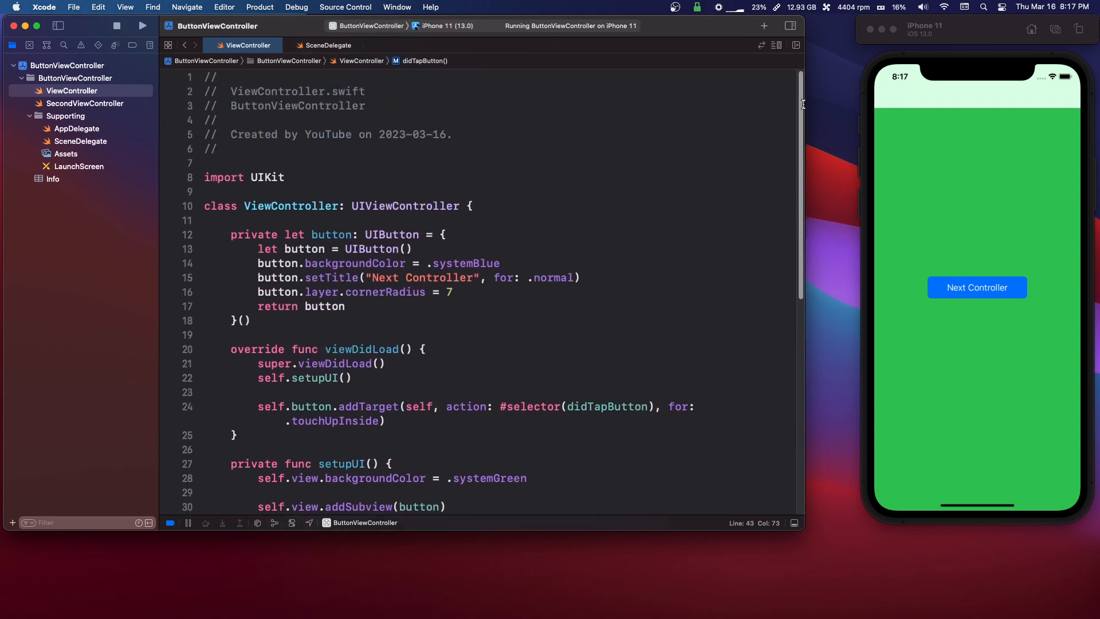
{"action": "scroll", "scroll_direction": "down", "scroll_amount": 3}
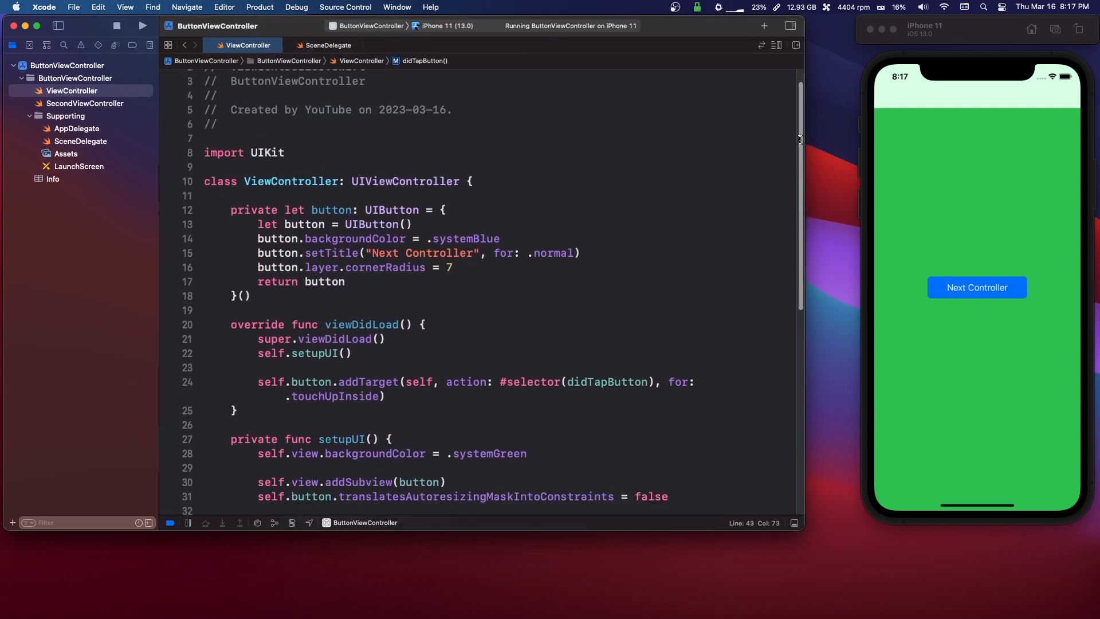
{"action": "scroll", "scroll_direction": "down", "scroll_amount": 3}
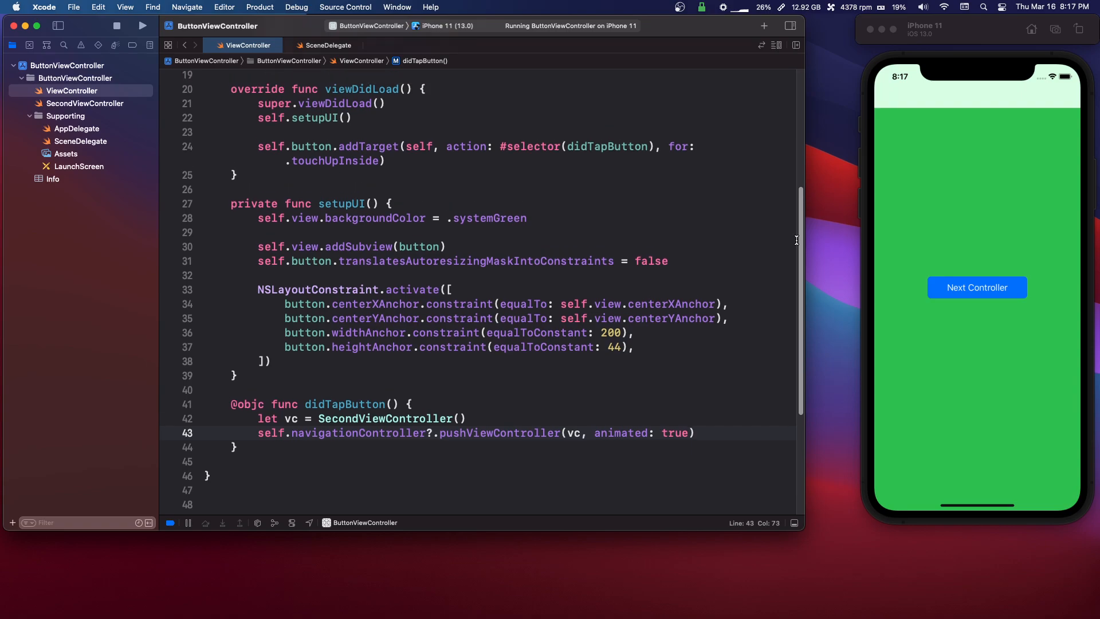